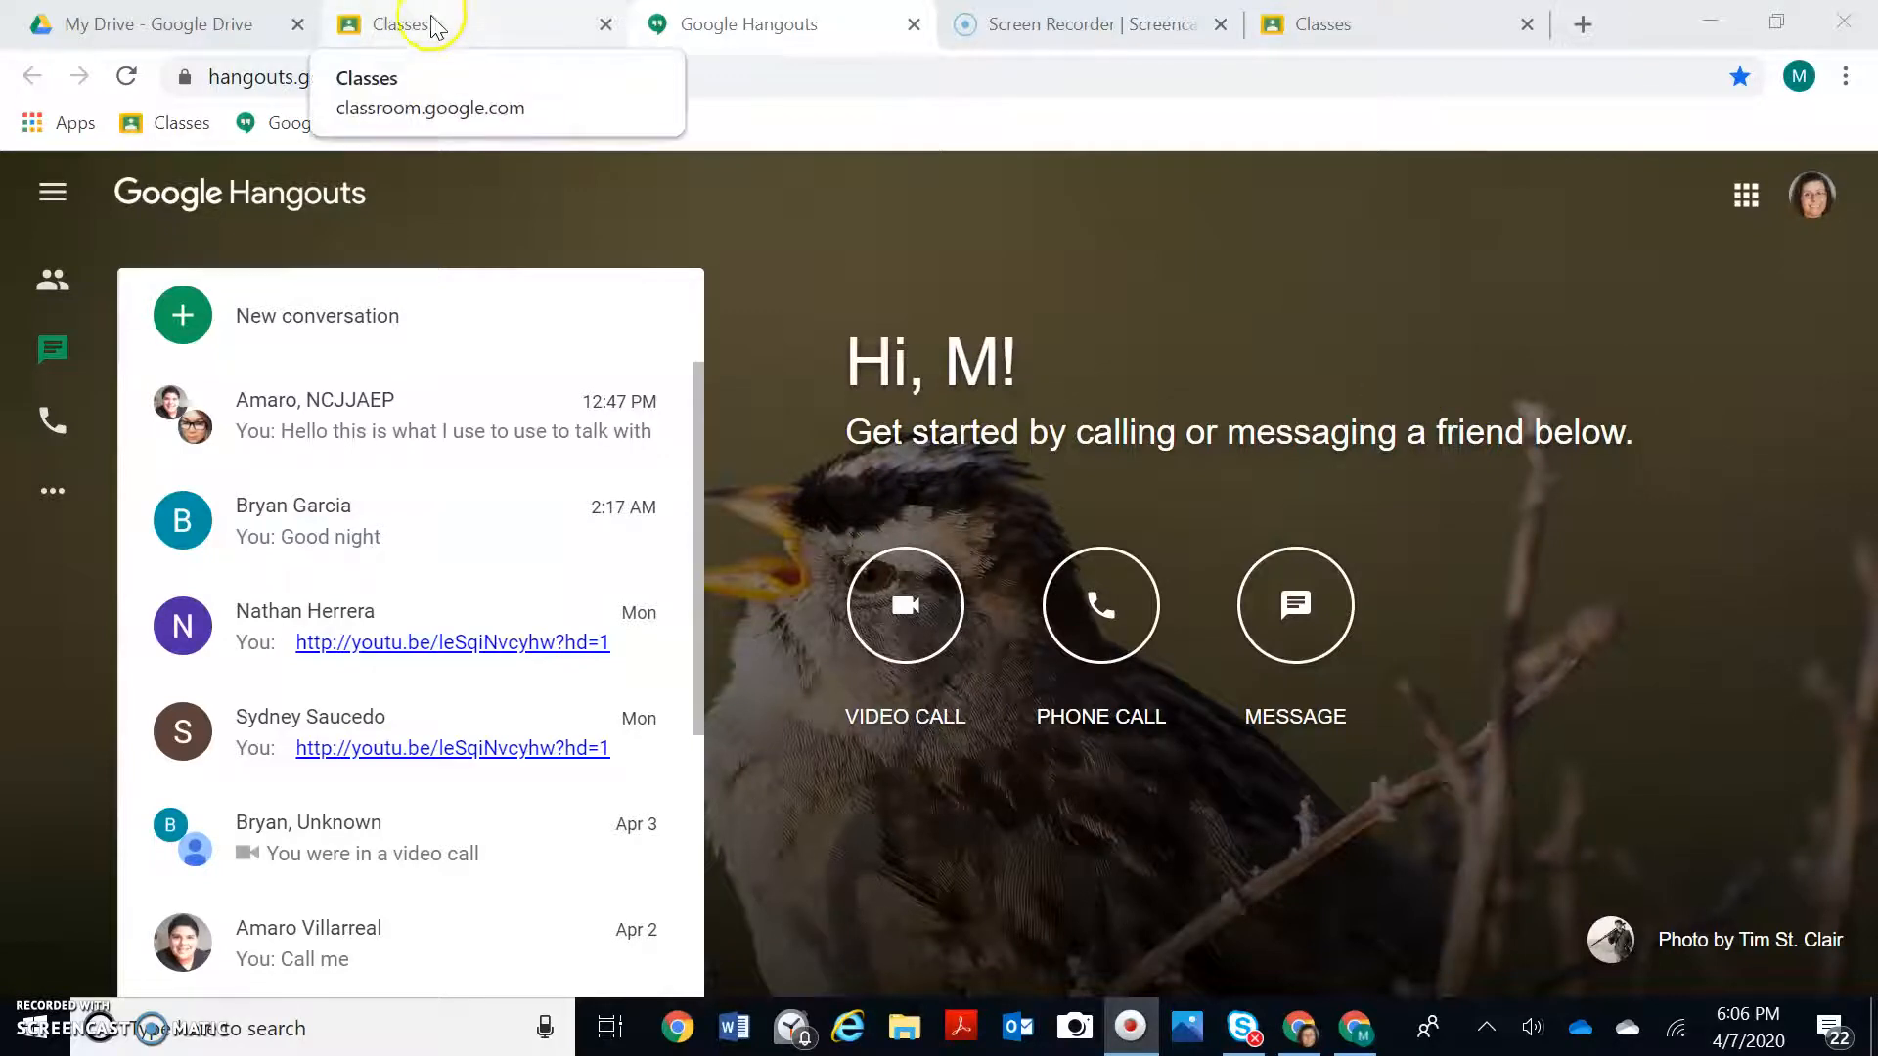
Step: Launch Classroom from the Google apps grid and scroll the class cards down to English
left_click(1744, 193)
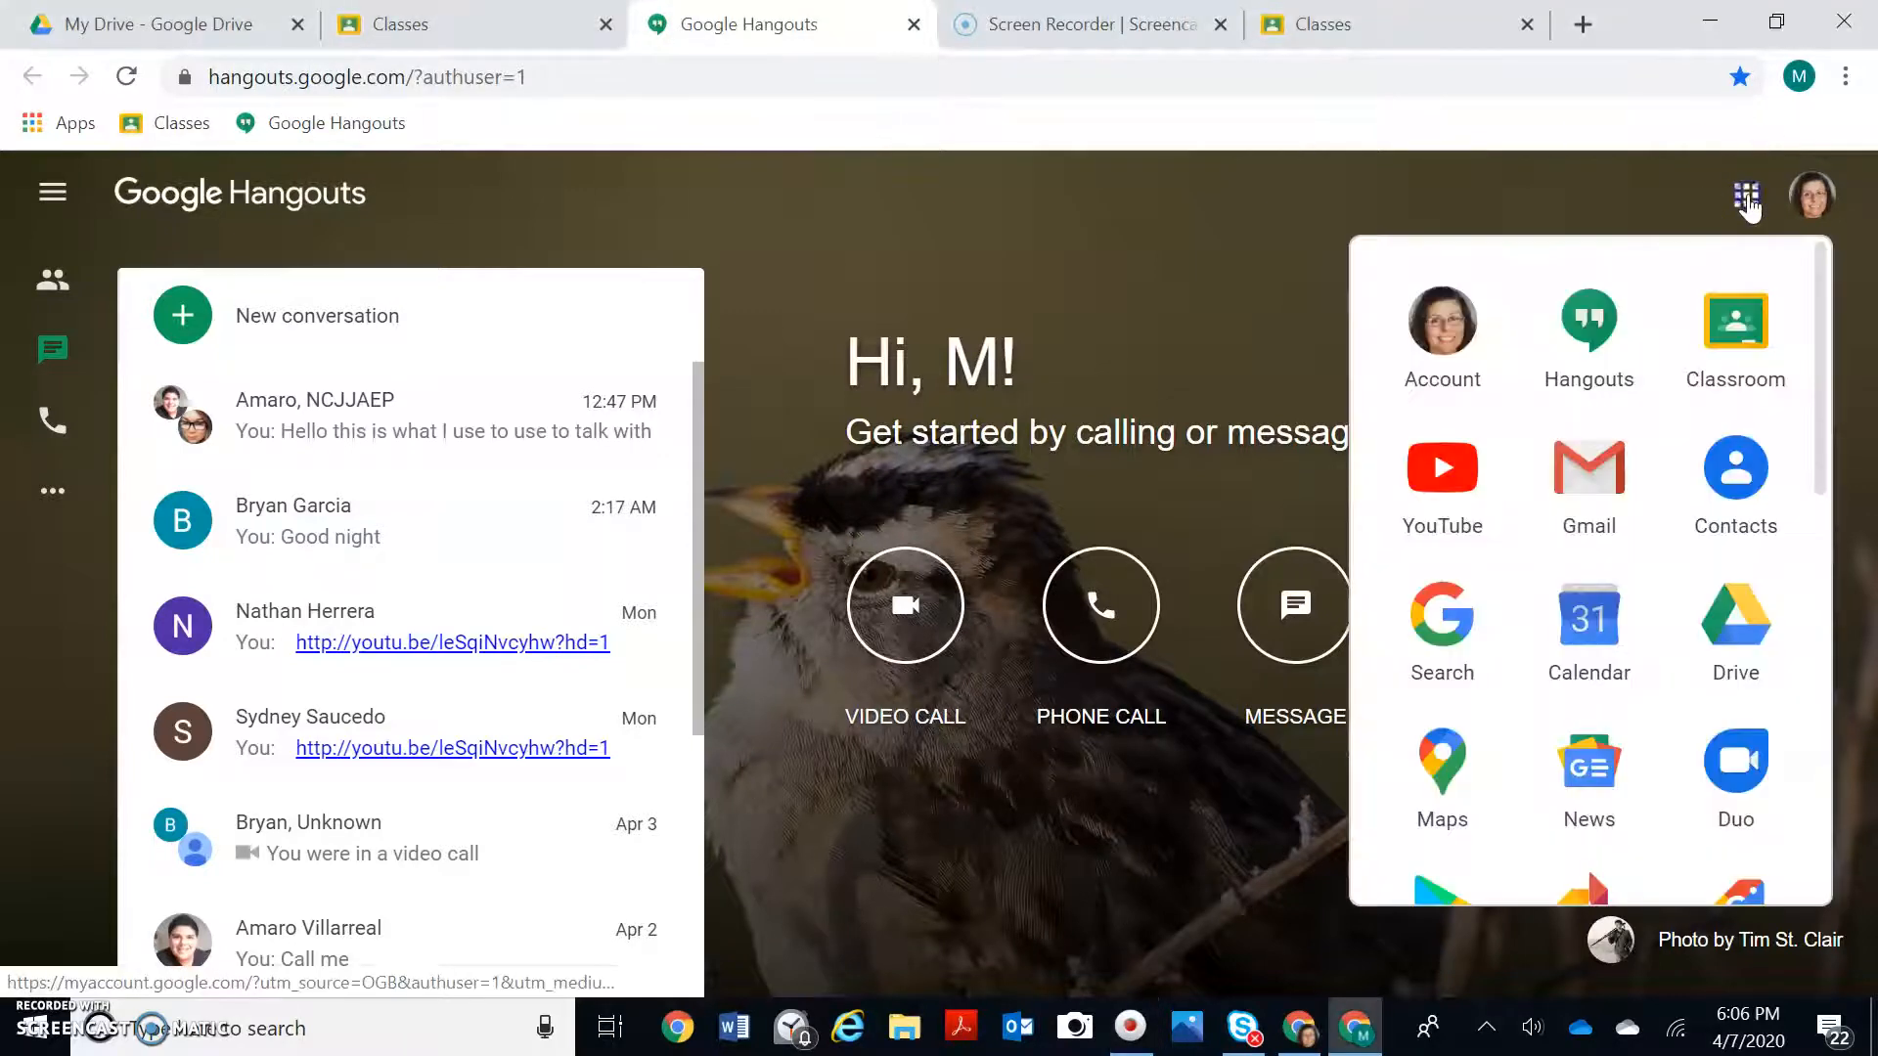
left_click(1733, 335)
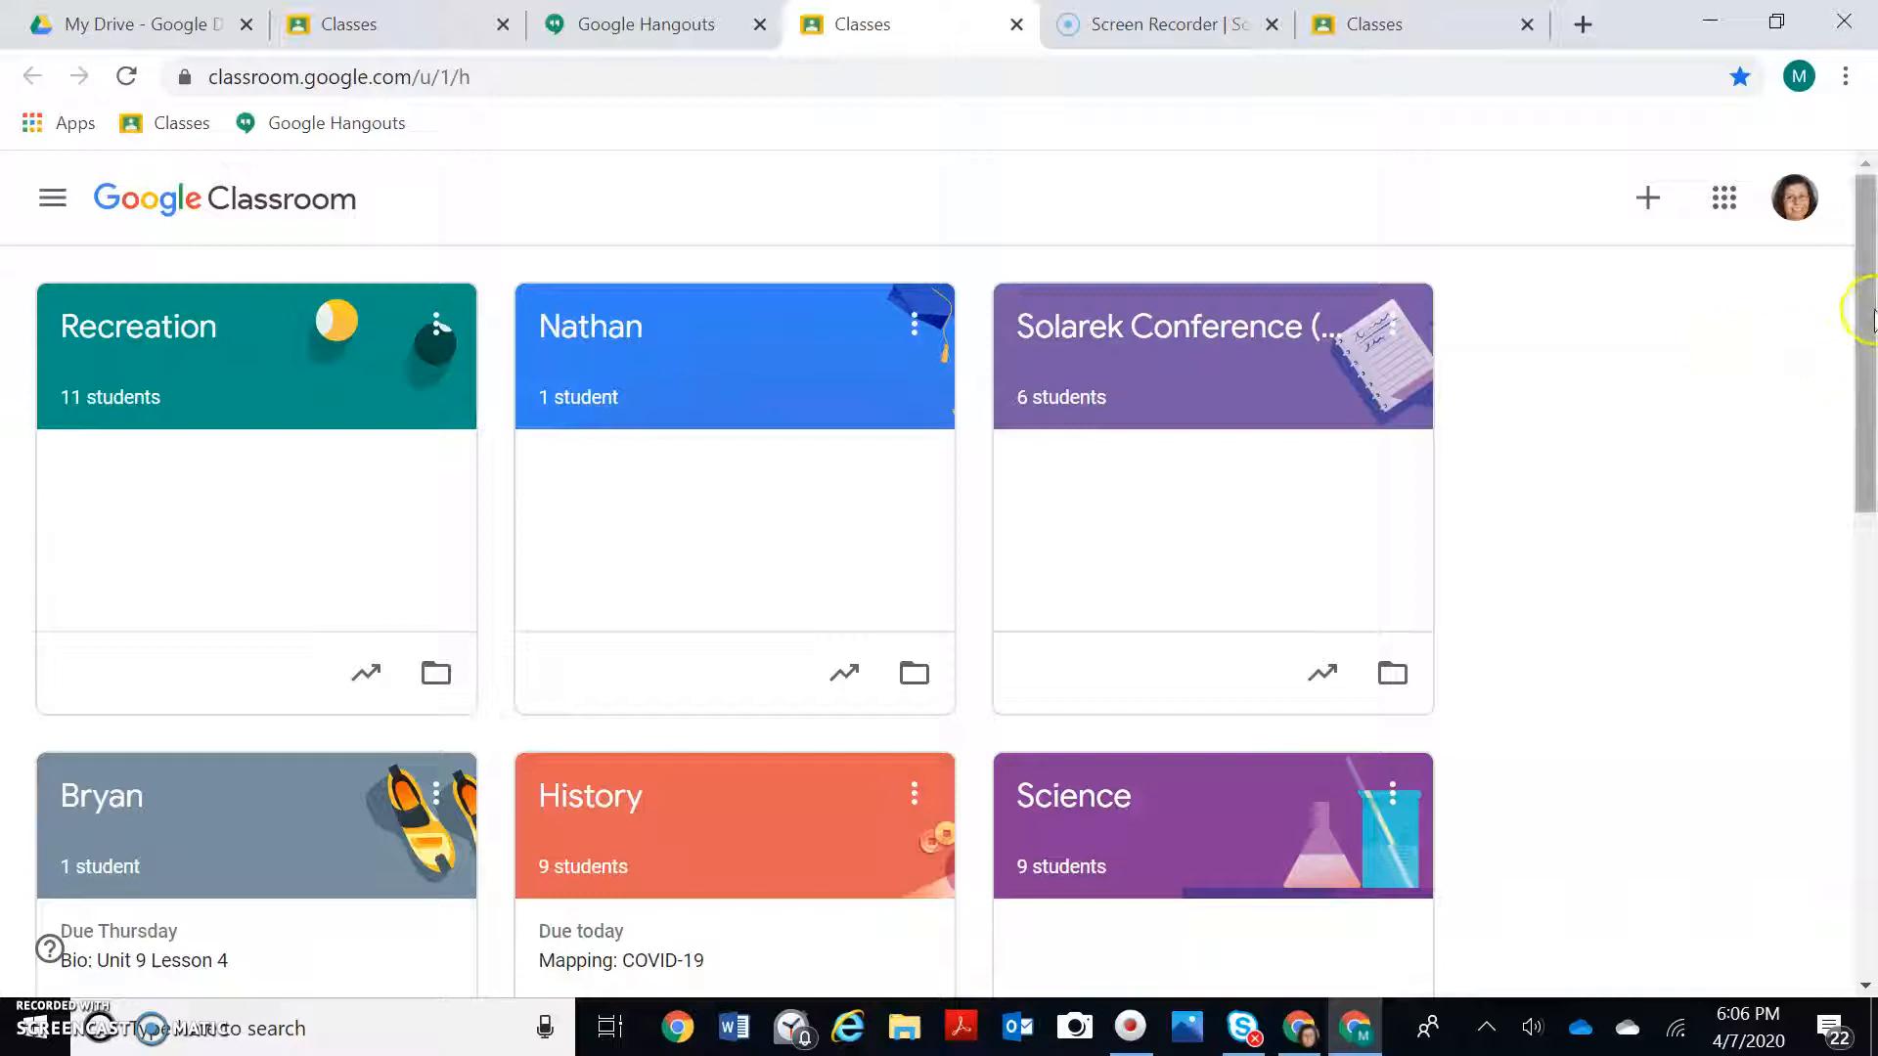
scroll("down", 3)
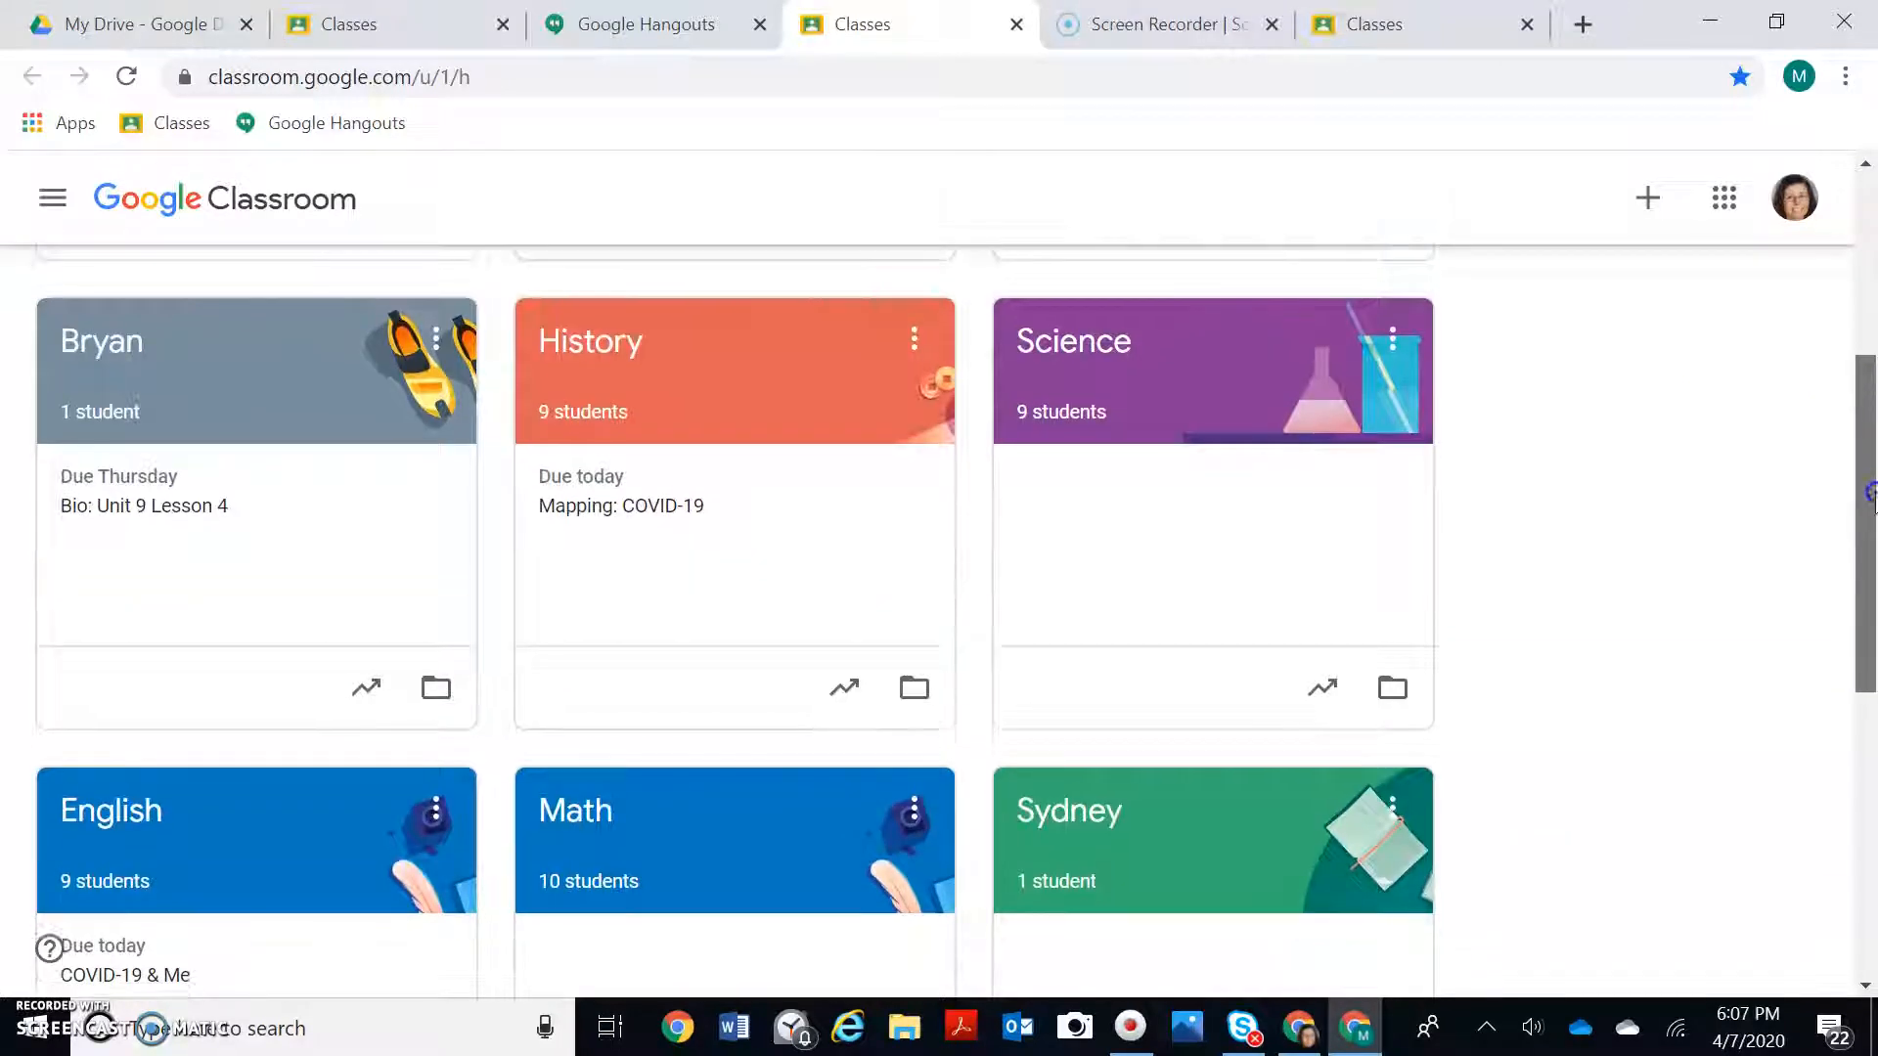
scroll("down", 3)
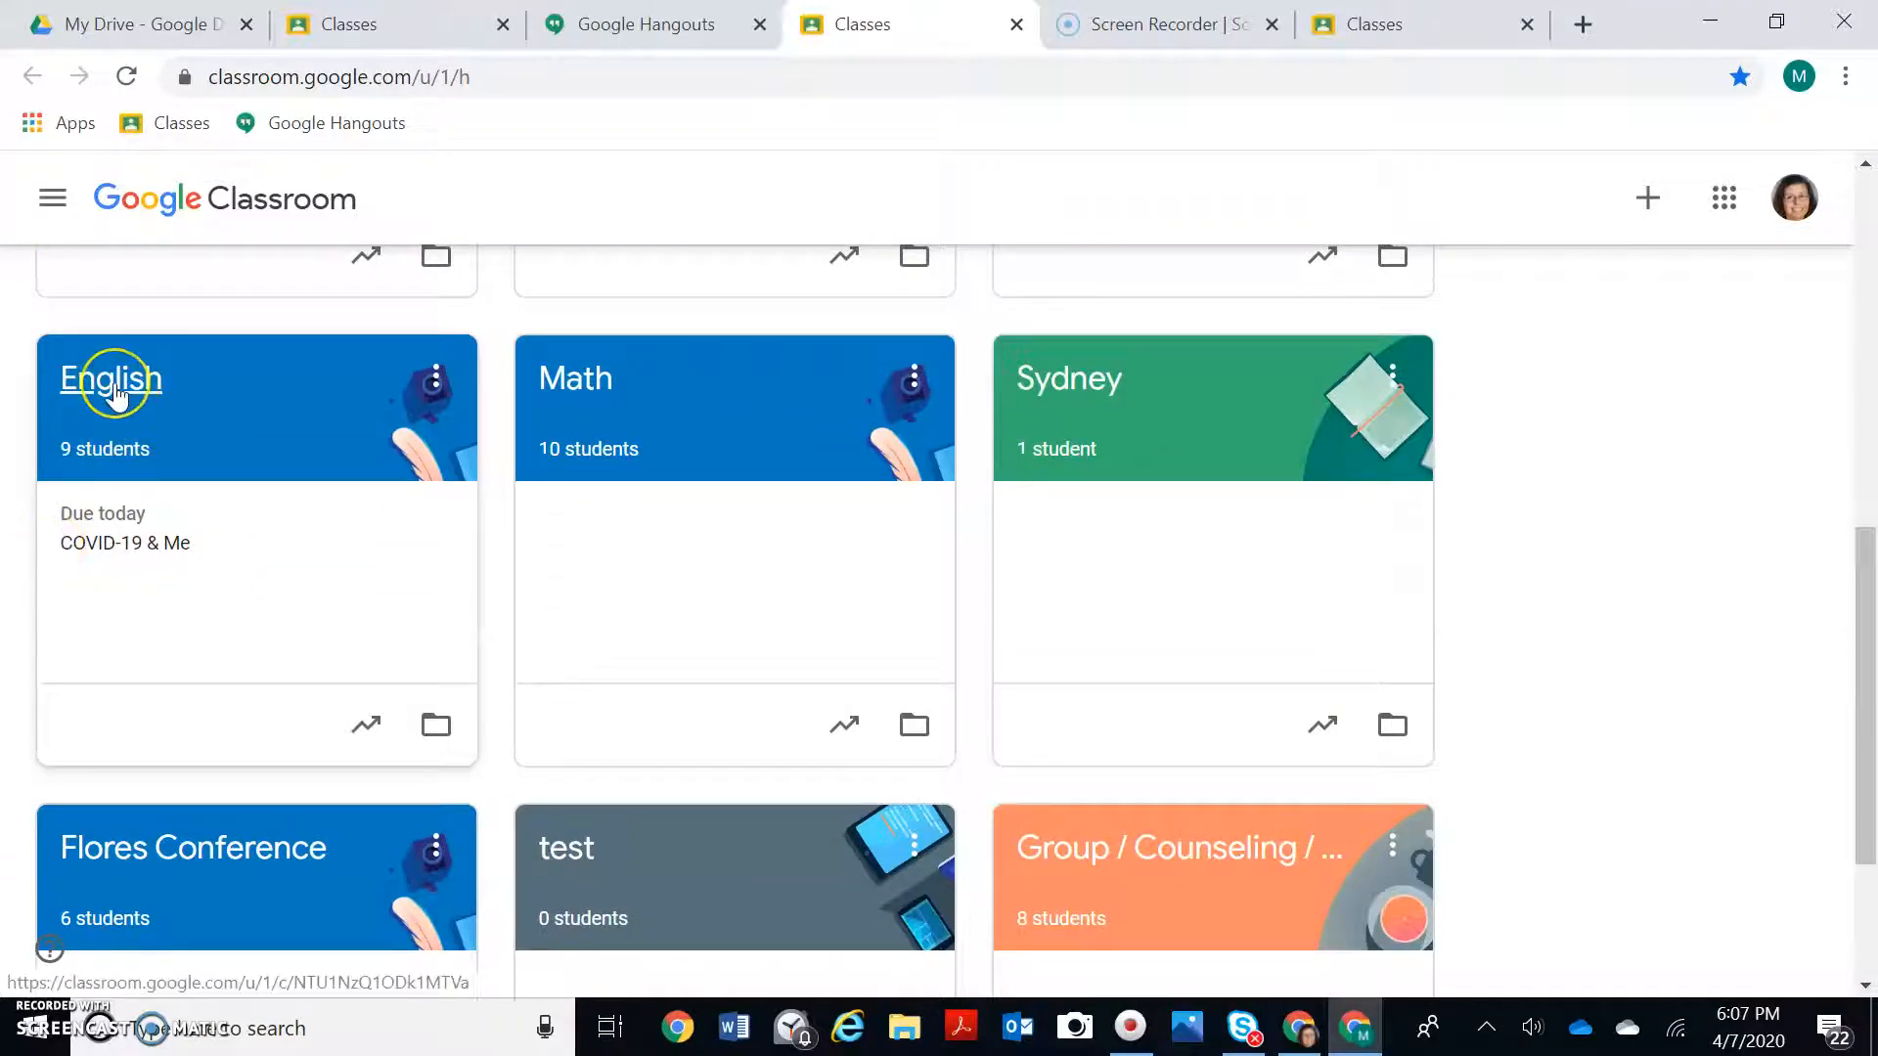
Step: Open the English class Classwork and expand the Reading Works post to reveal its ELA resources link
left_click(110, 378)
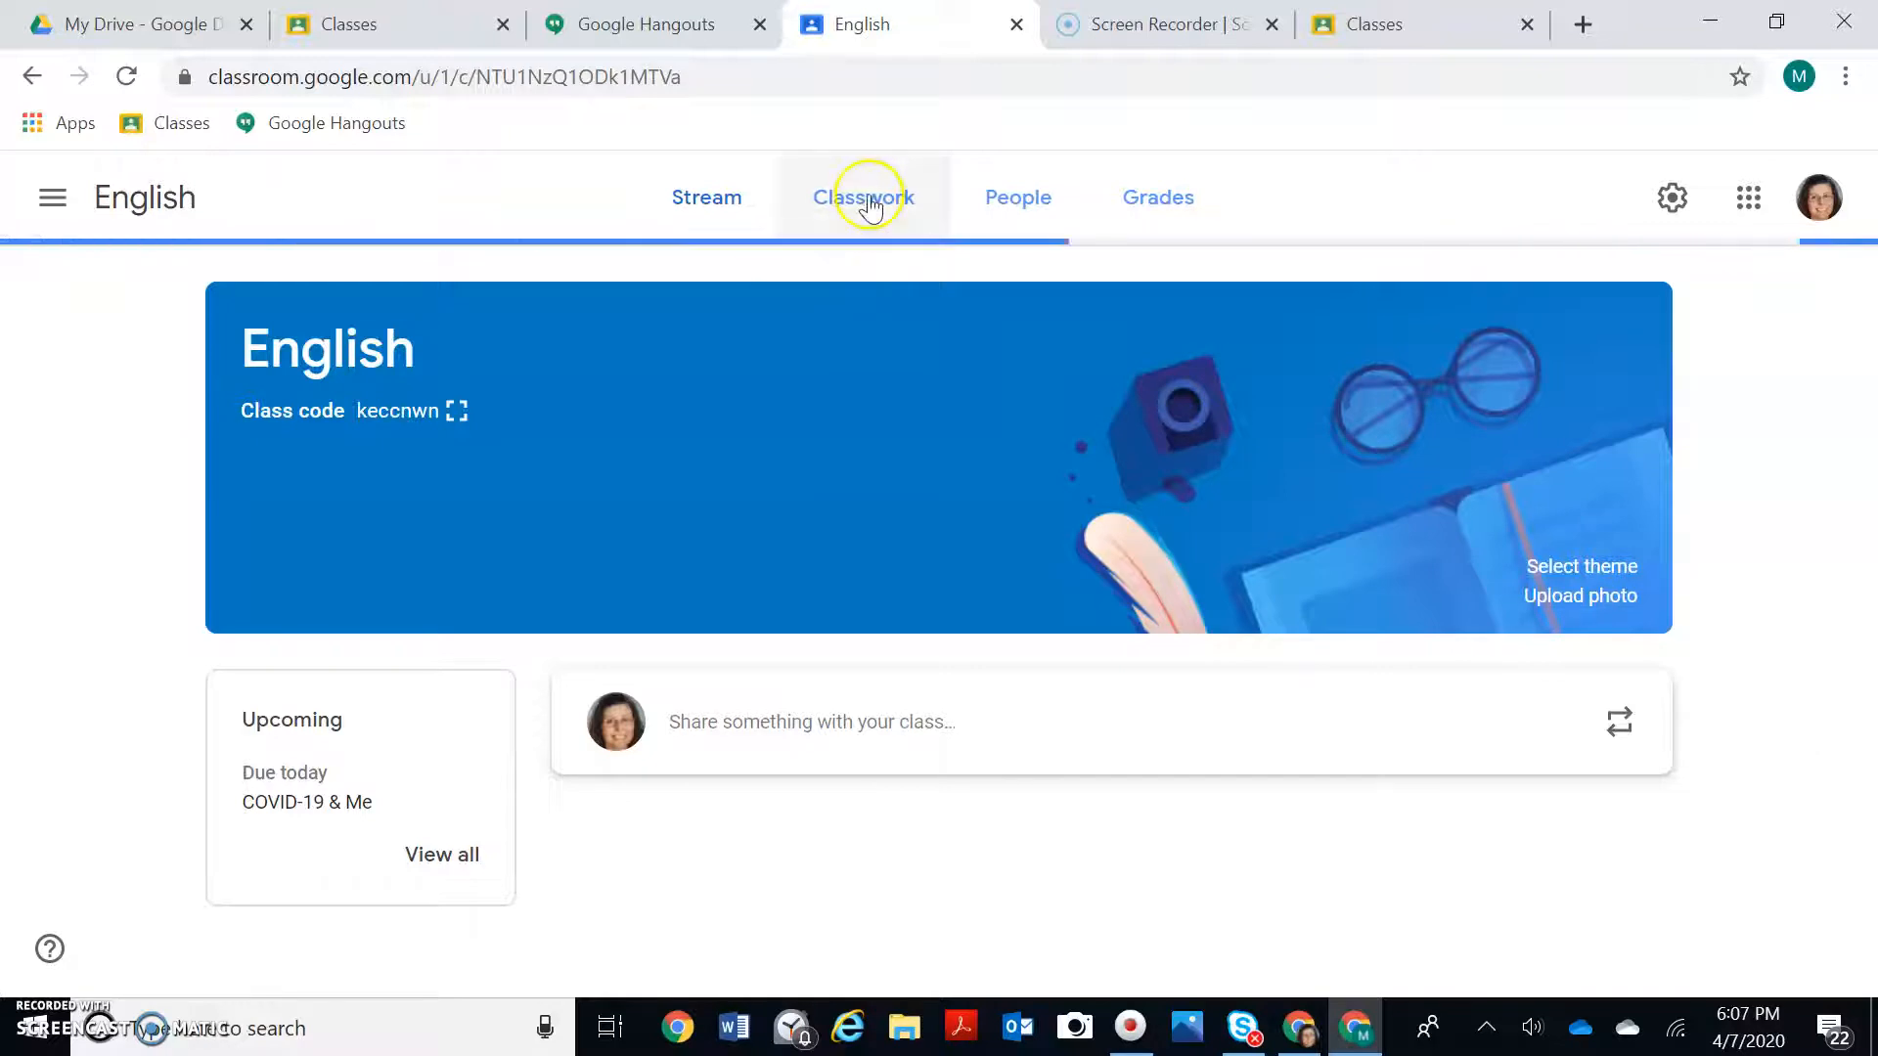
left_click(850, 196)
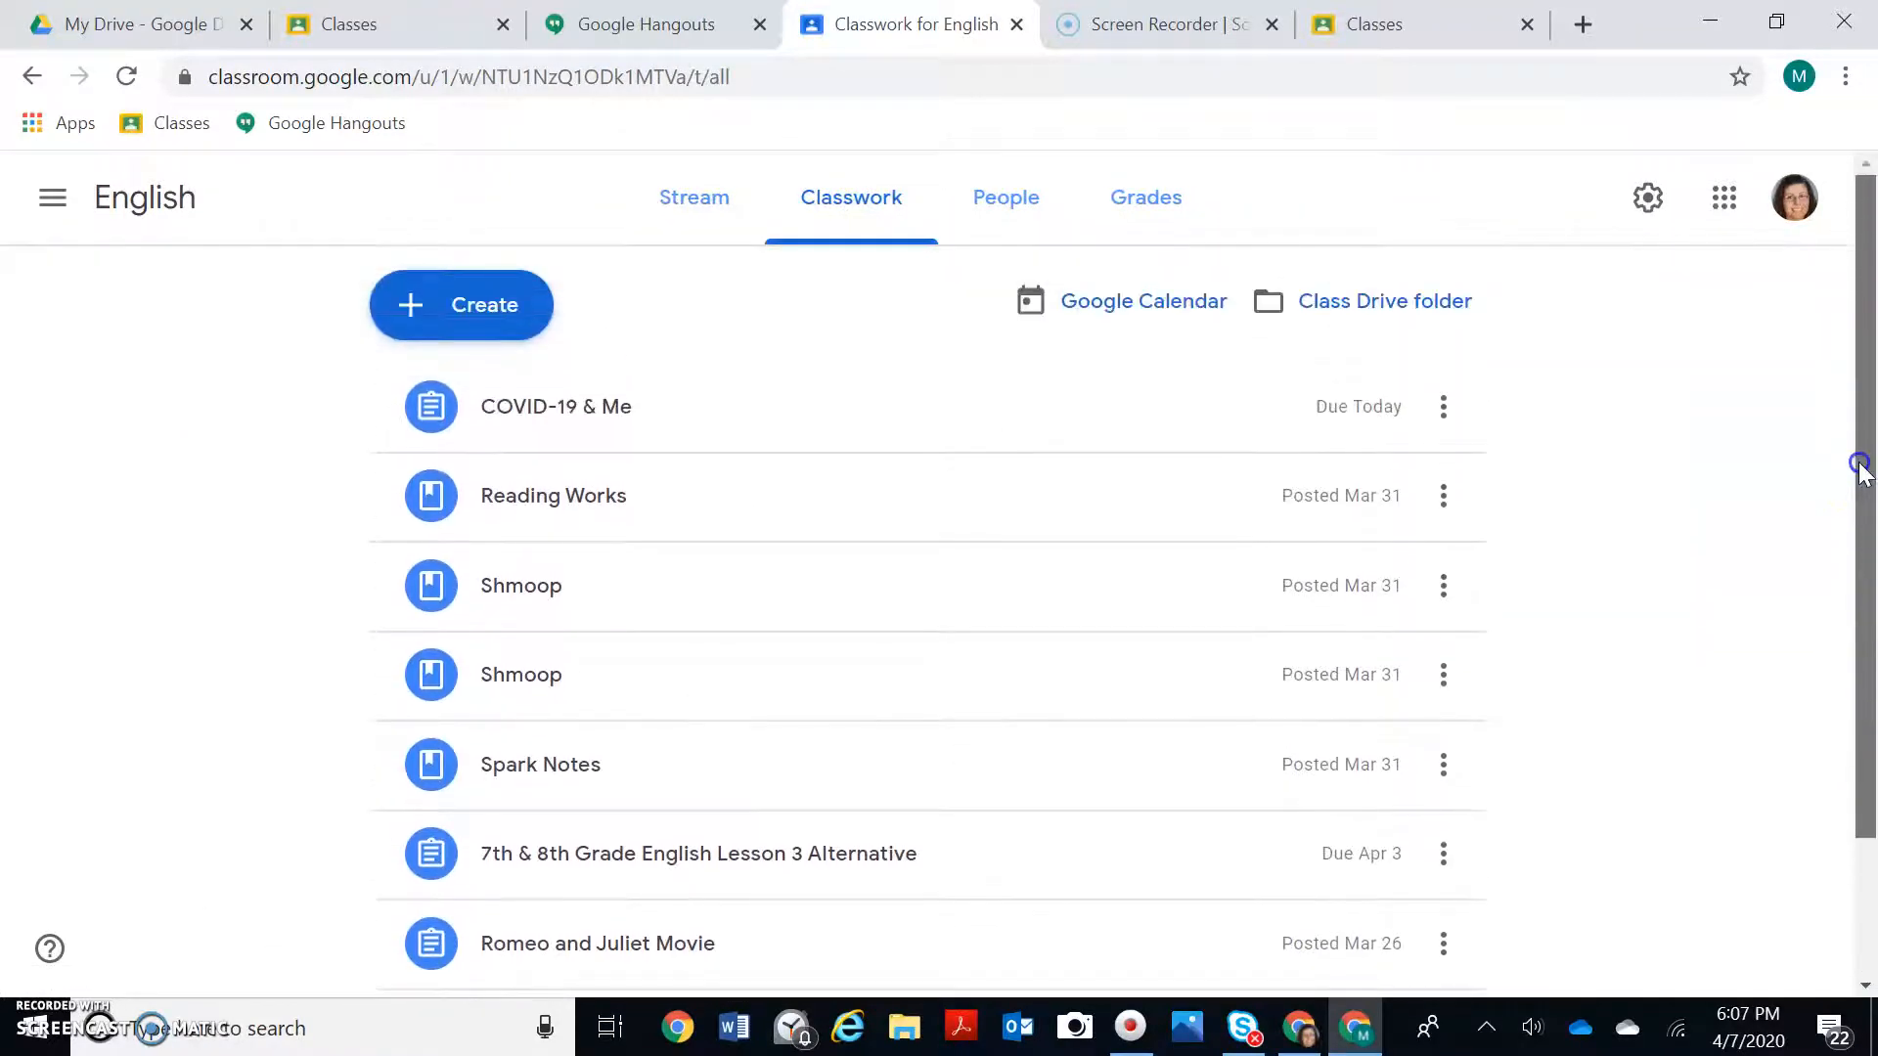
scroll("down", 3)
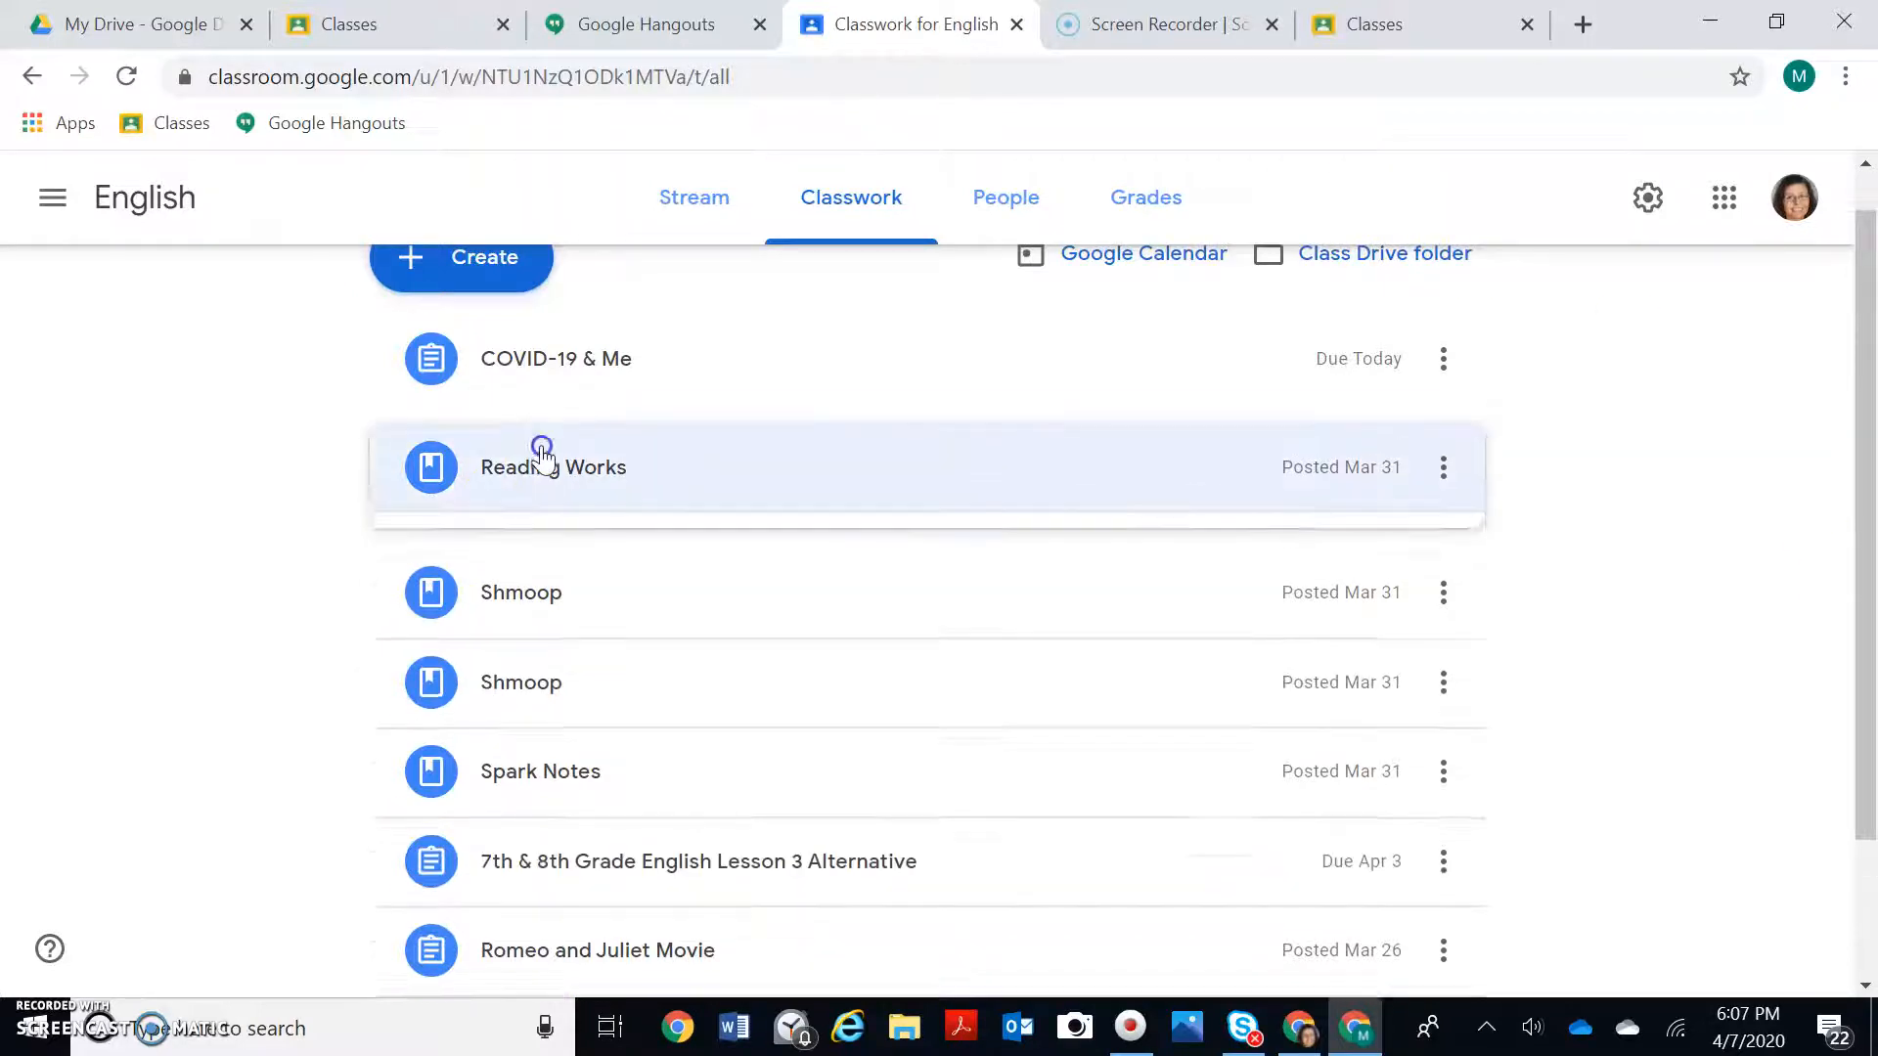
left_click(553, 465)
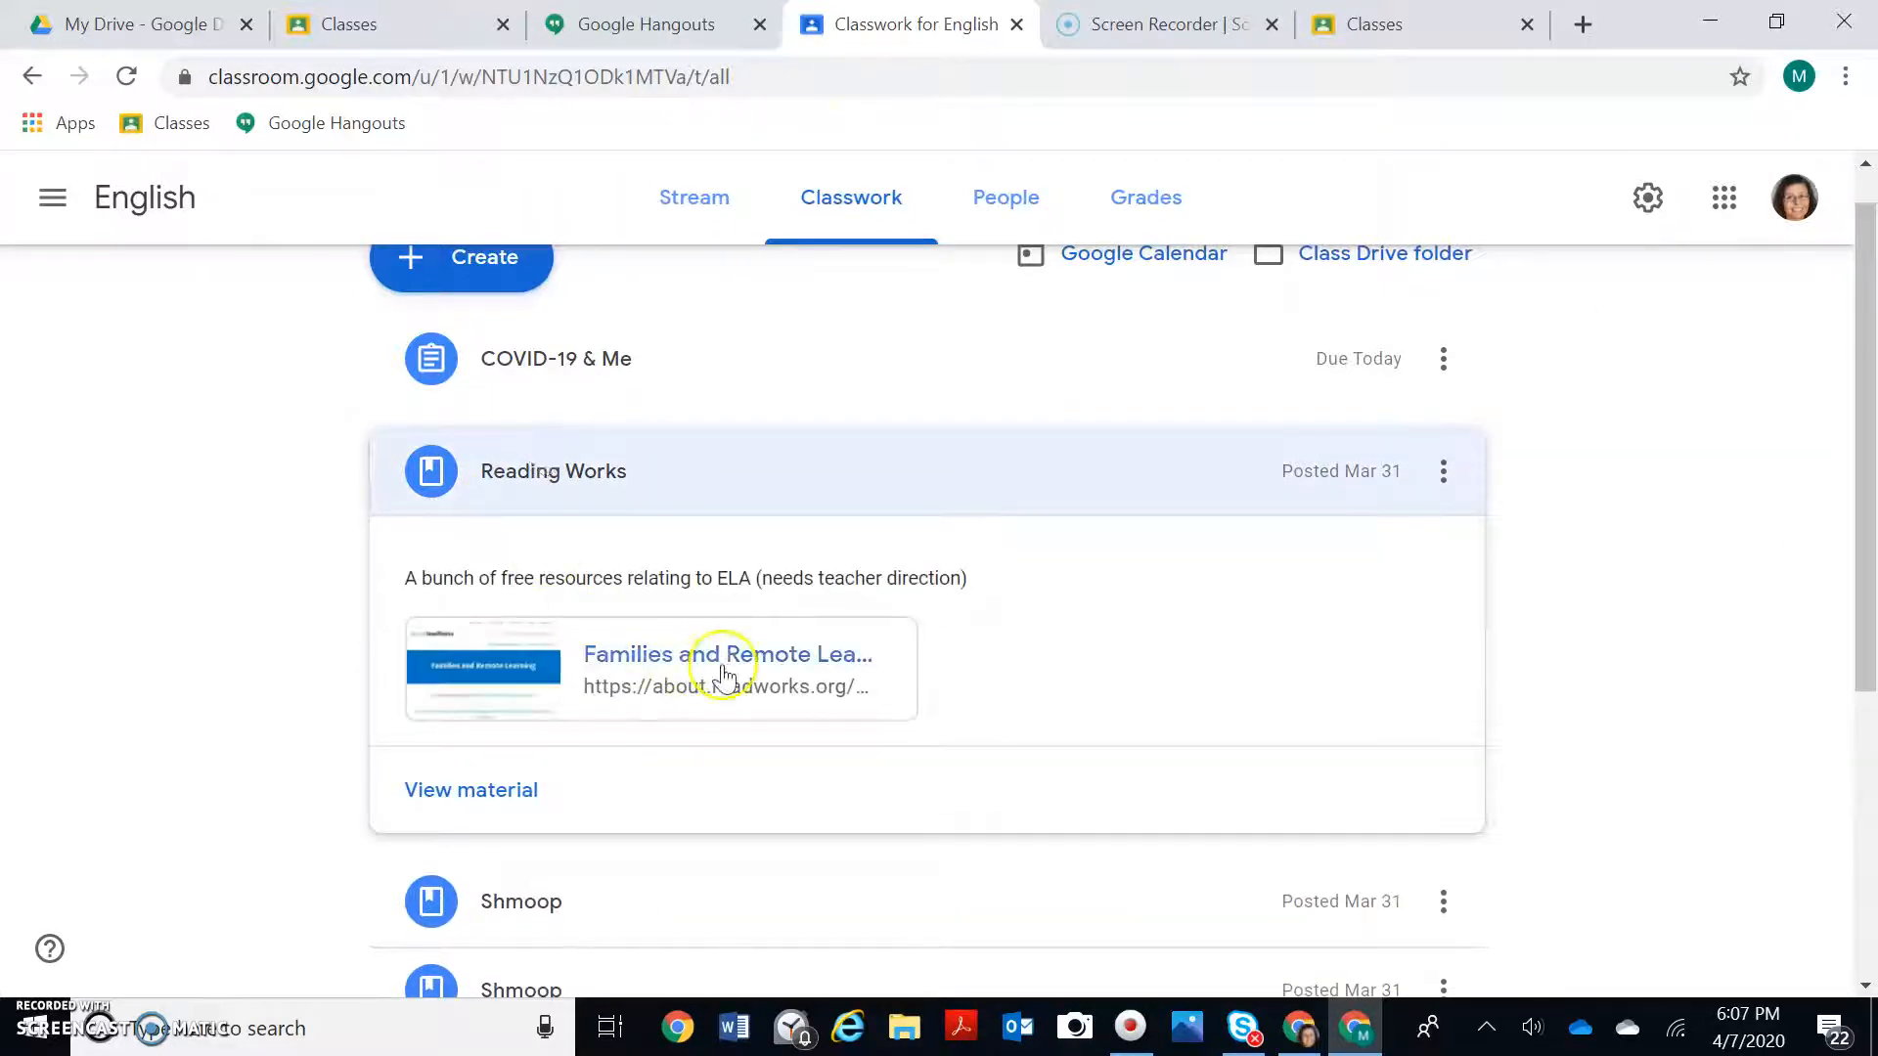
Step: Open the ReadWorks Families and Remote Learning page and scroll through it
left_click(727, 654)
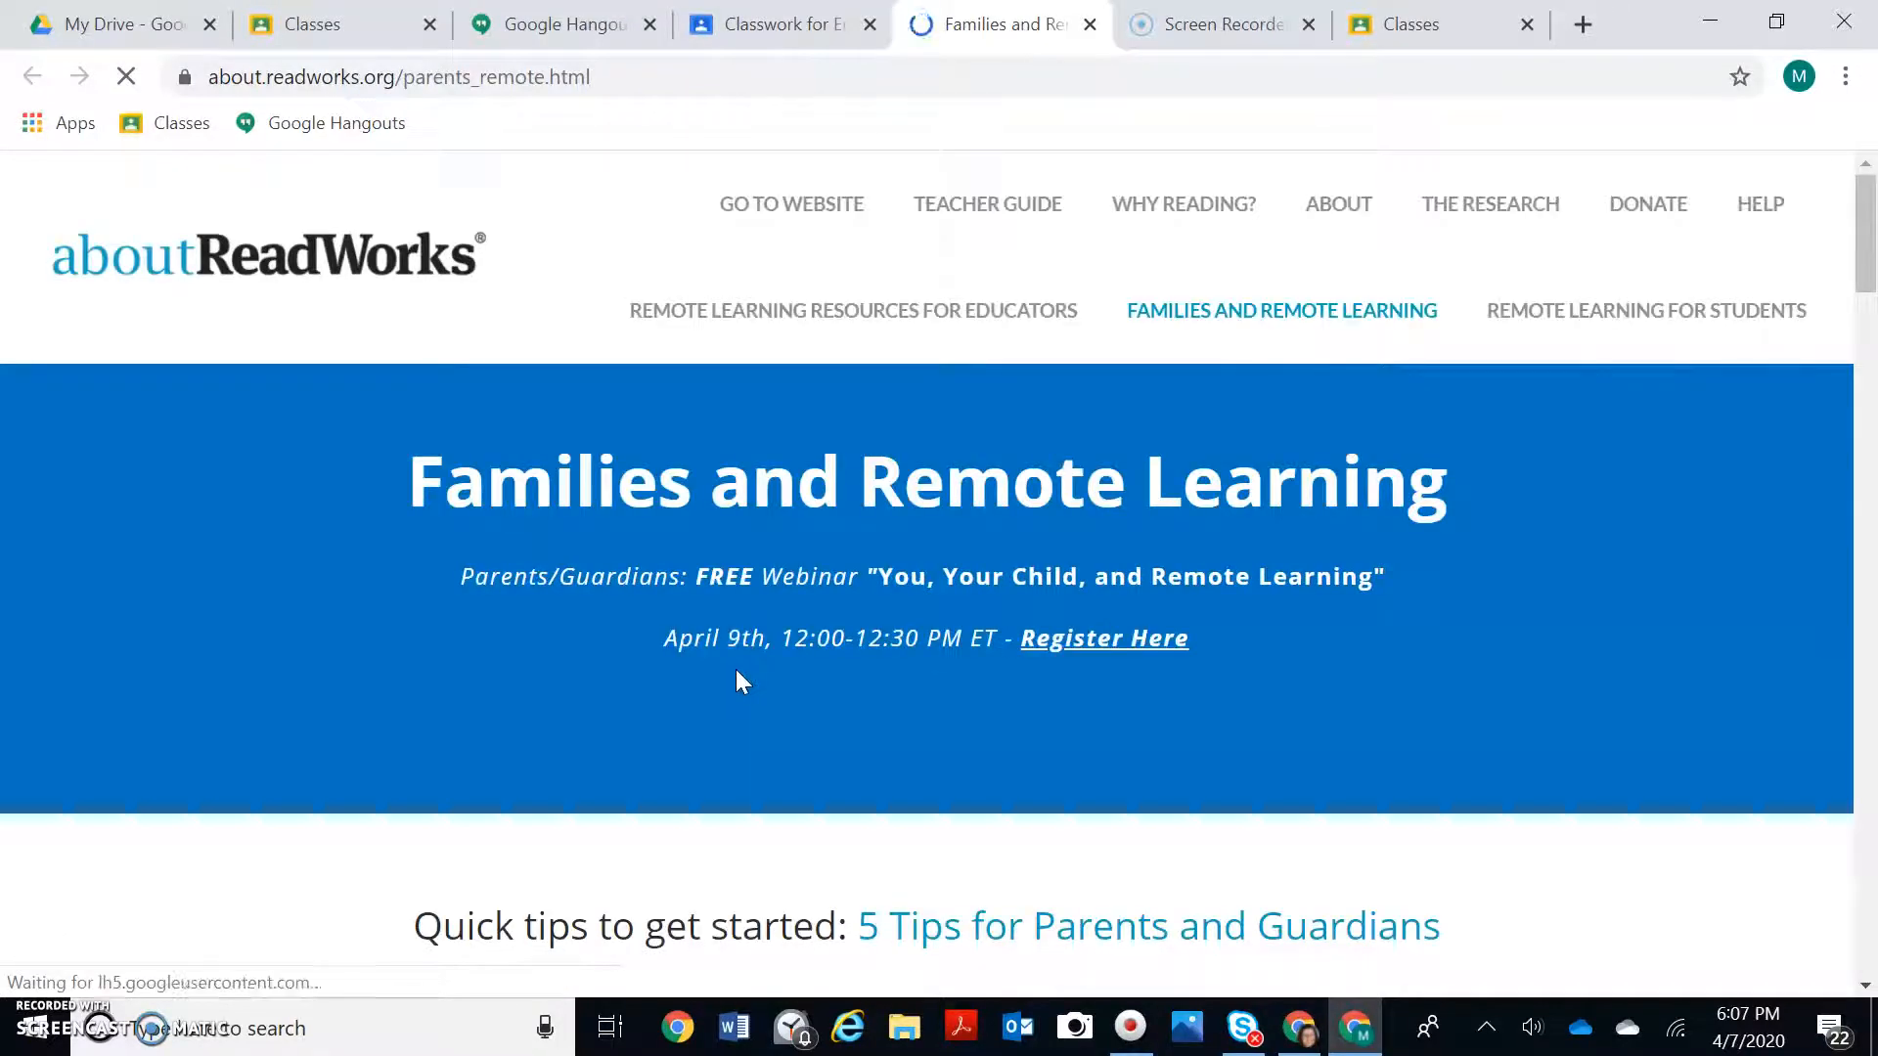
left_click(1338, 203)
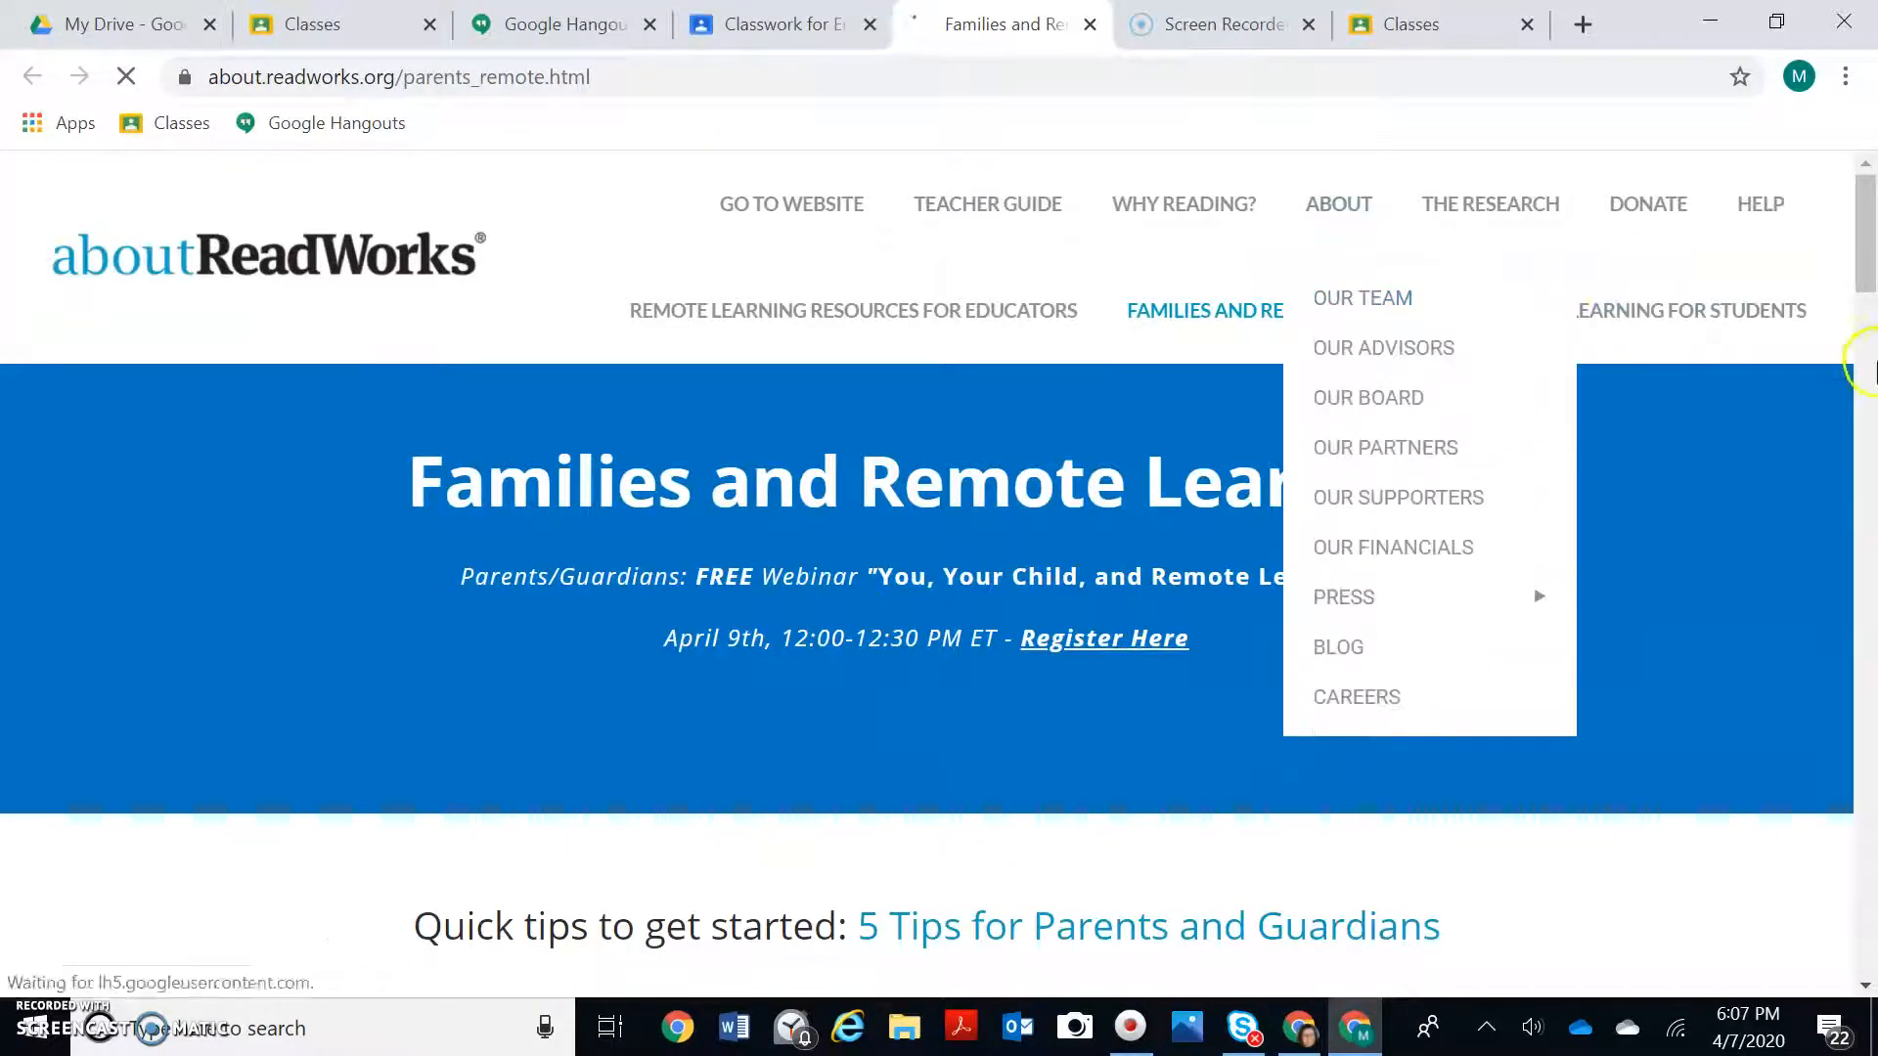
scroll("down", 3)
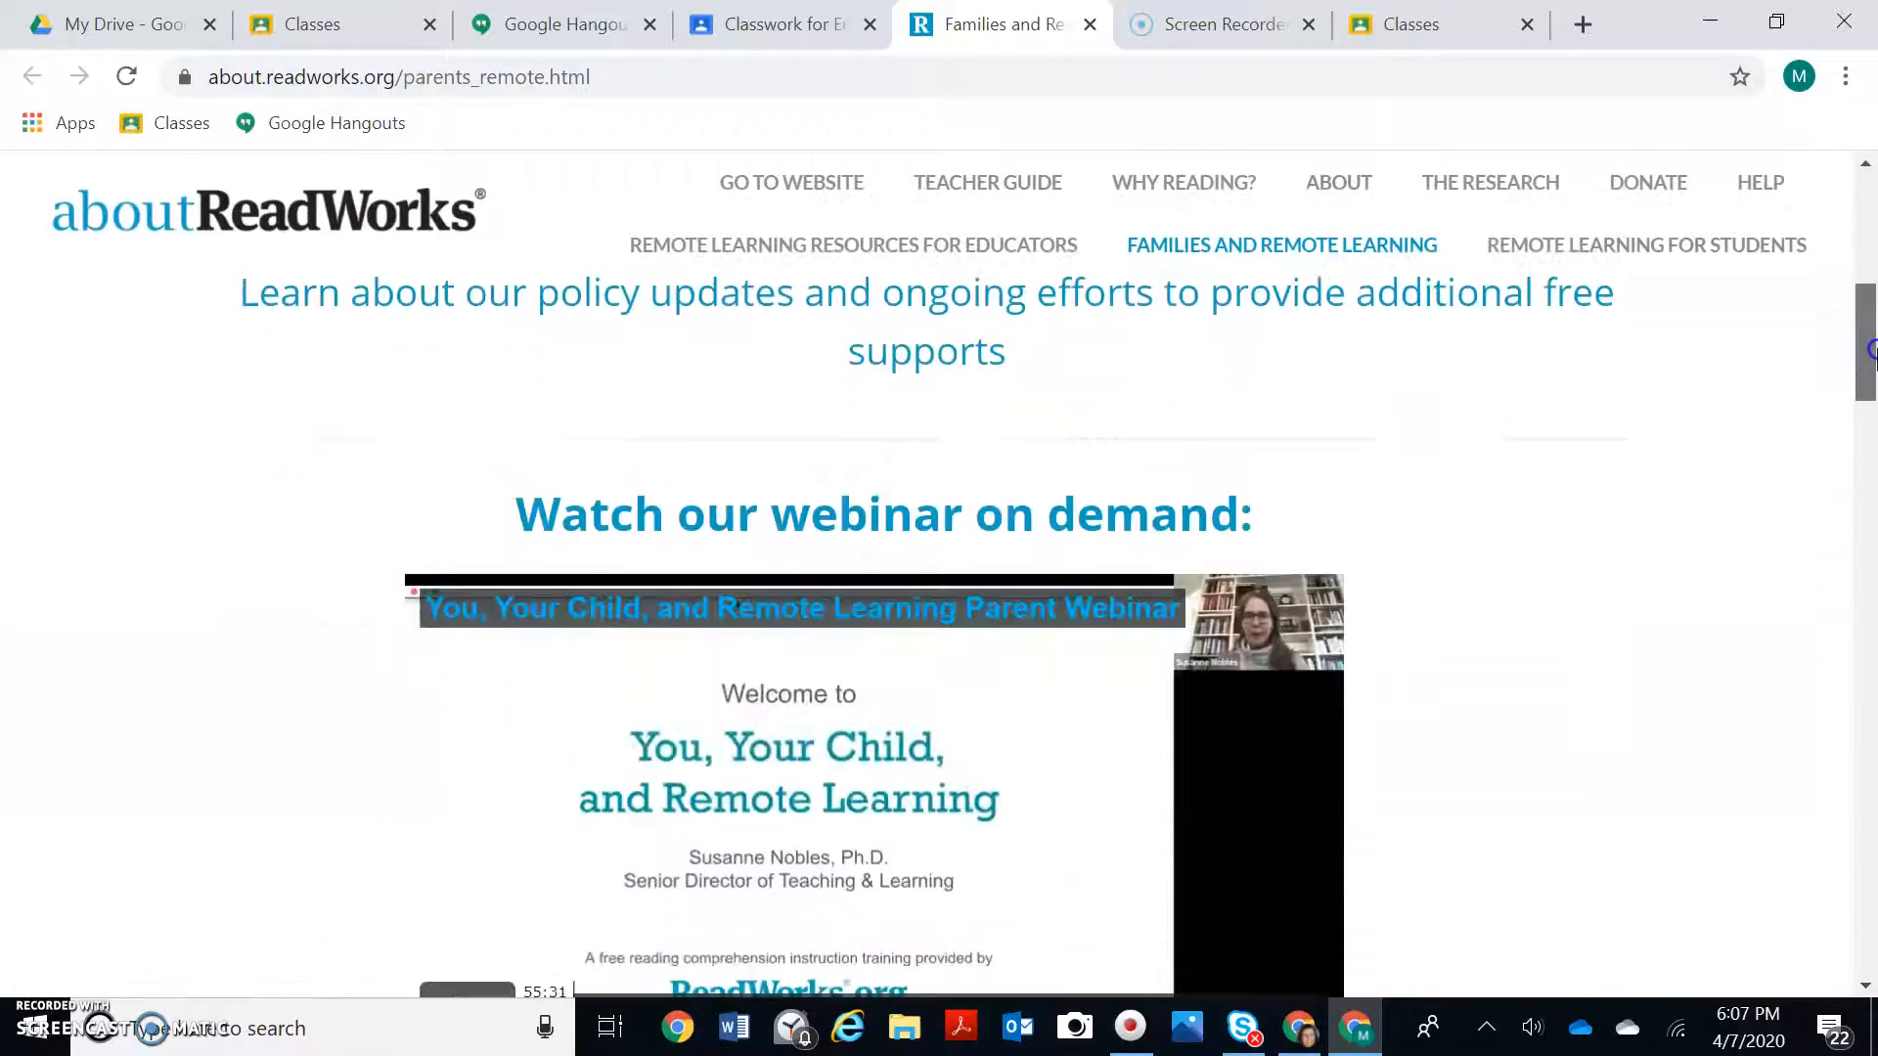
scroll("down", 3)
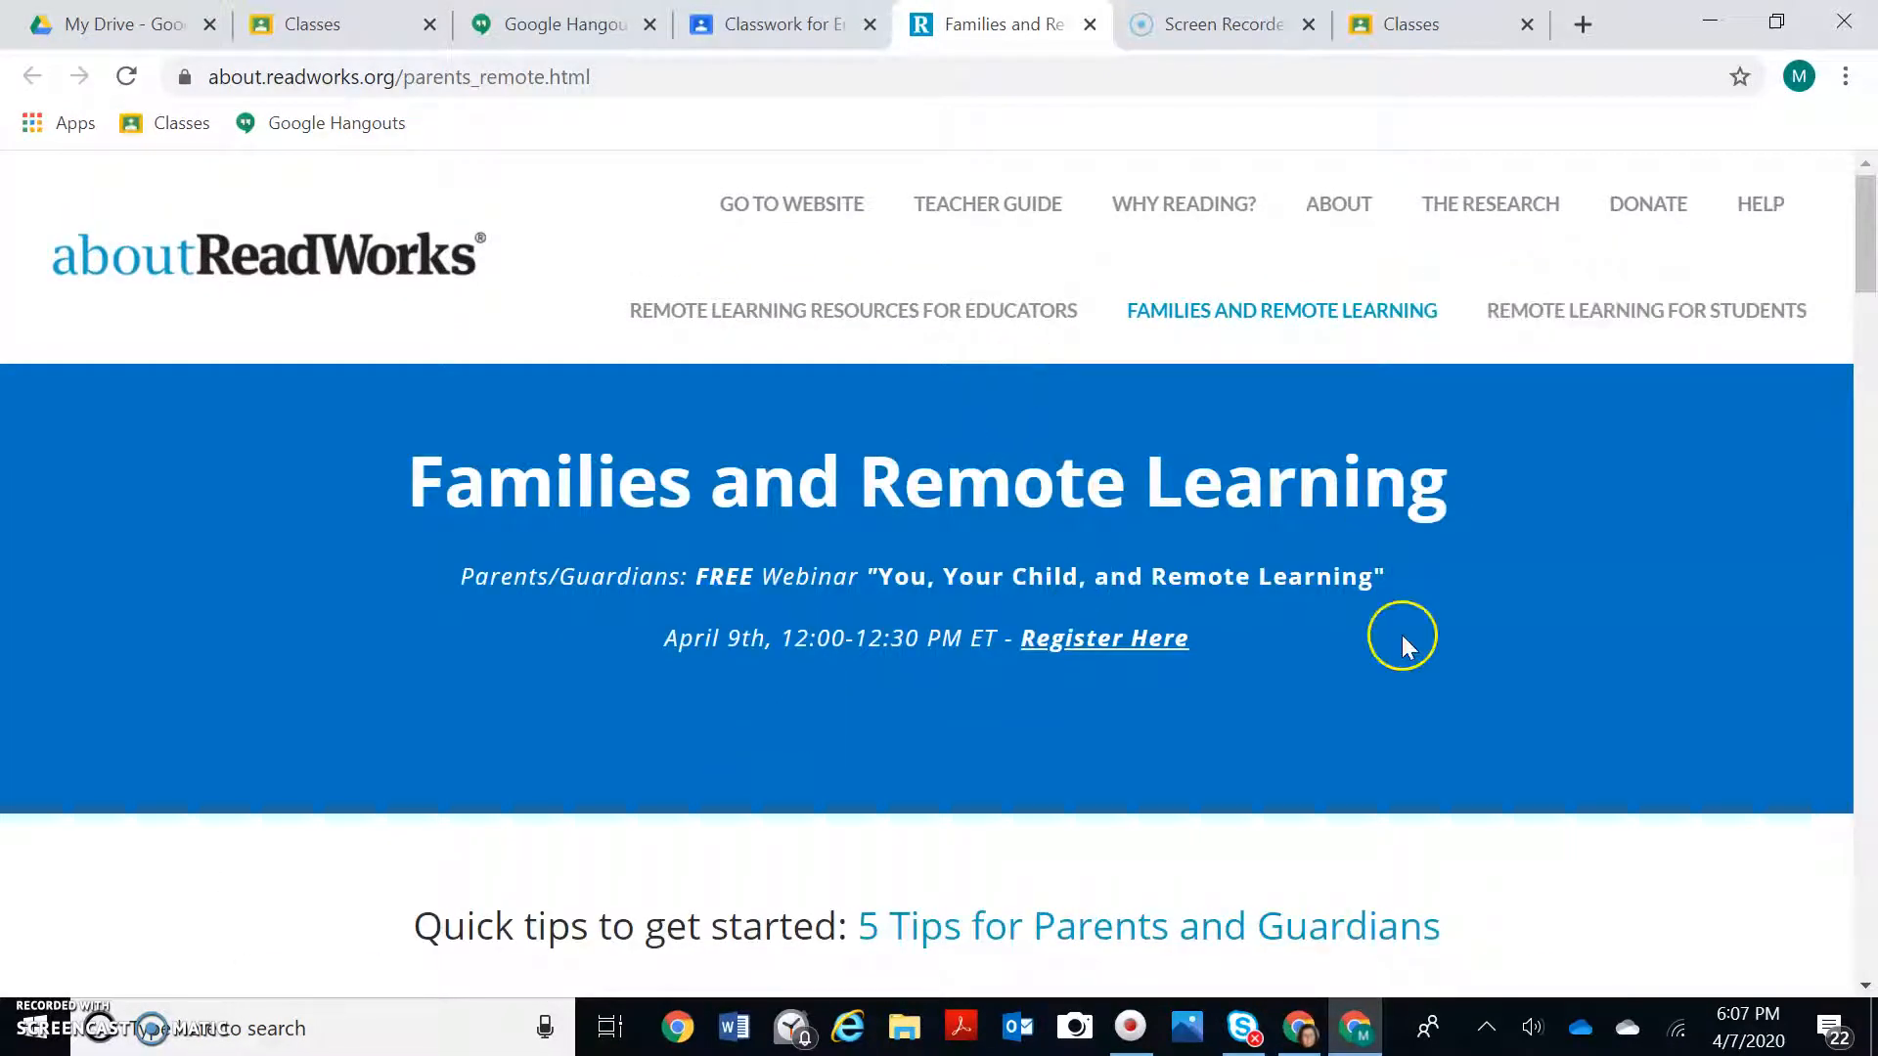
Step: Go to the main ReadWorks website via GO TO WEBSITE and browse the homepage
left_click(790, 204)
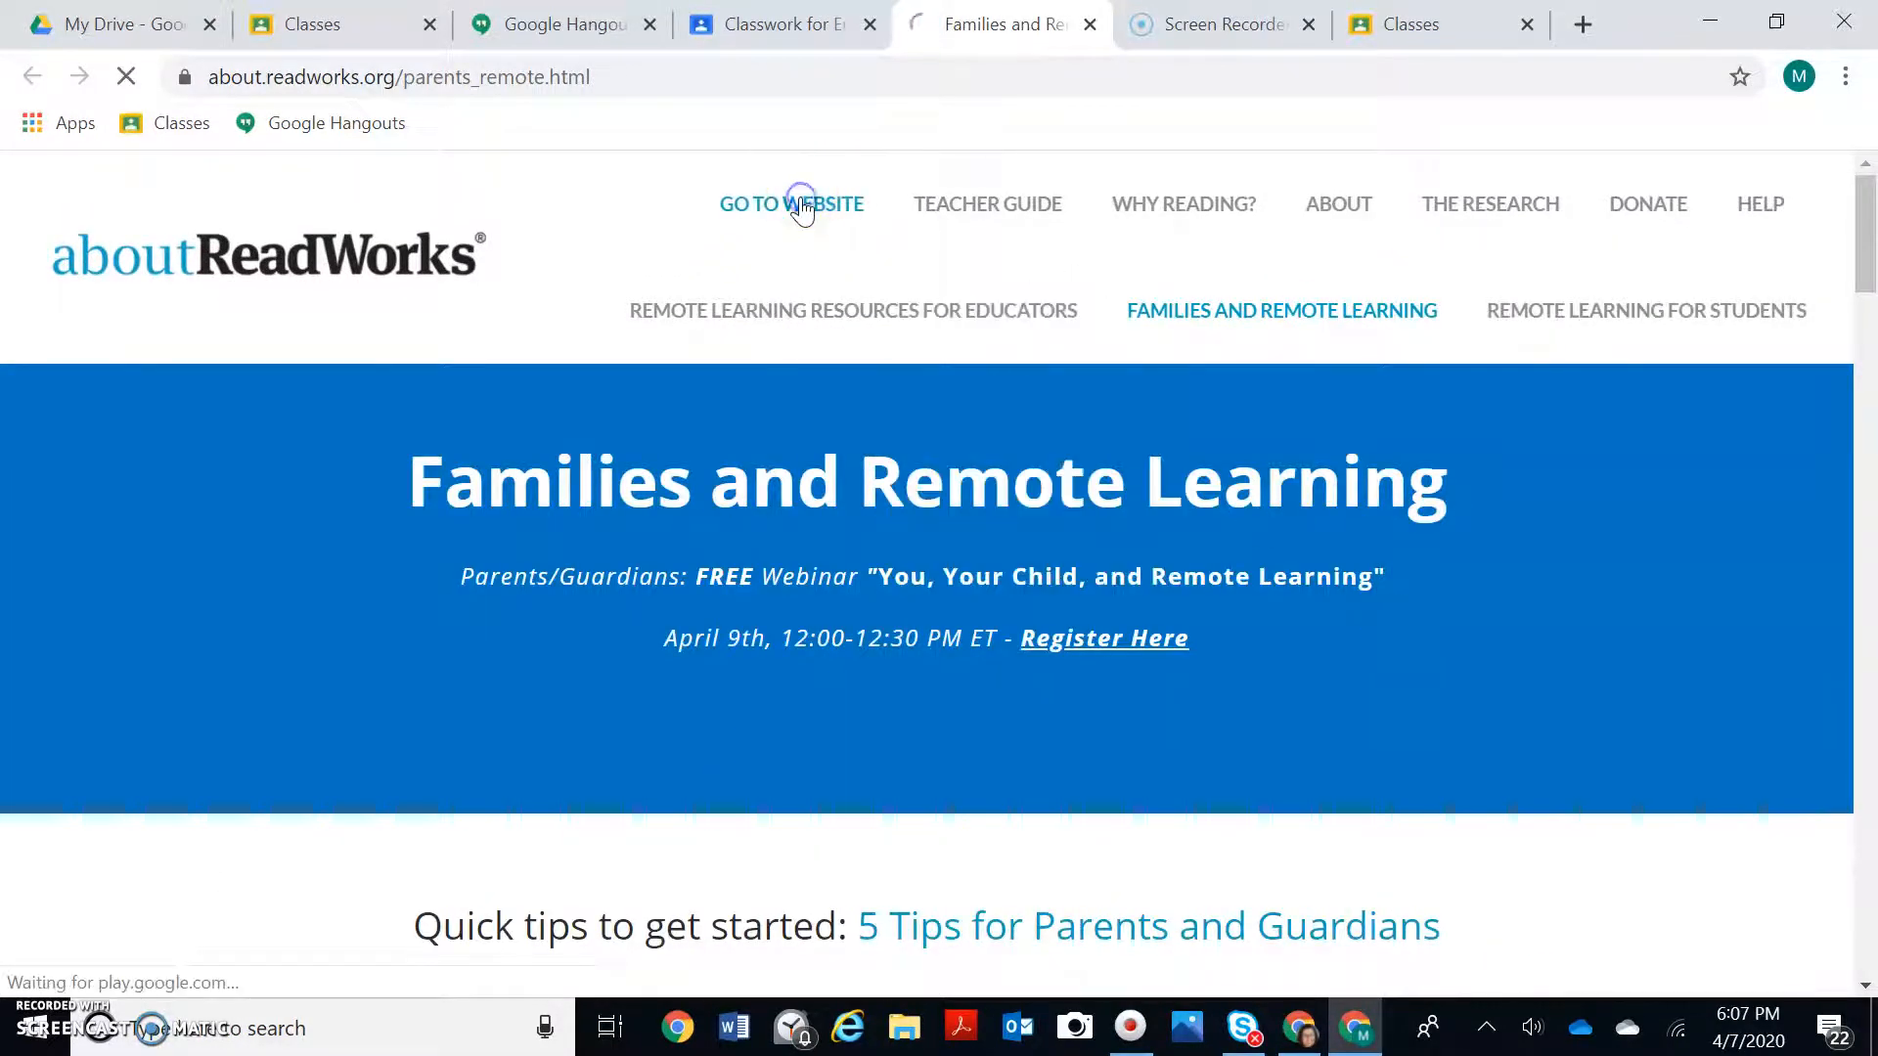
left_click(791, 203)
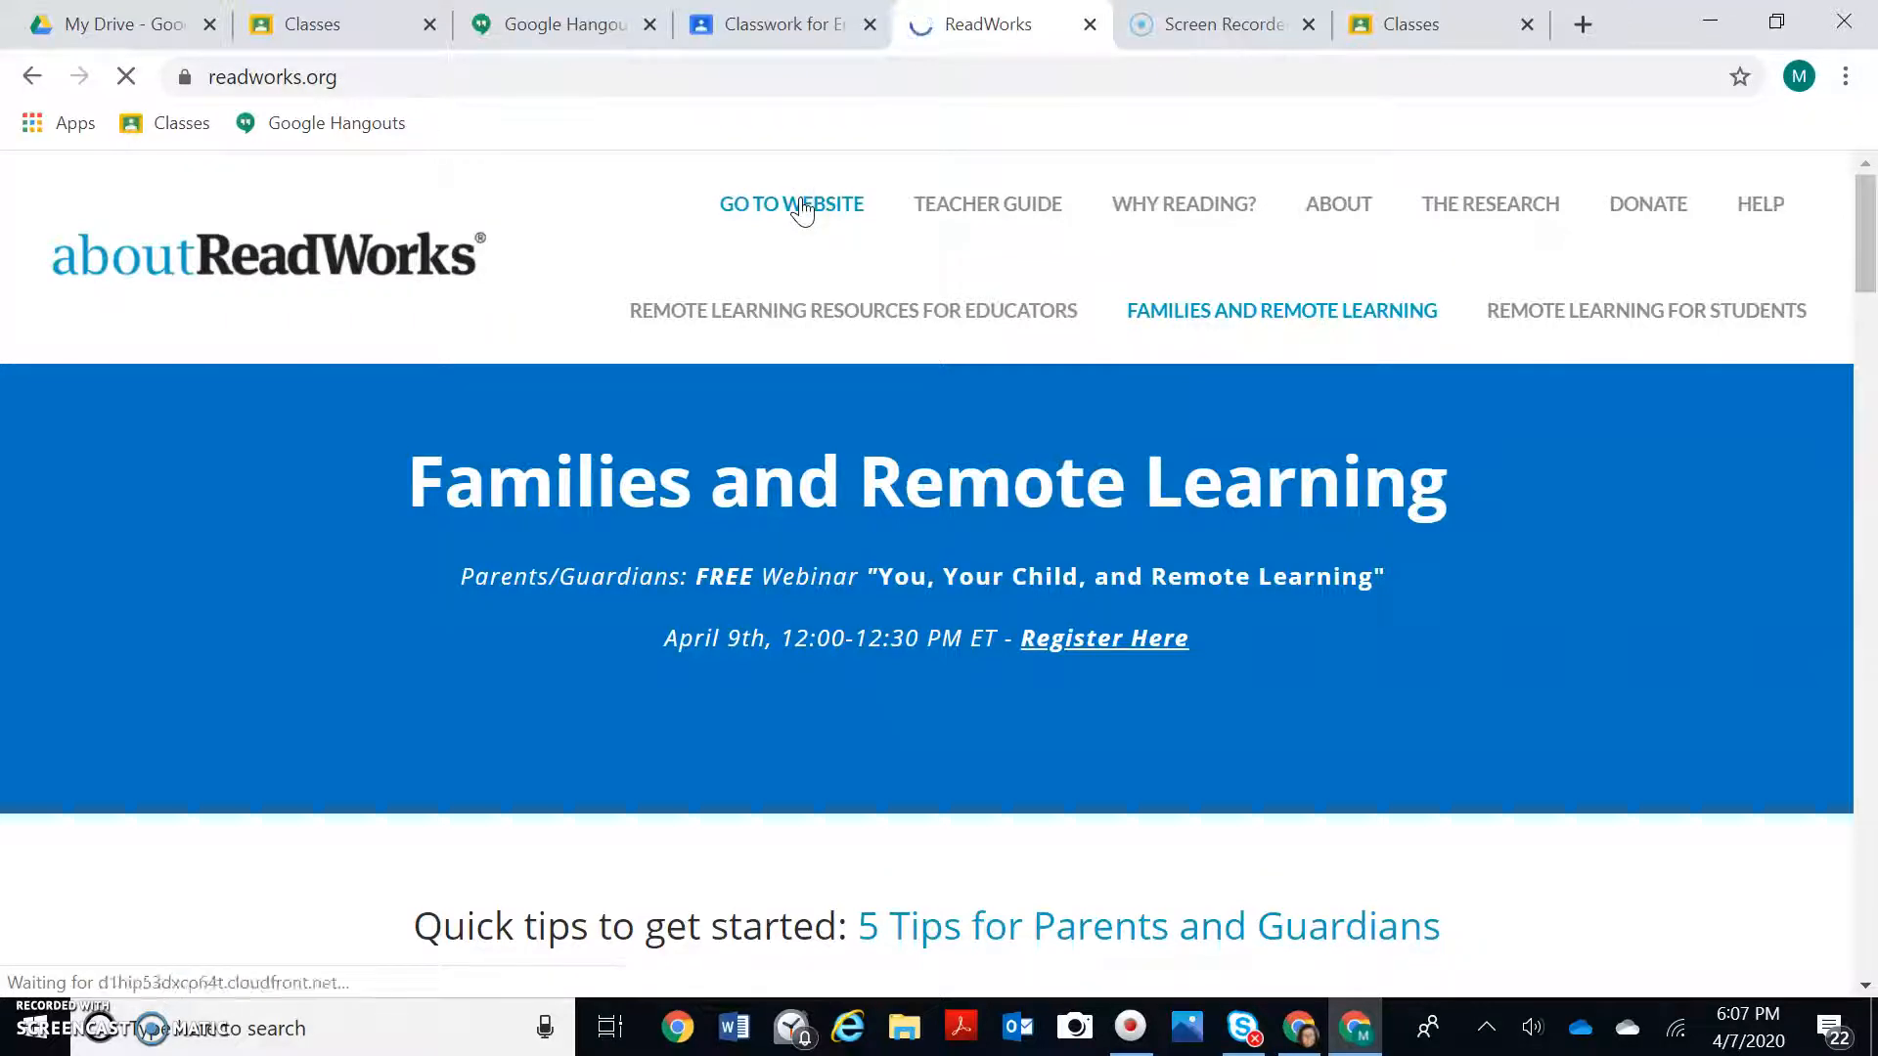
left_click(792, 203)
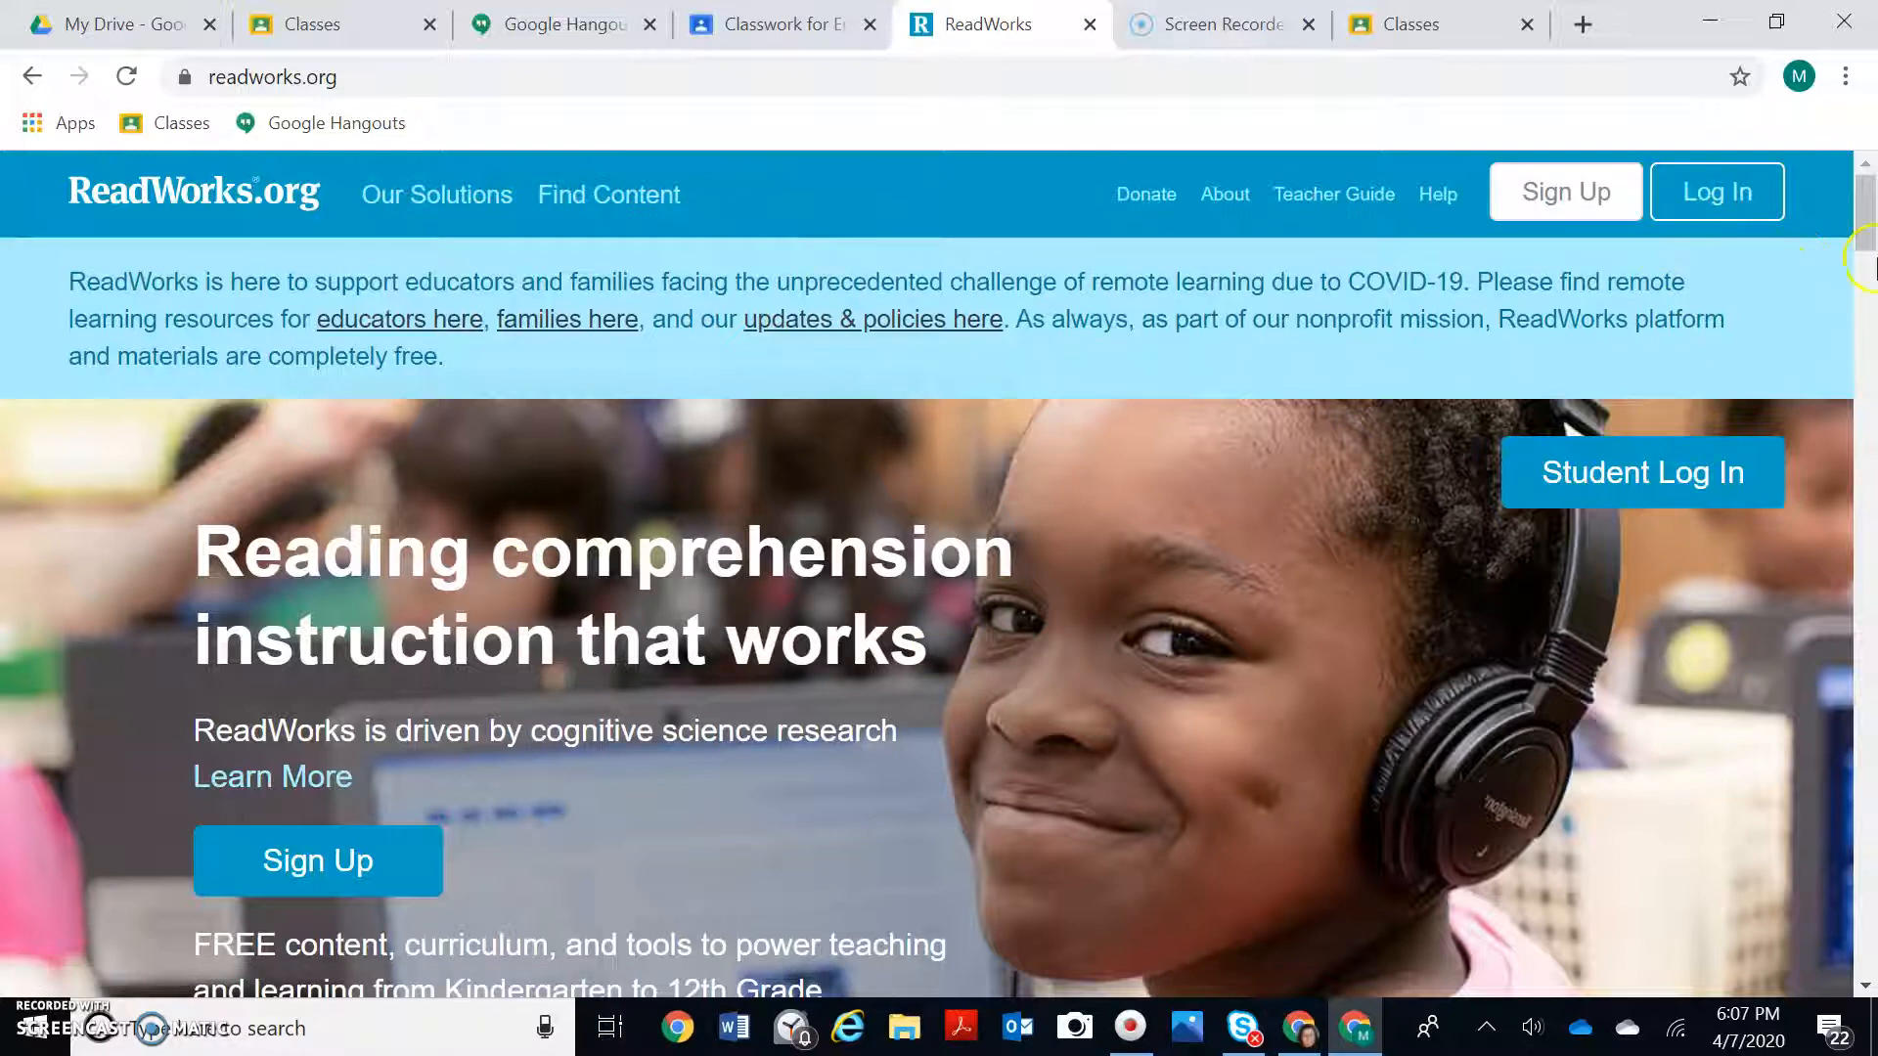
scroll("down", 3)
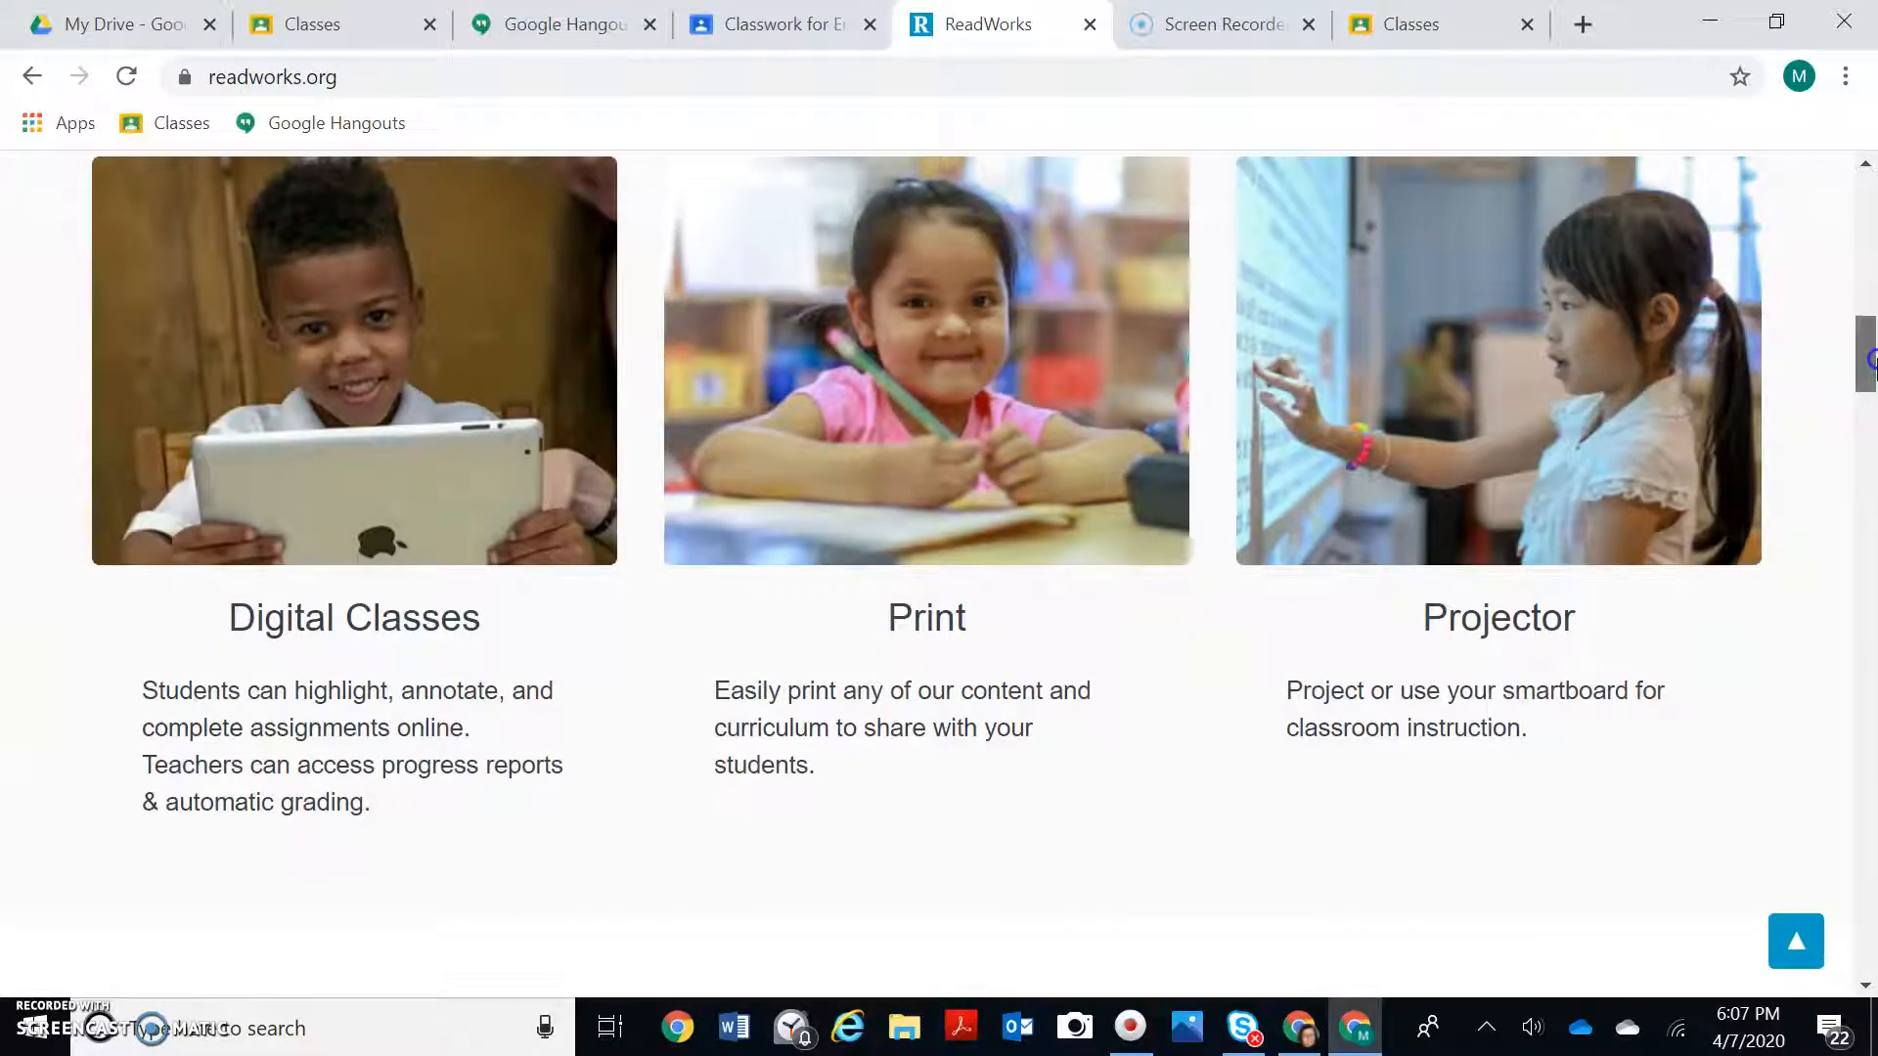
scroll("up", 3)
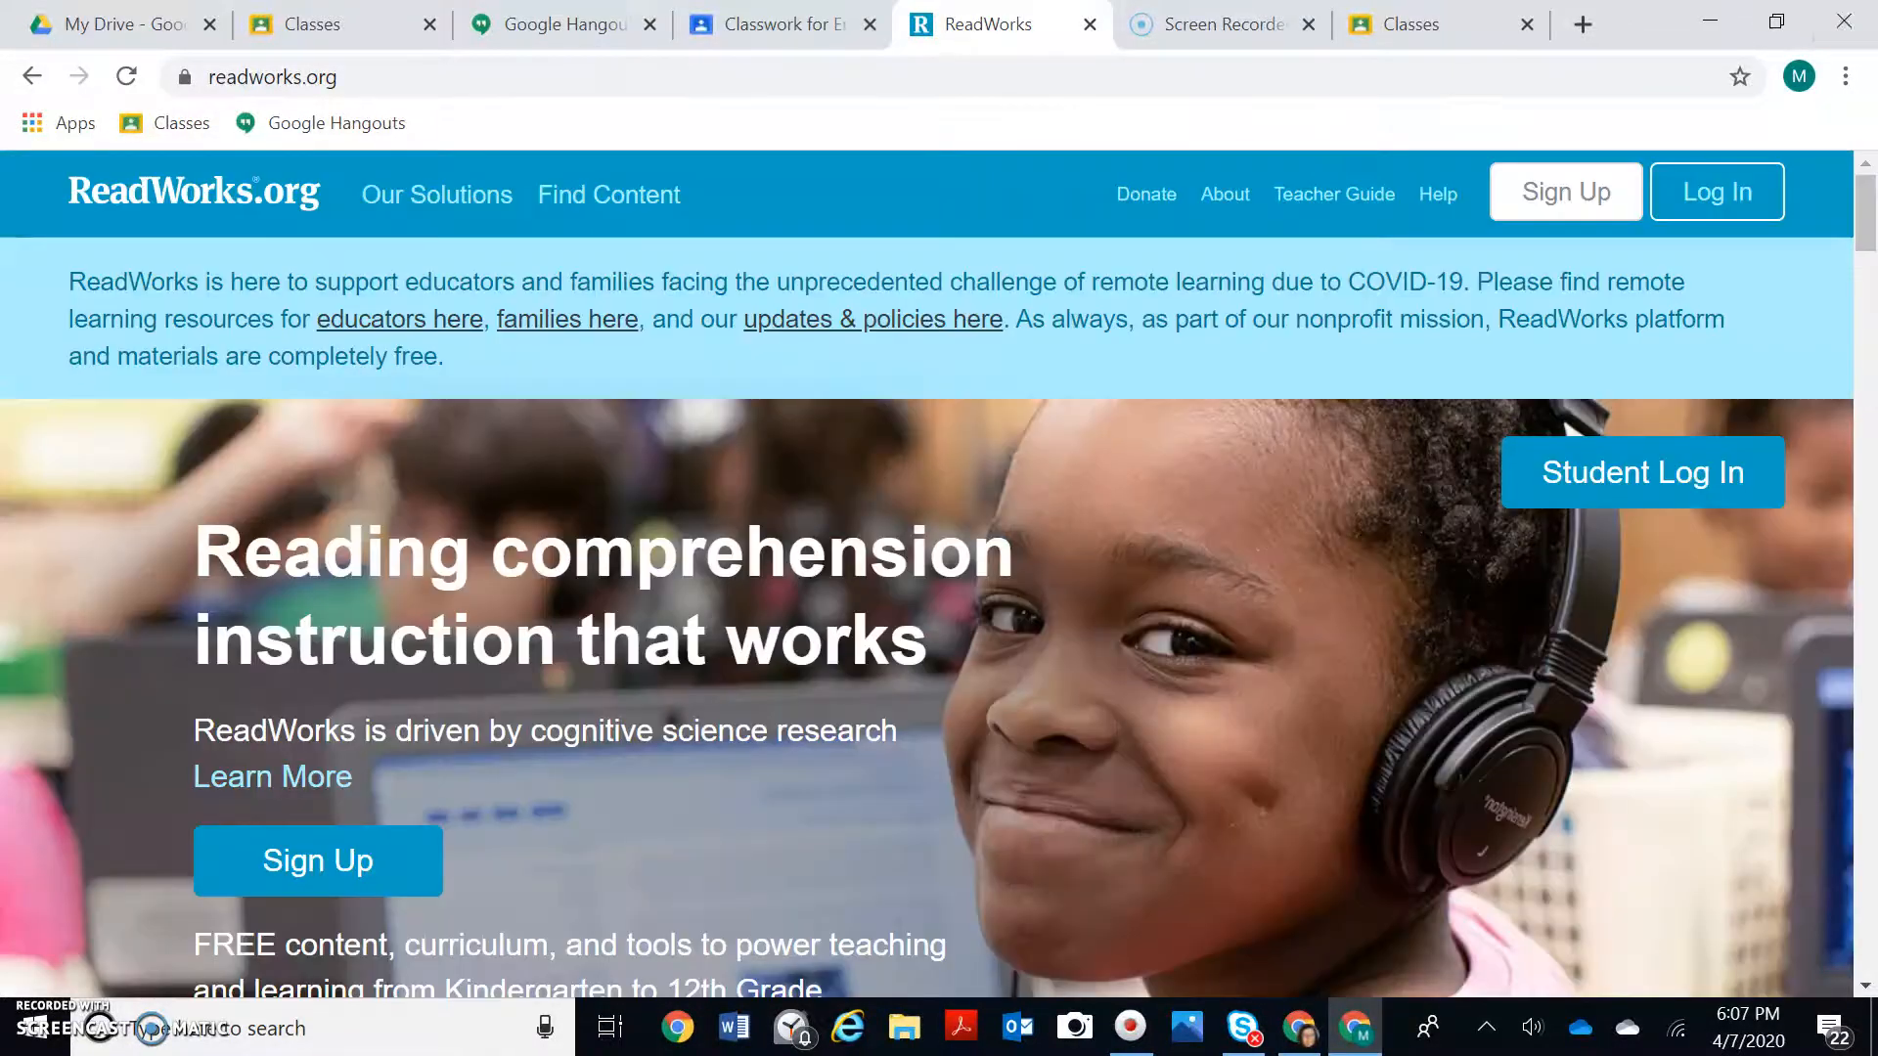
left_click(559, 24)
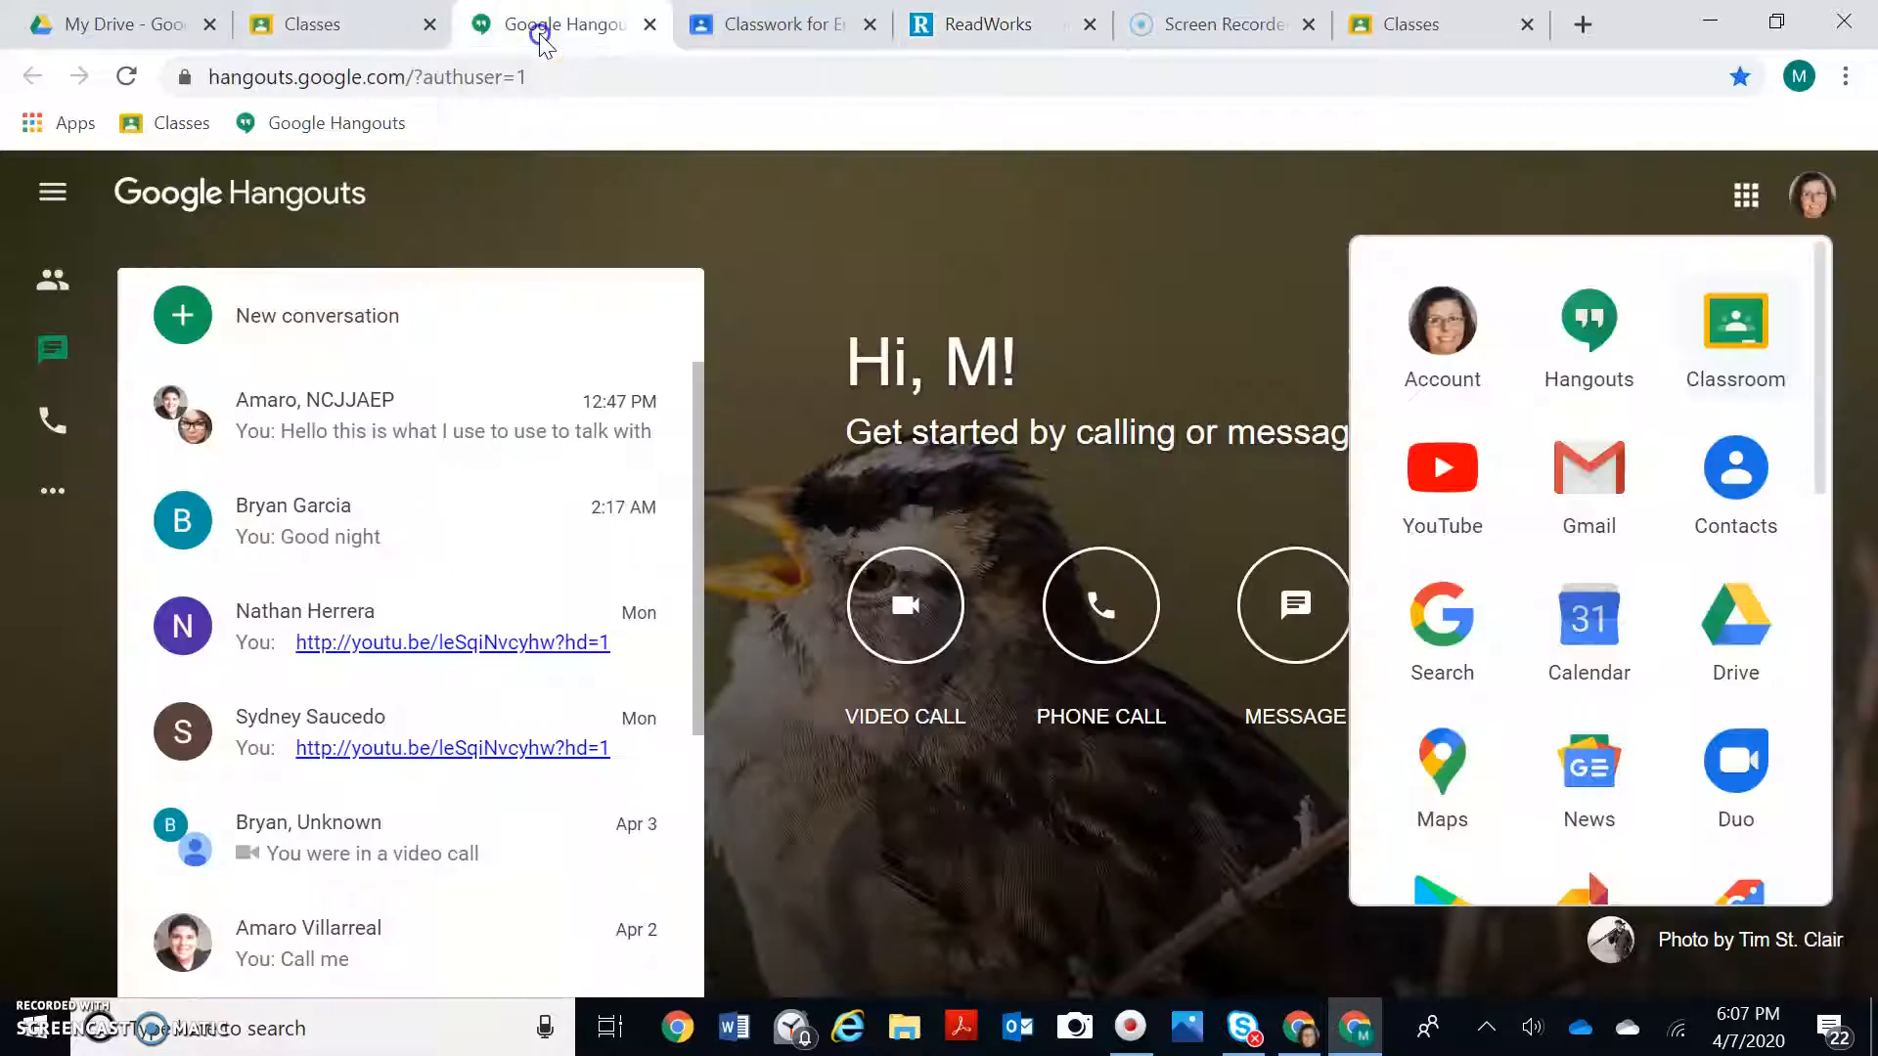
Step: Return to the English Classwork page and open the Shmooptube: Video Library link
left_click(311, 23)
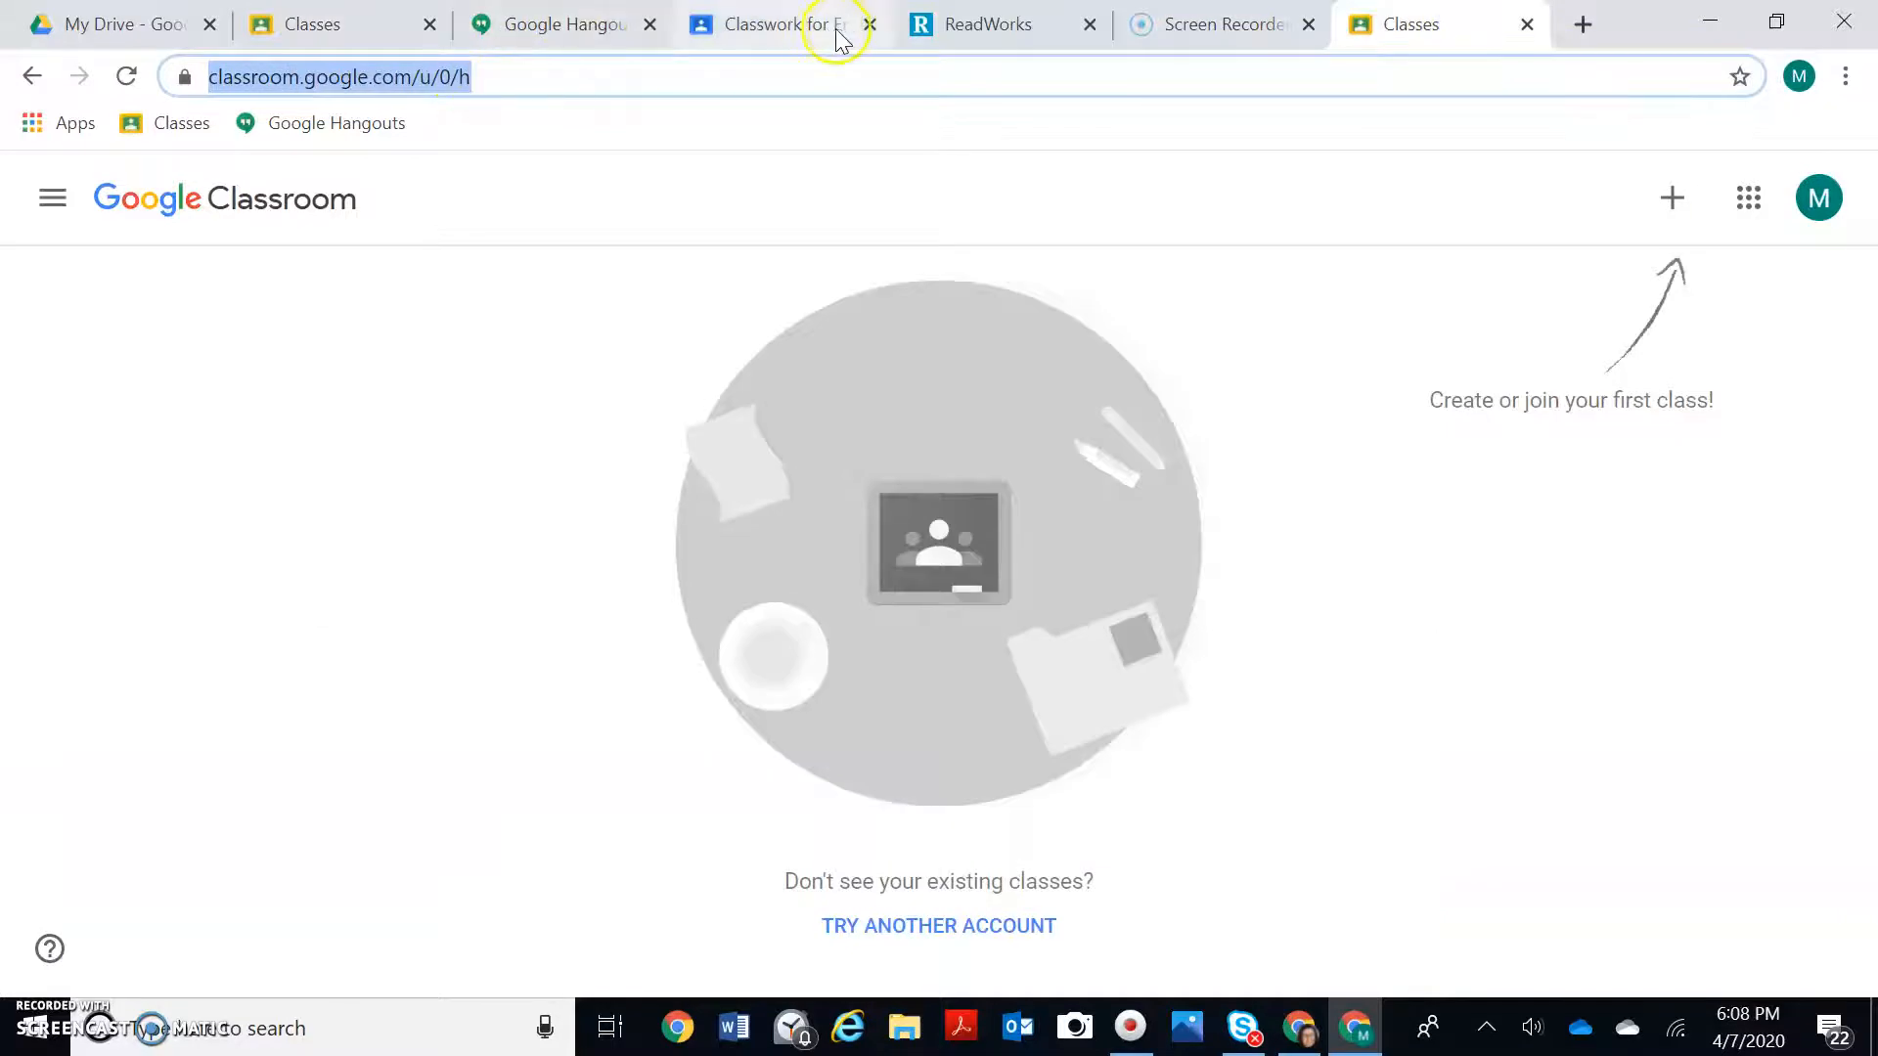
left_click(1000, 23)
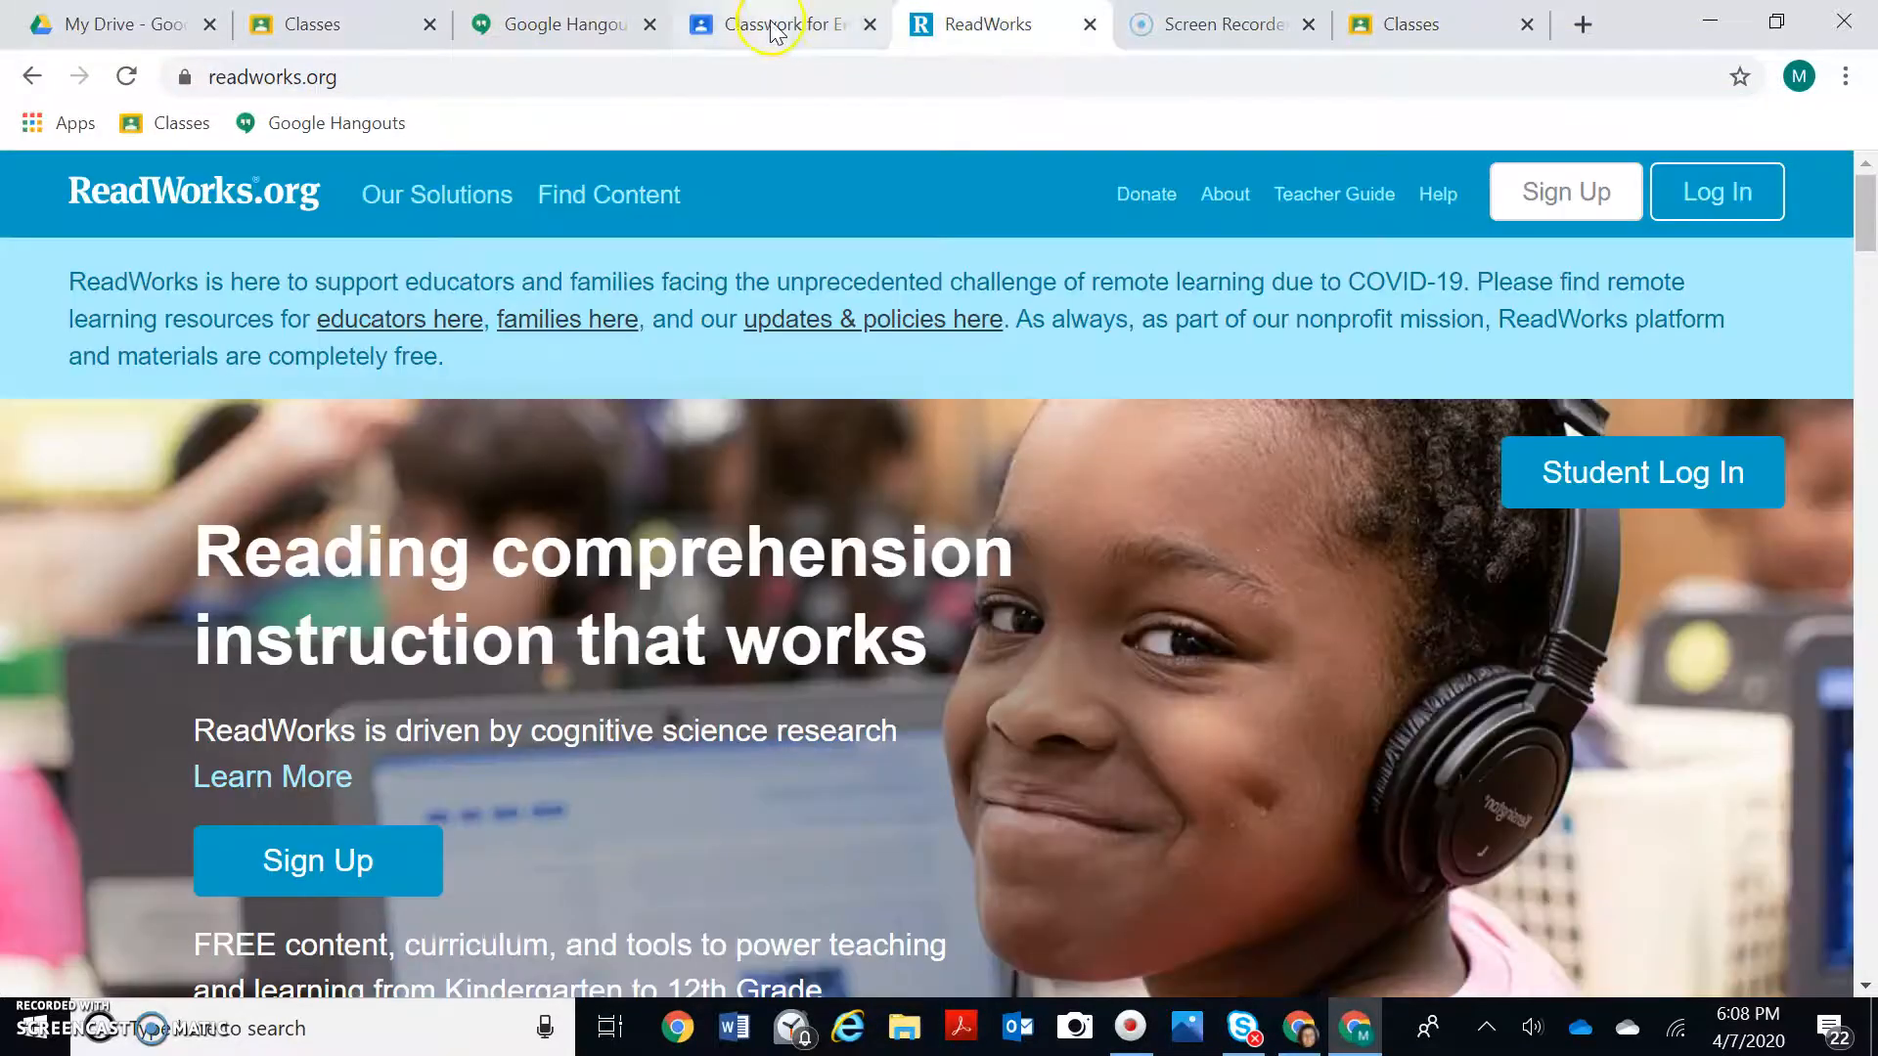
left_click(773, 24)
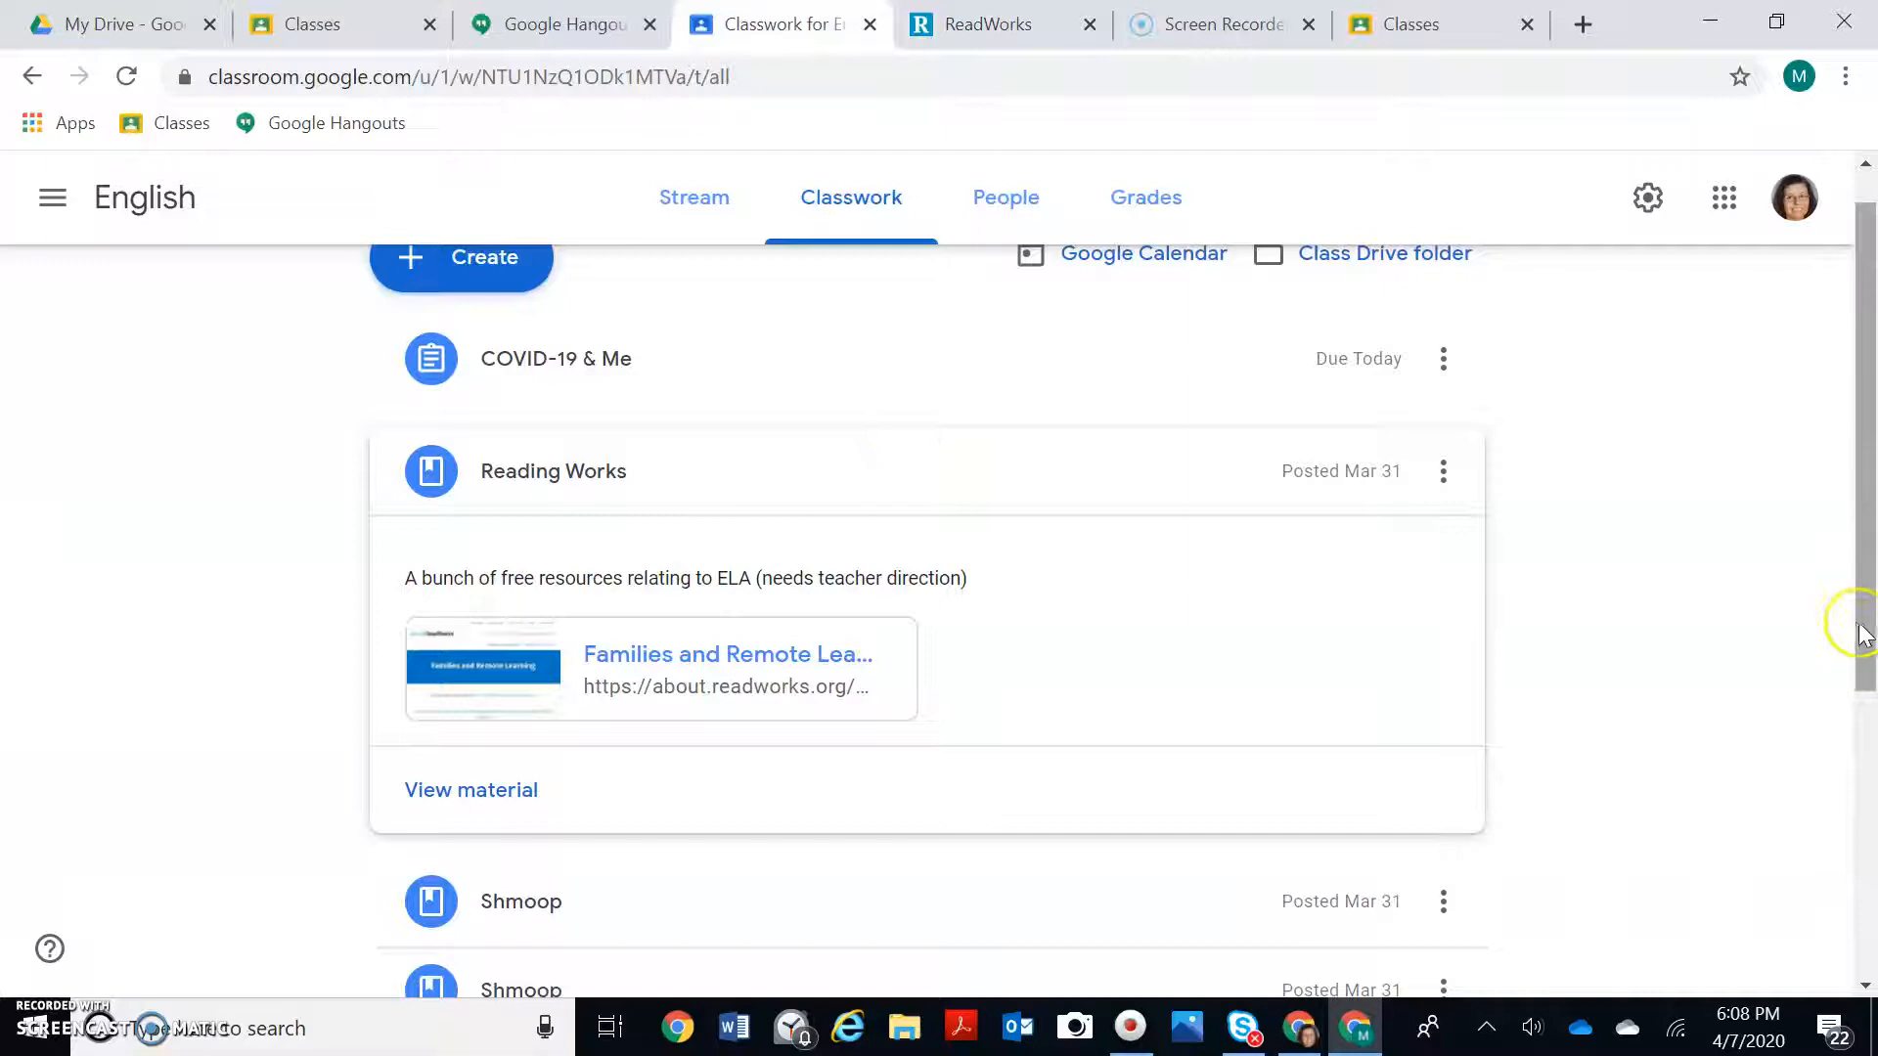
scroll("down", 3)
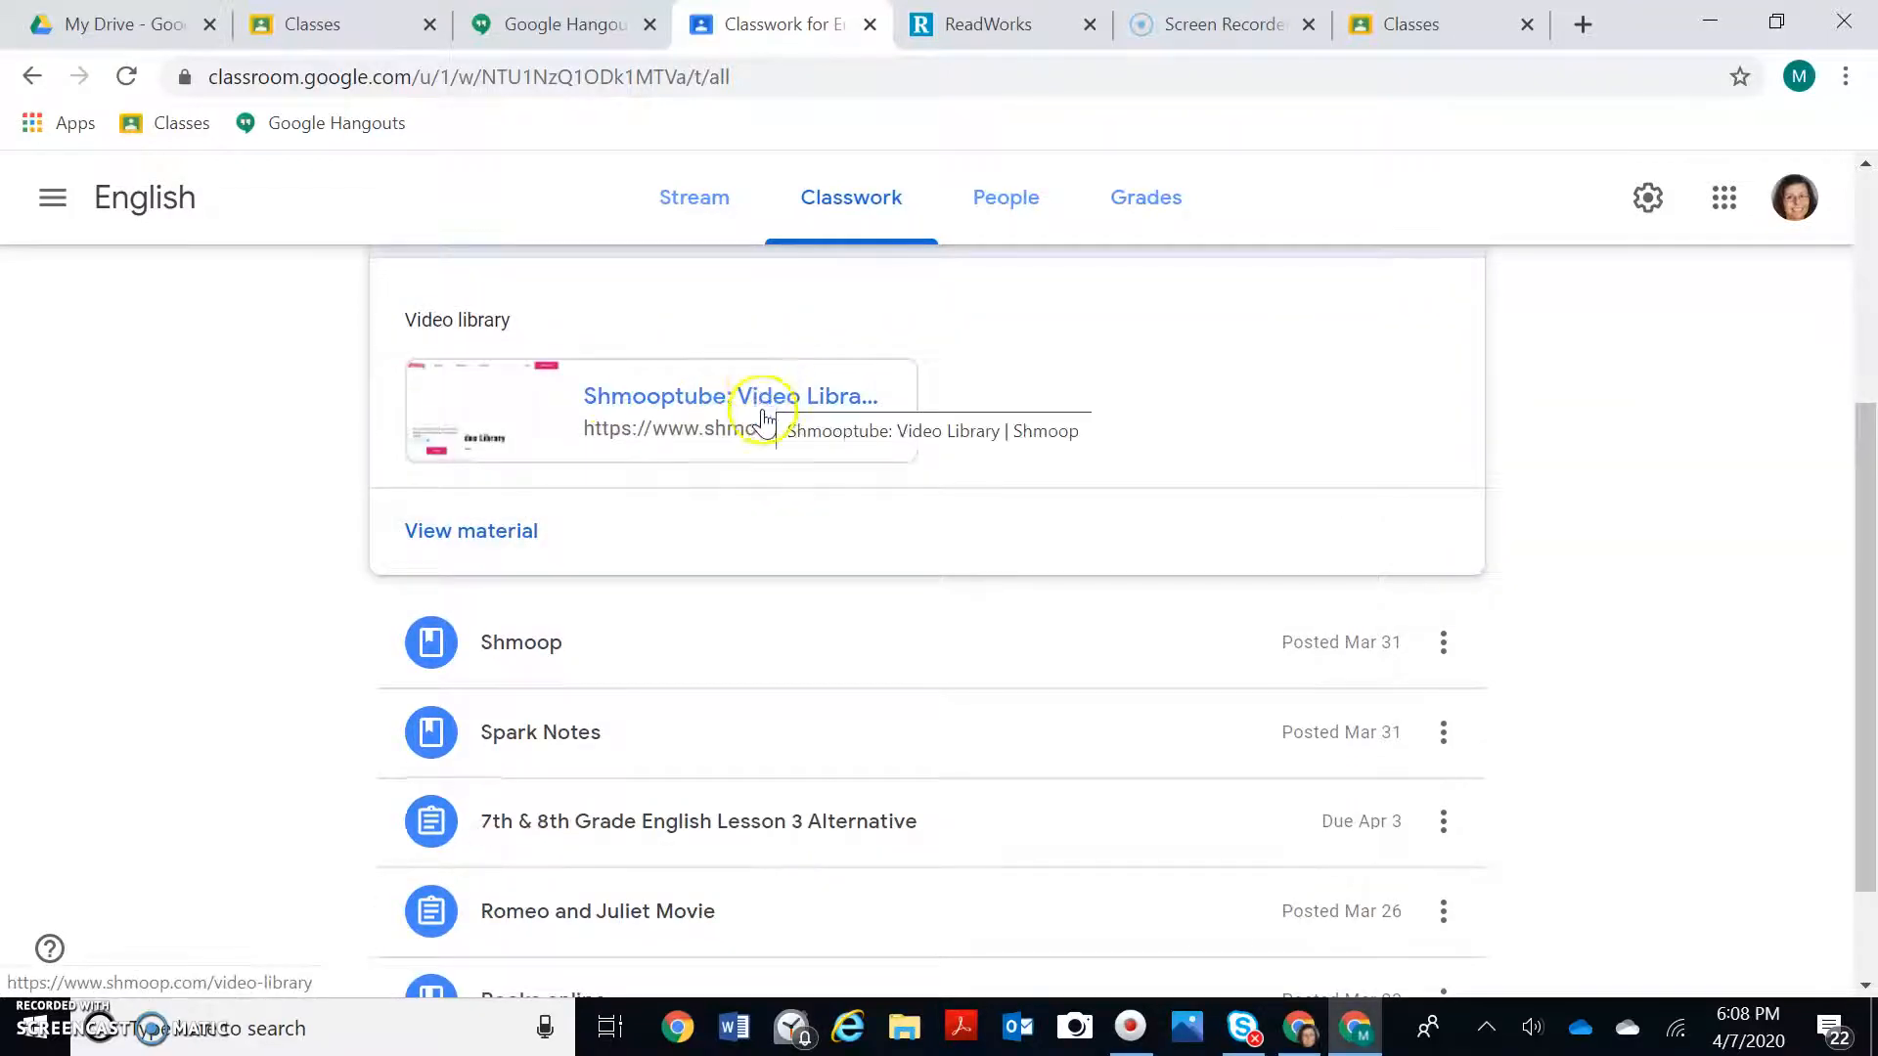
left_click(731, 395)
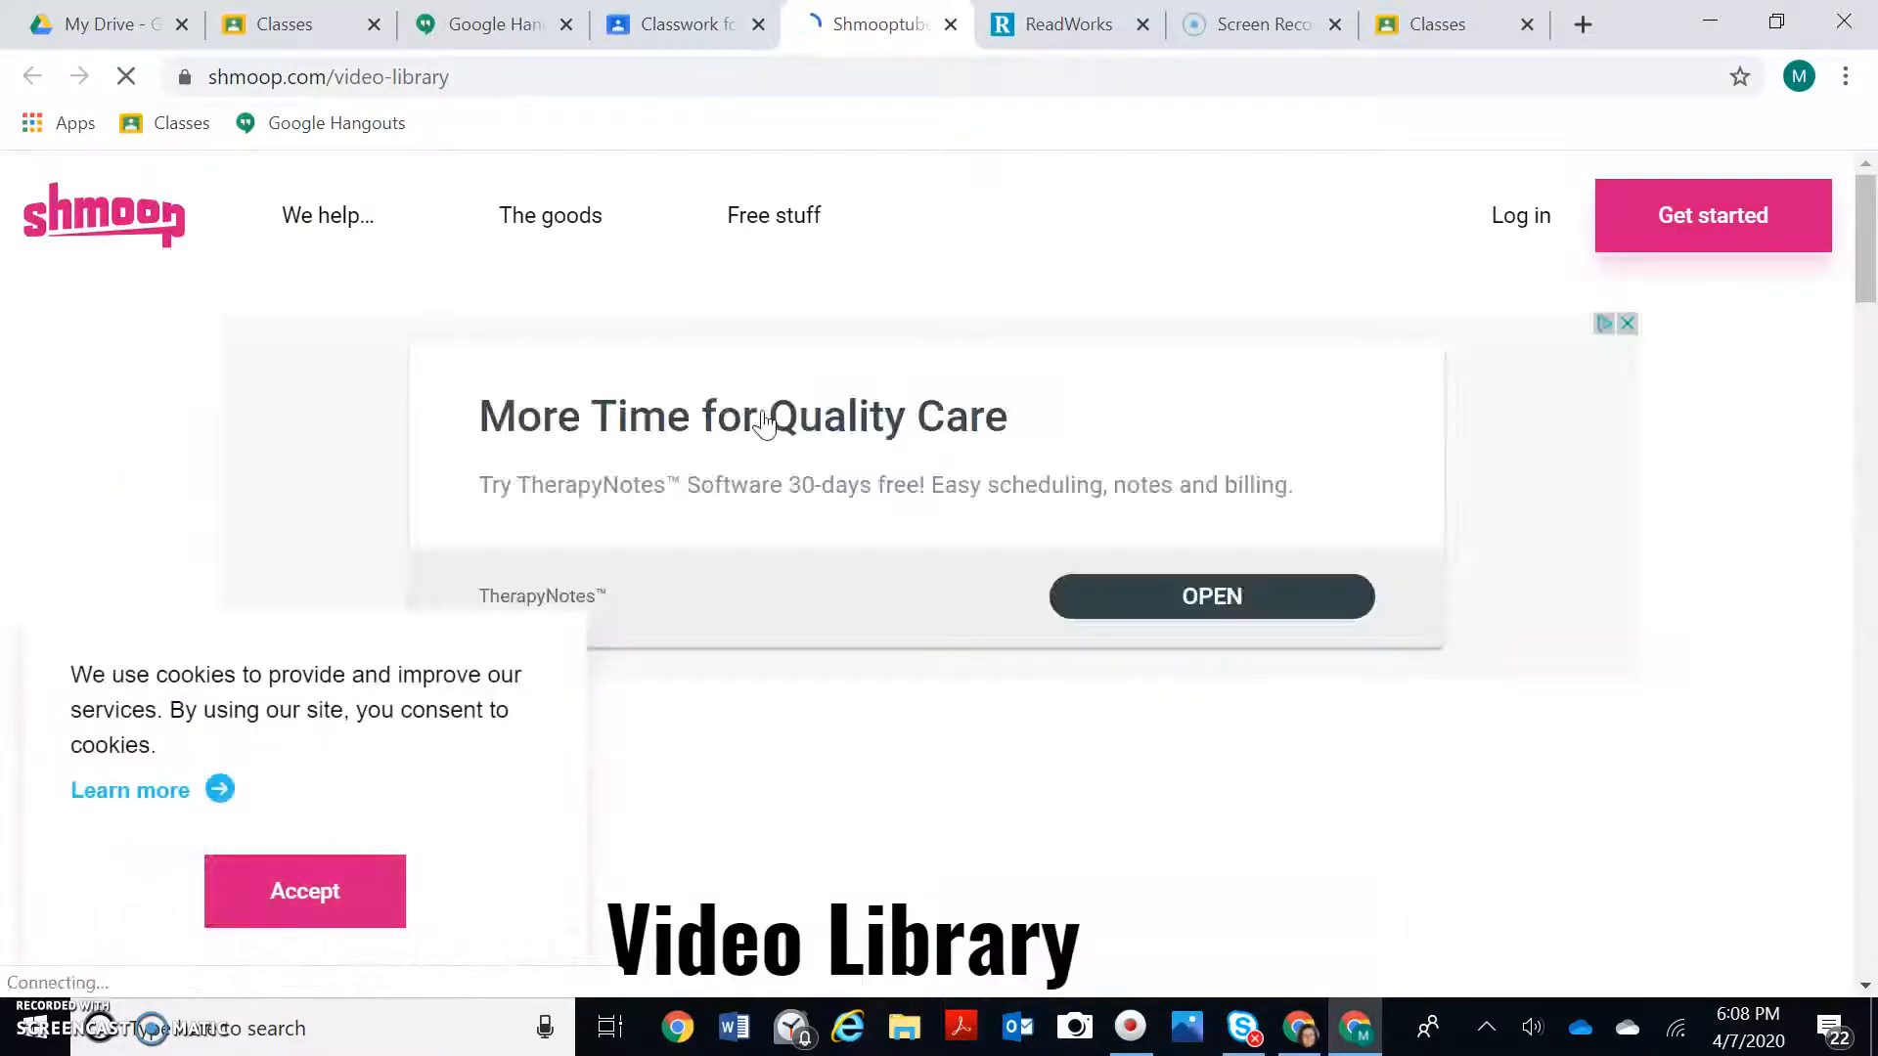
Step: Accept Shmoop's cookie banner and scroll through the Video Library thumbnails
left_click(304, 891)
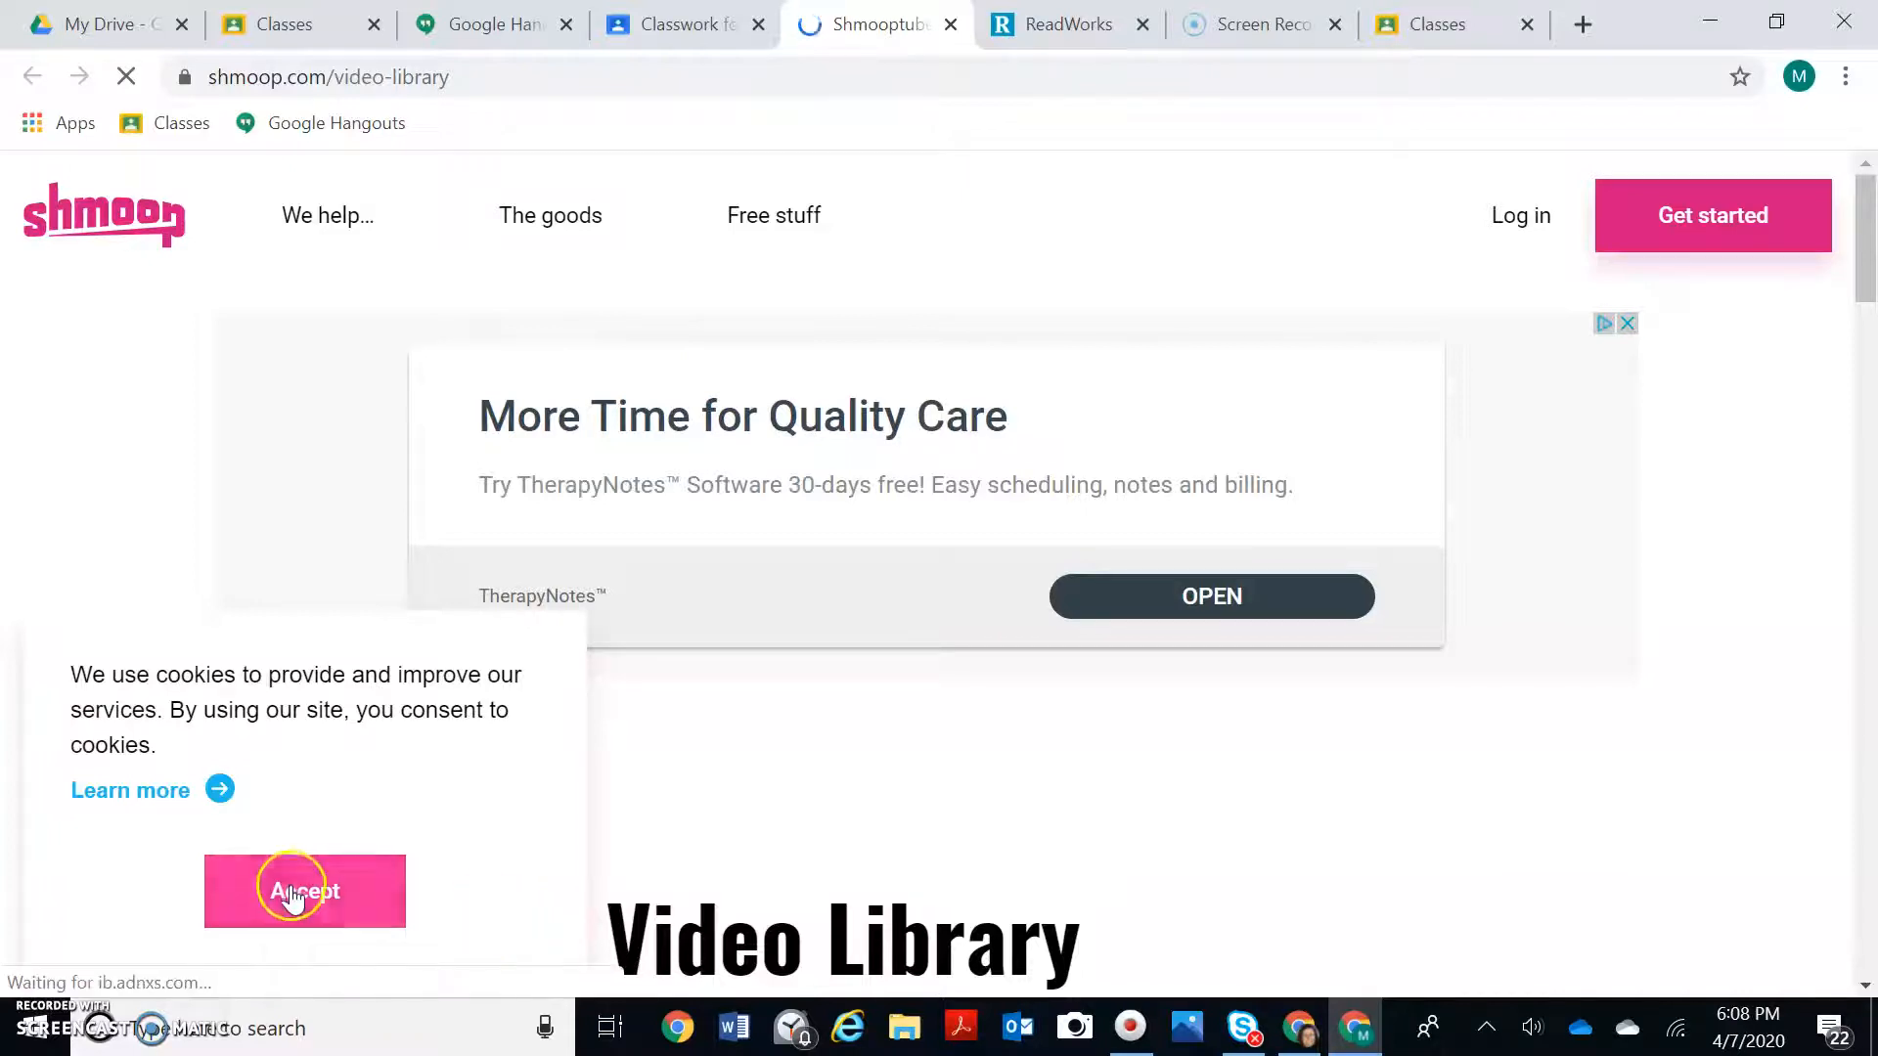
left_click(304, 890)
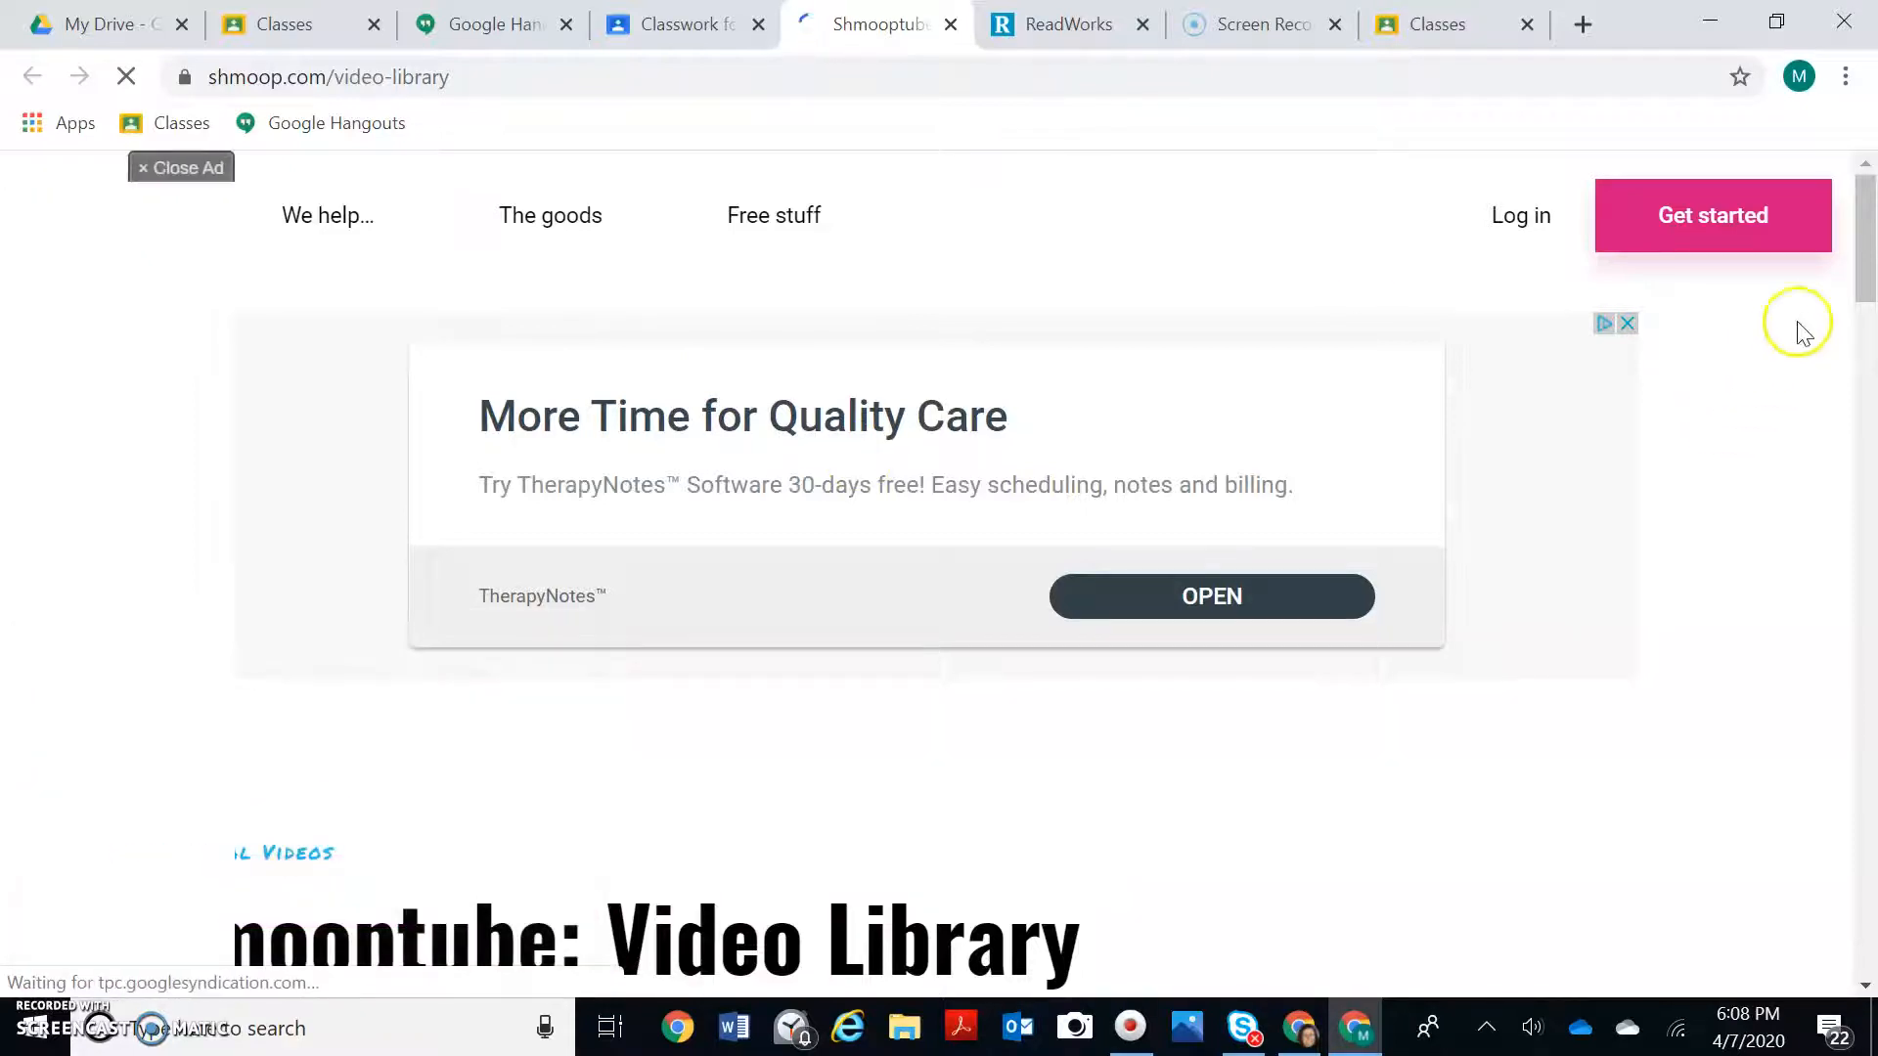
scroll("down", 3)
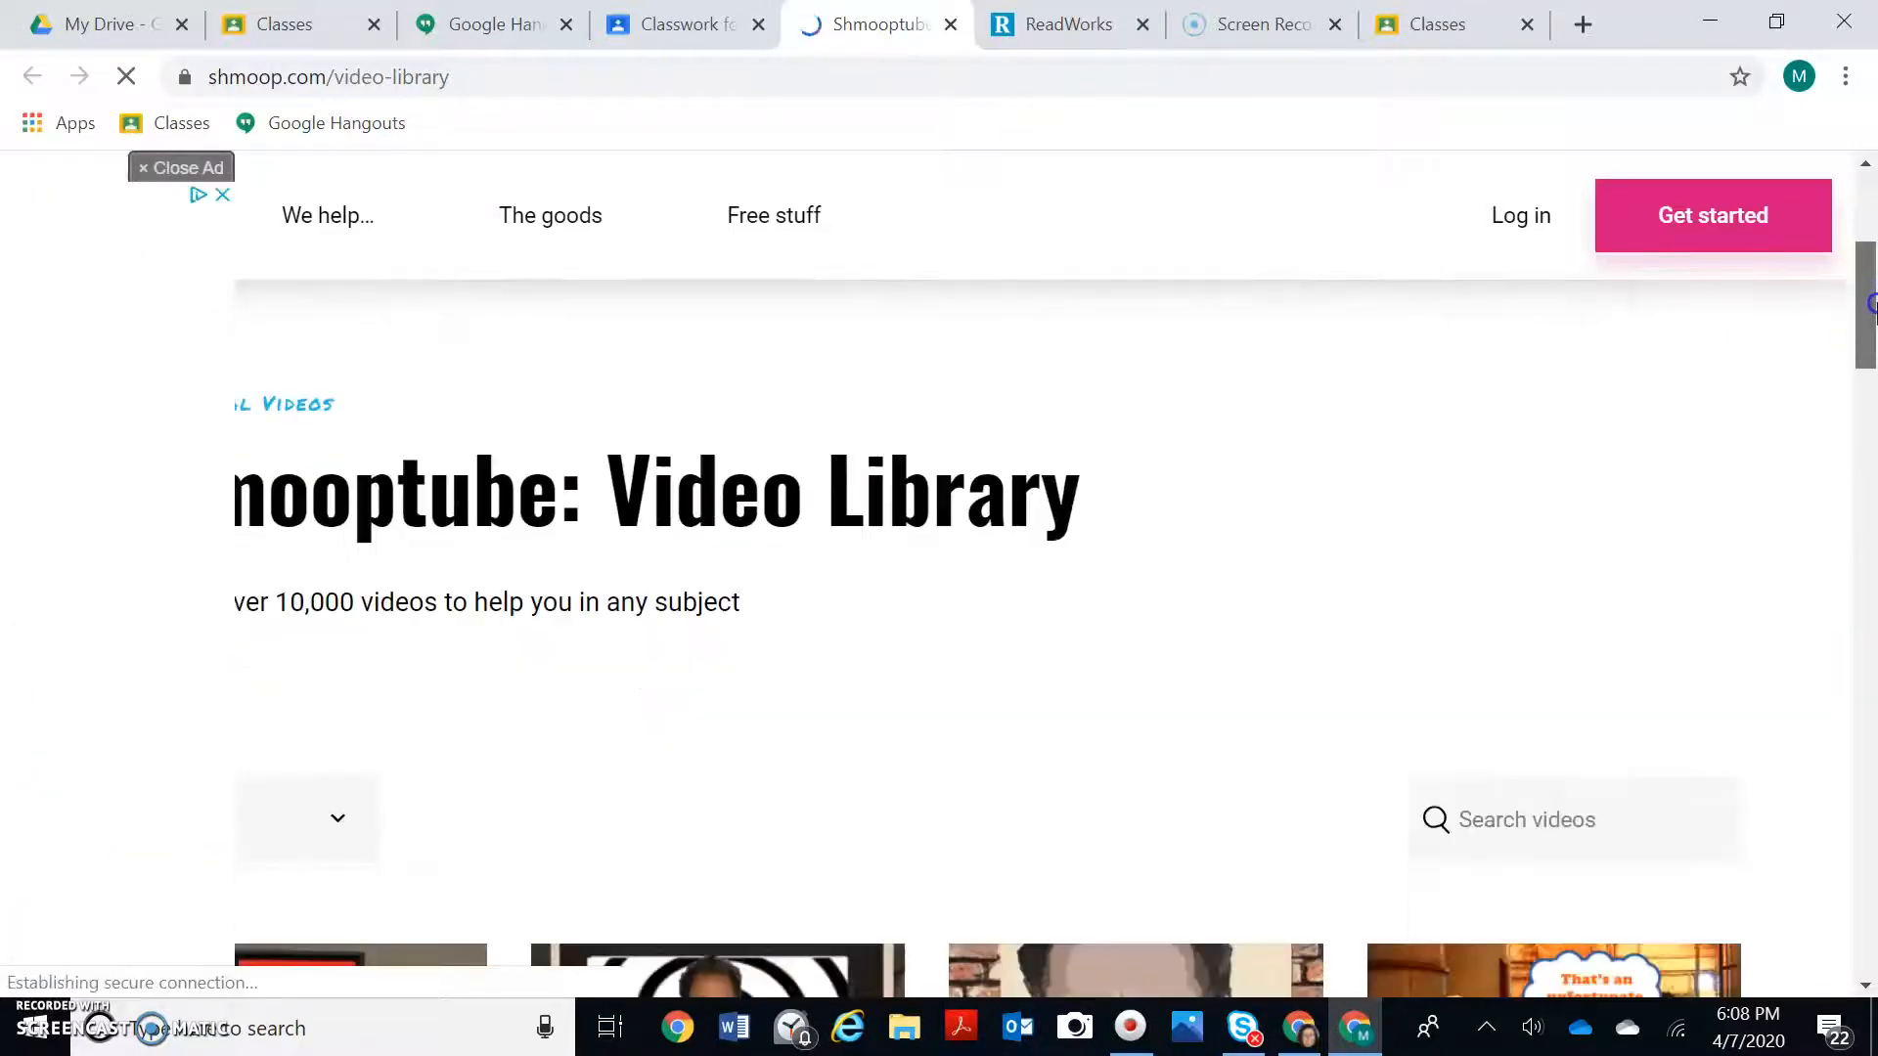
scroll("down", 3)
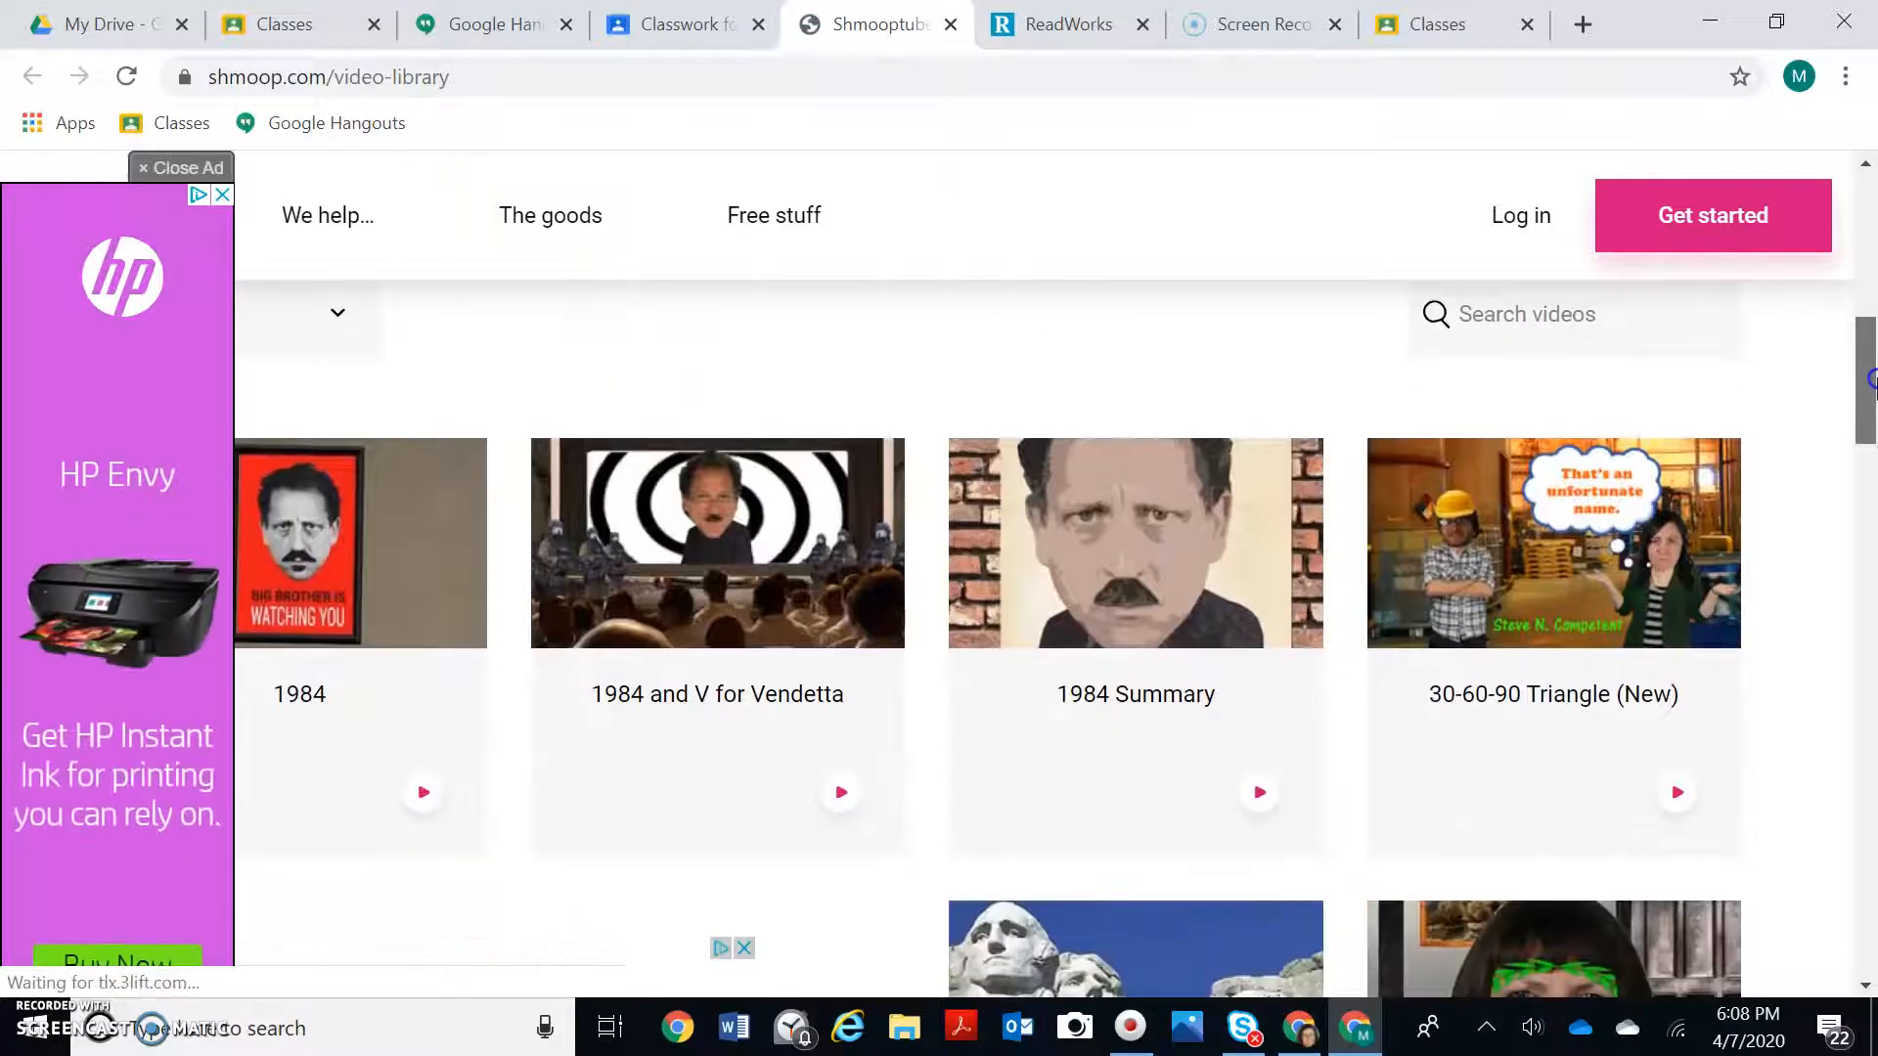
scroll("down", 3)
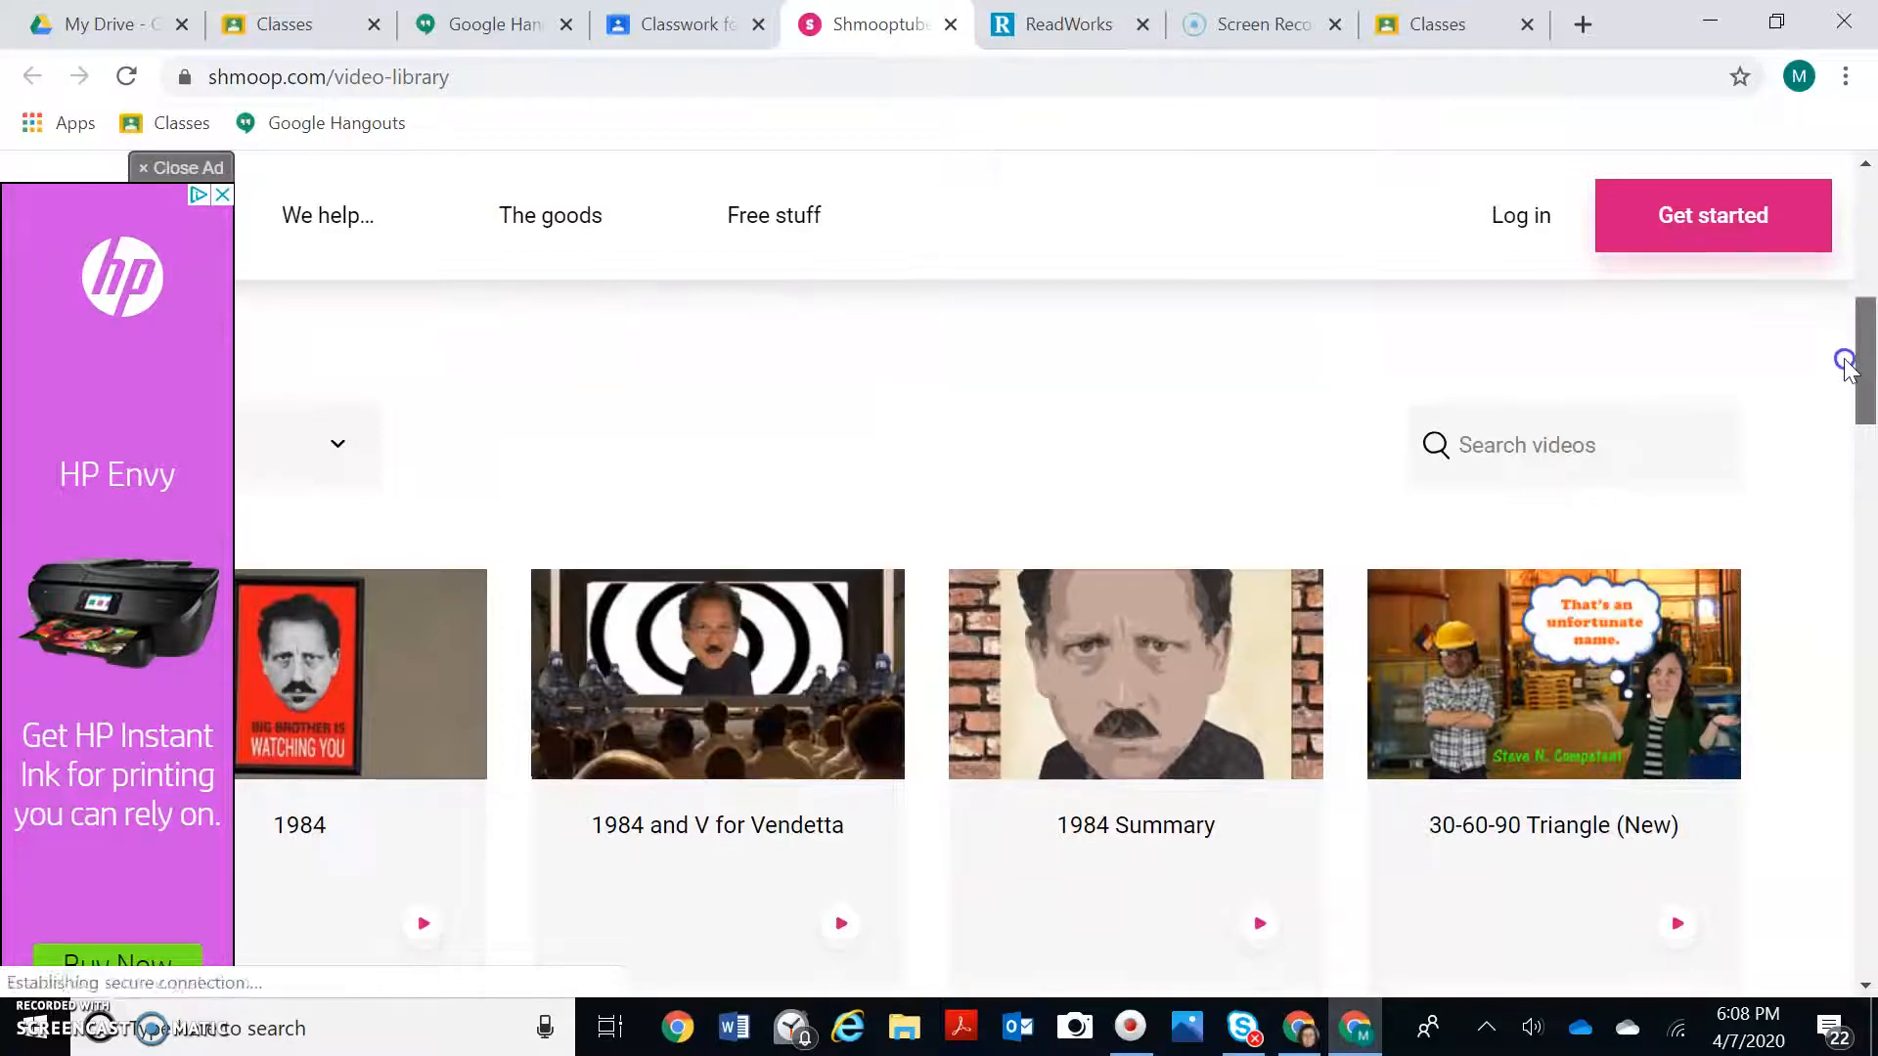
left_click(327, 215)
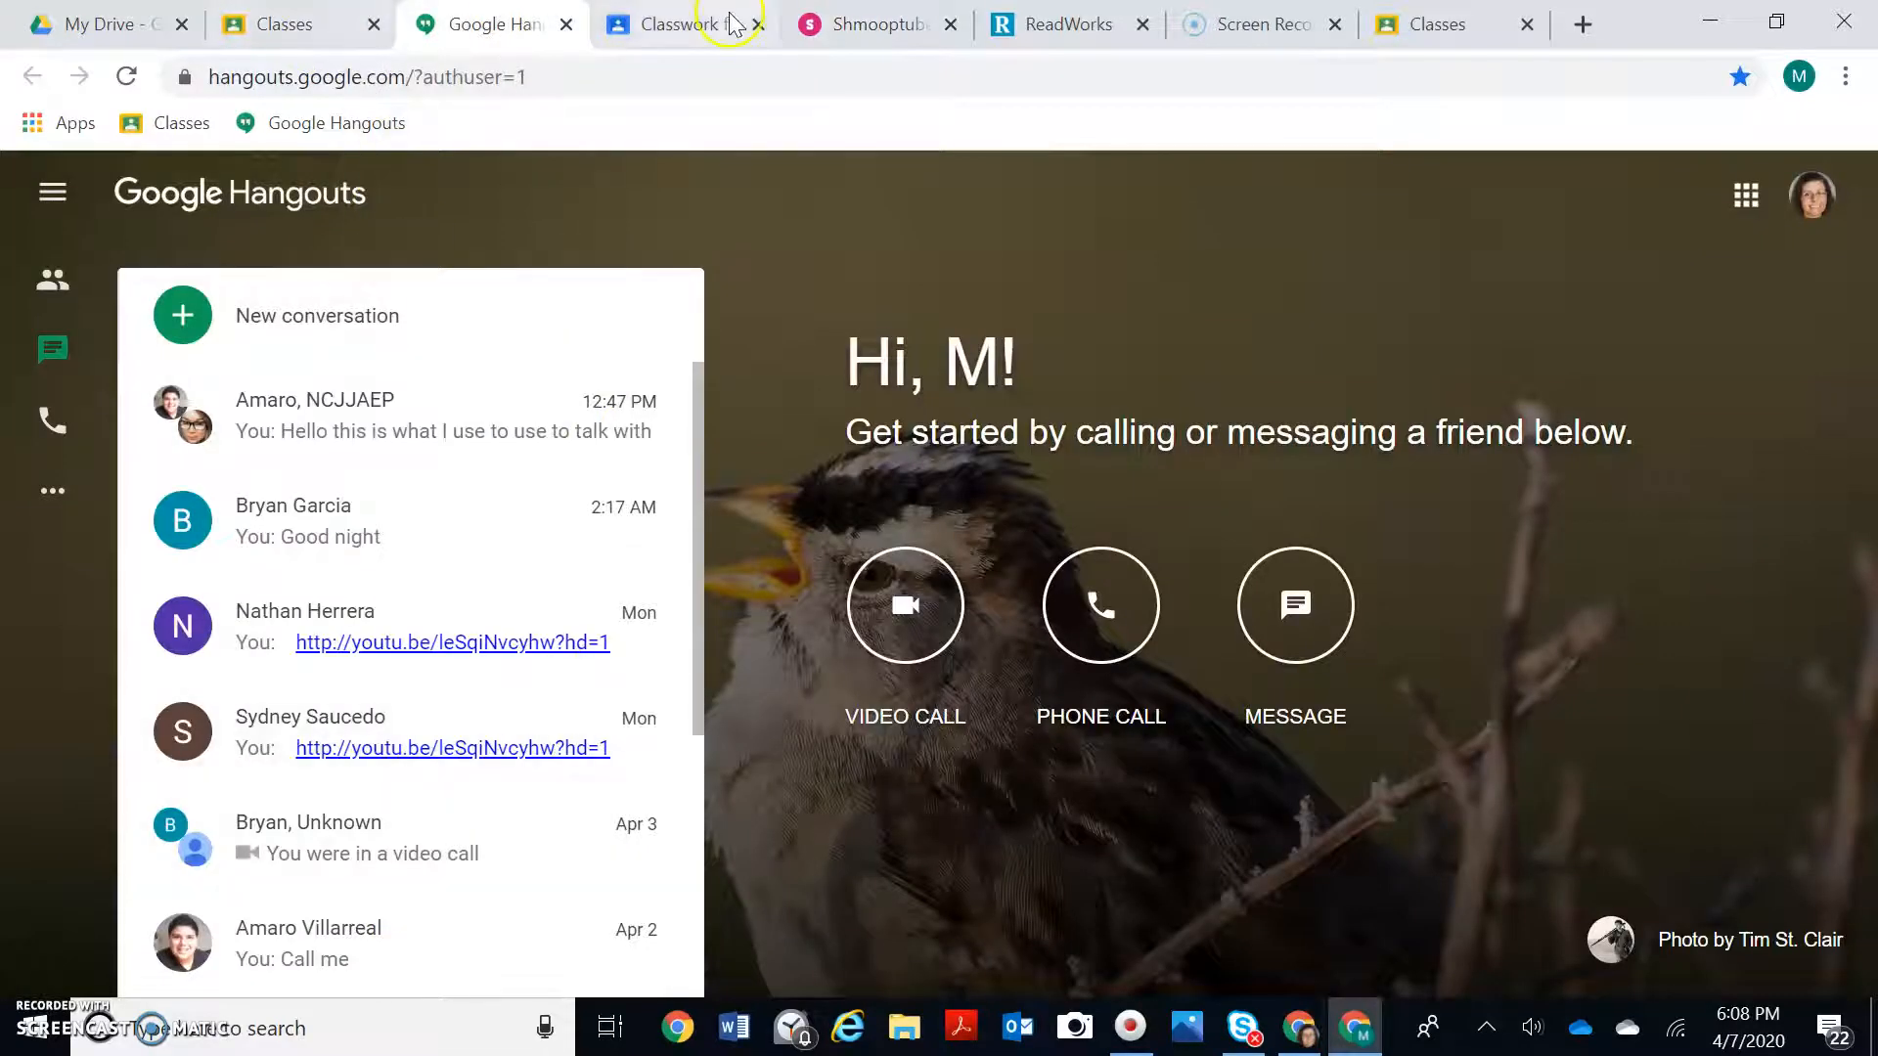
Step: Back in English Classwork, open SparkNotes from the Spark Notes post and expand Books online
left_click(671, 24)
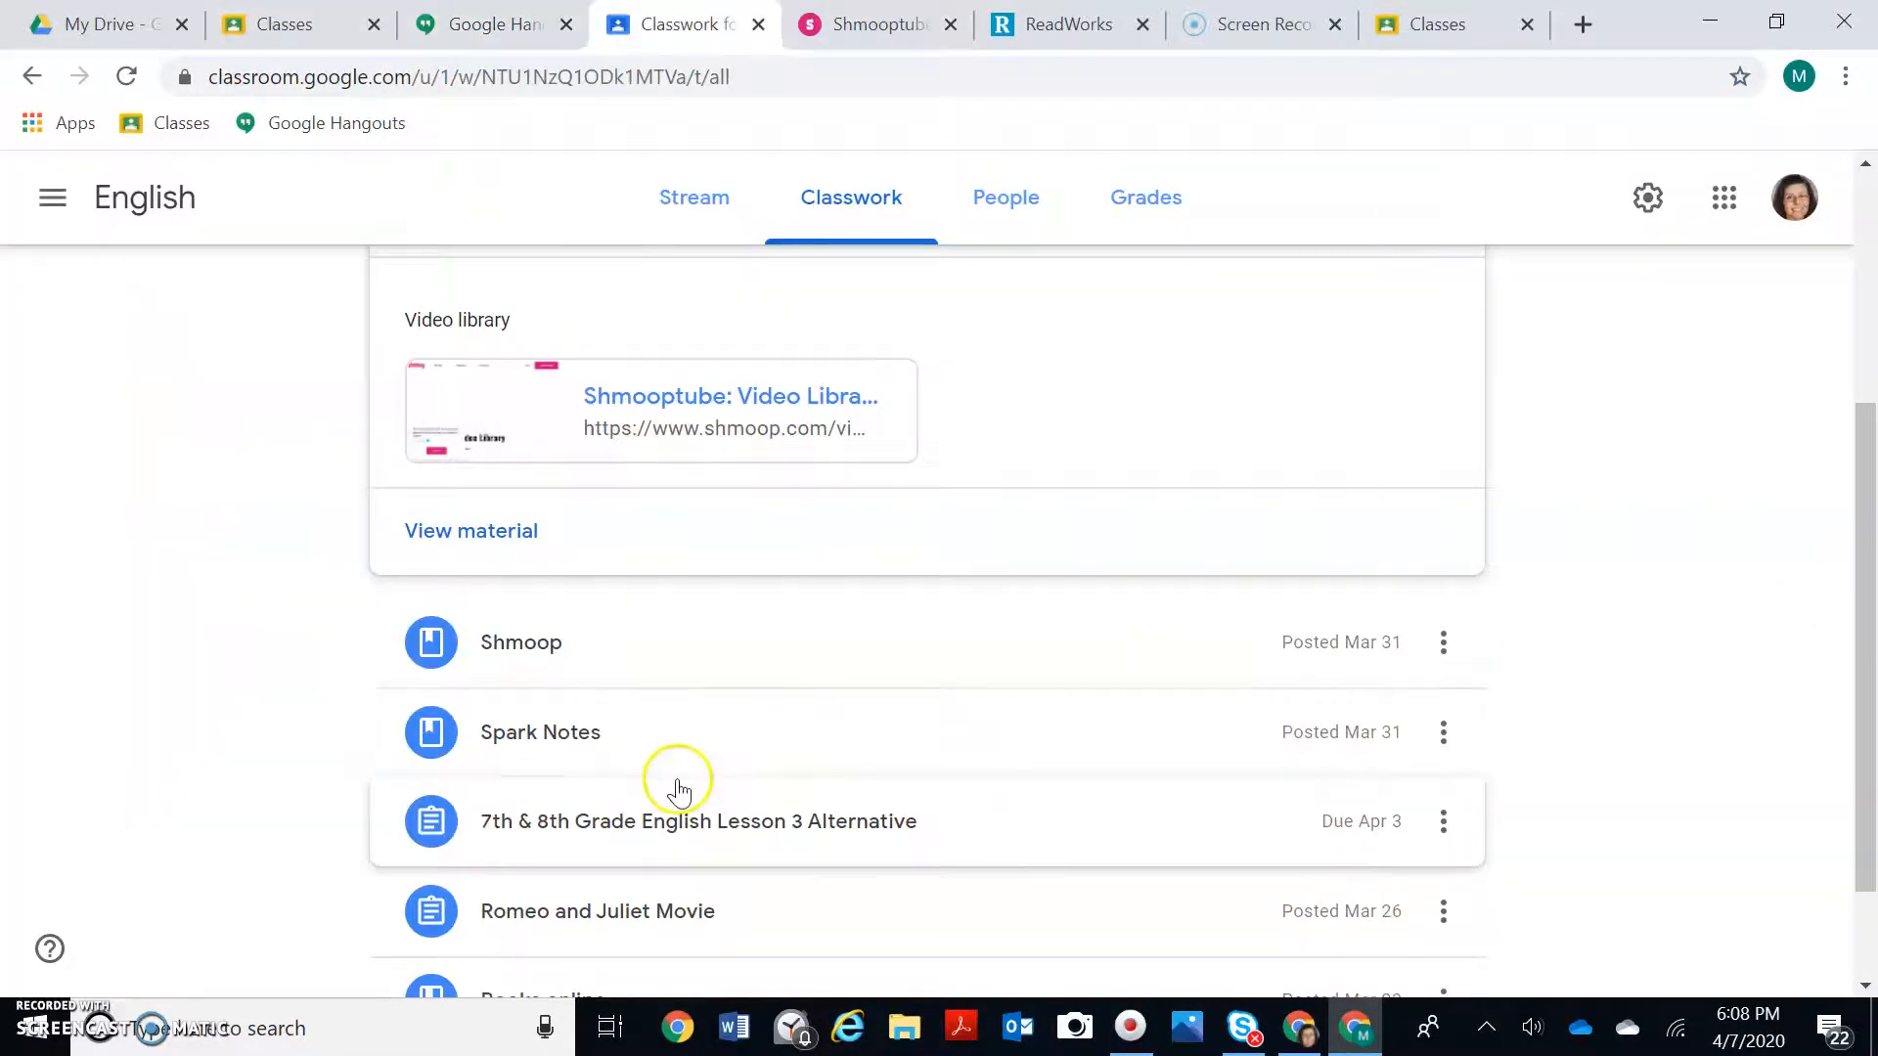
mouse_move(573, 854)
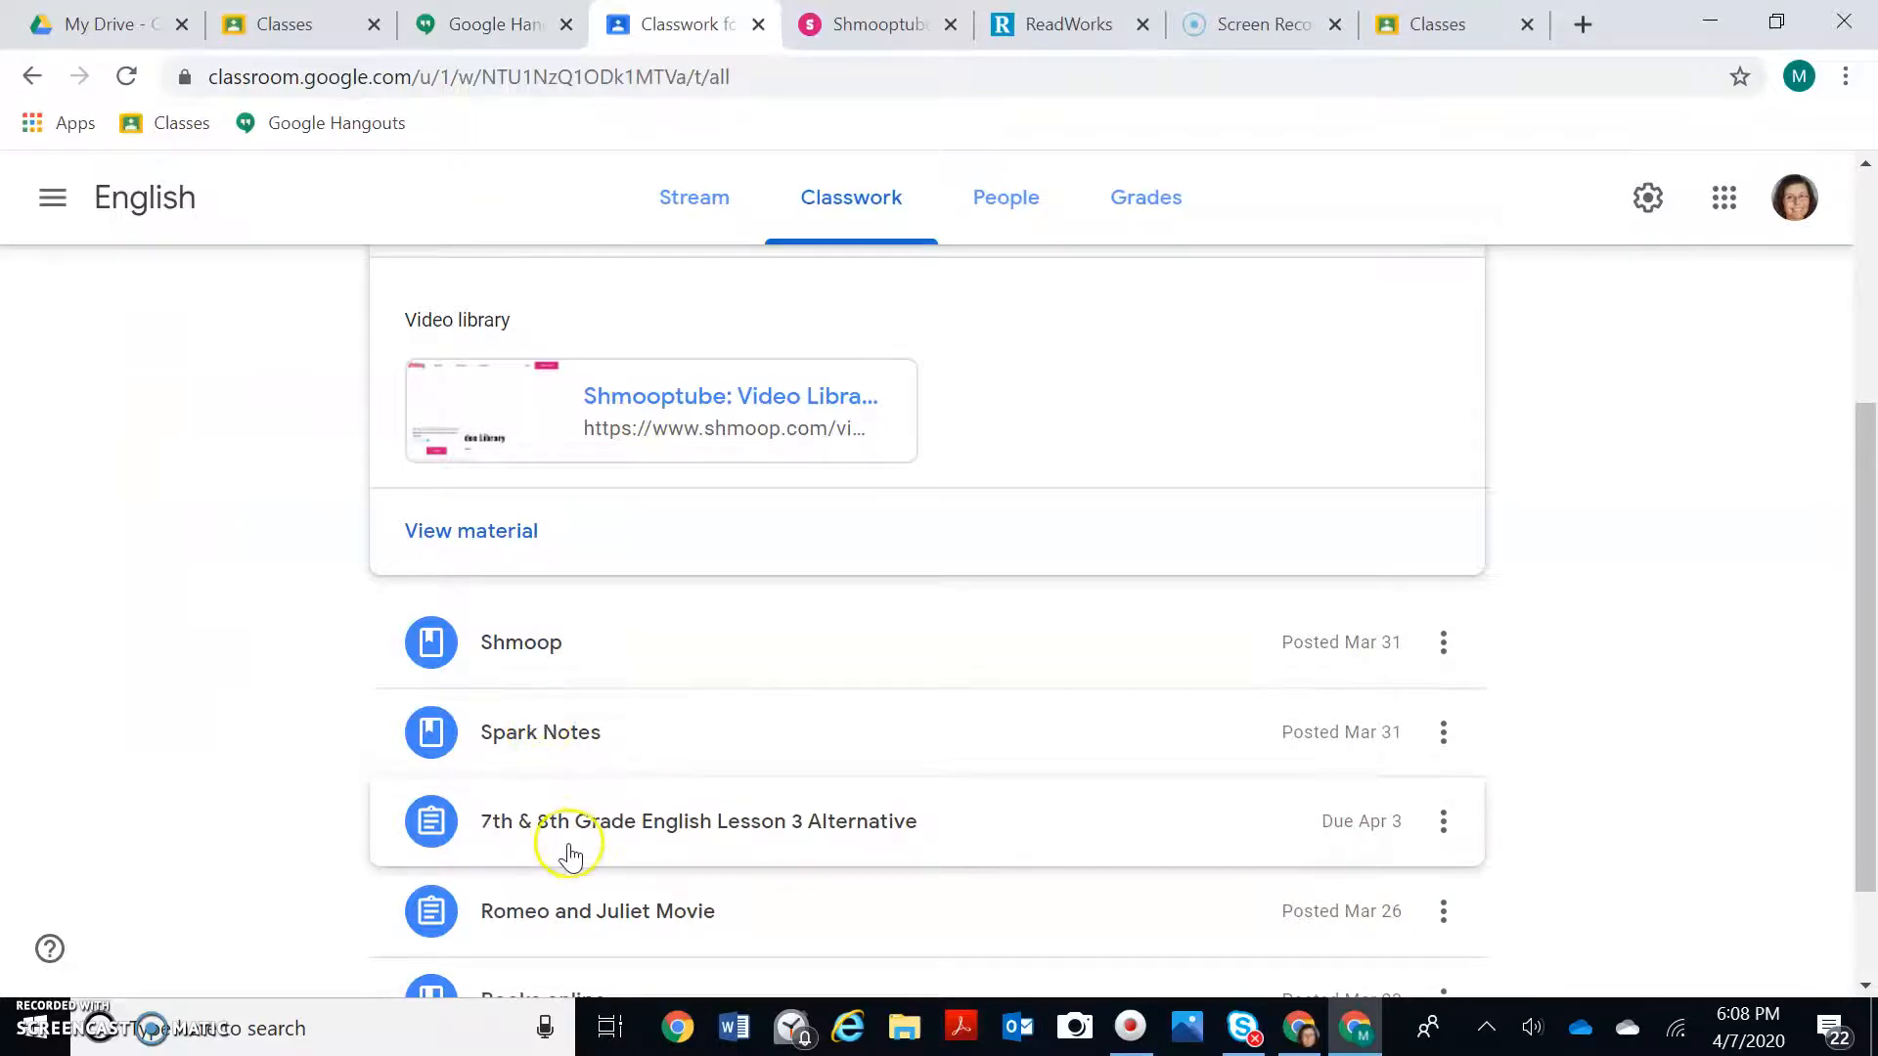
scroll("down", 3)
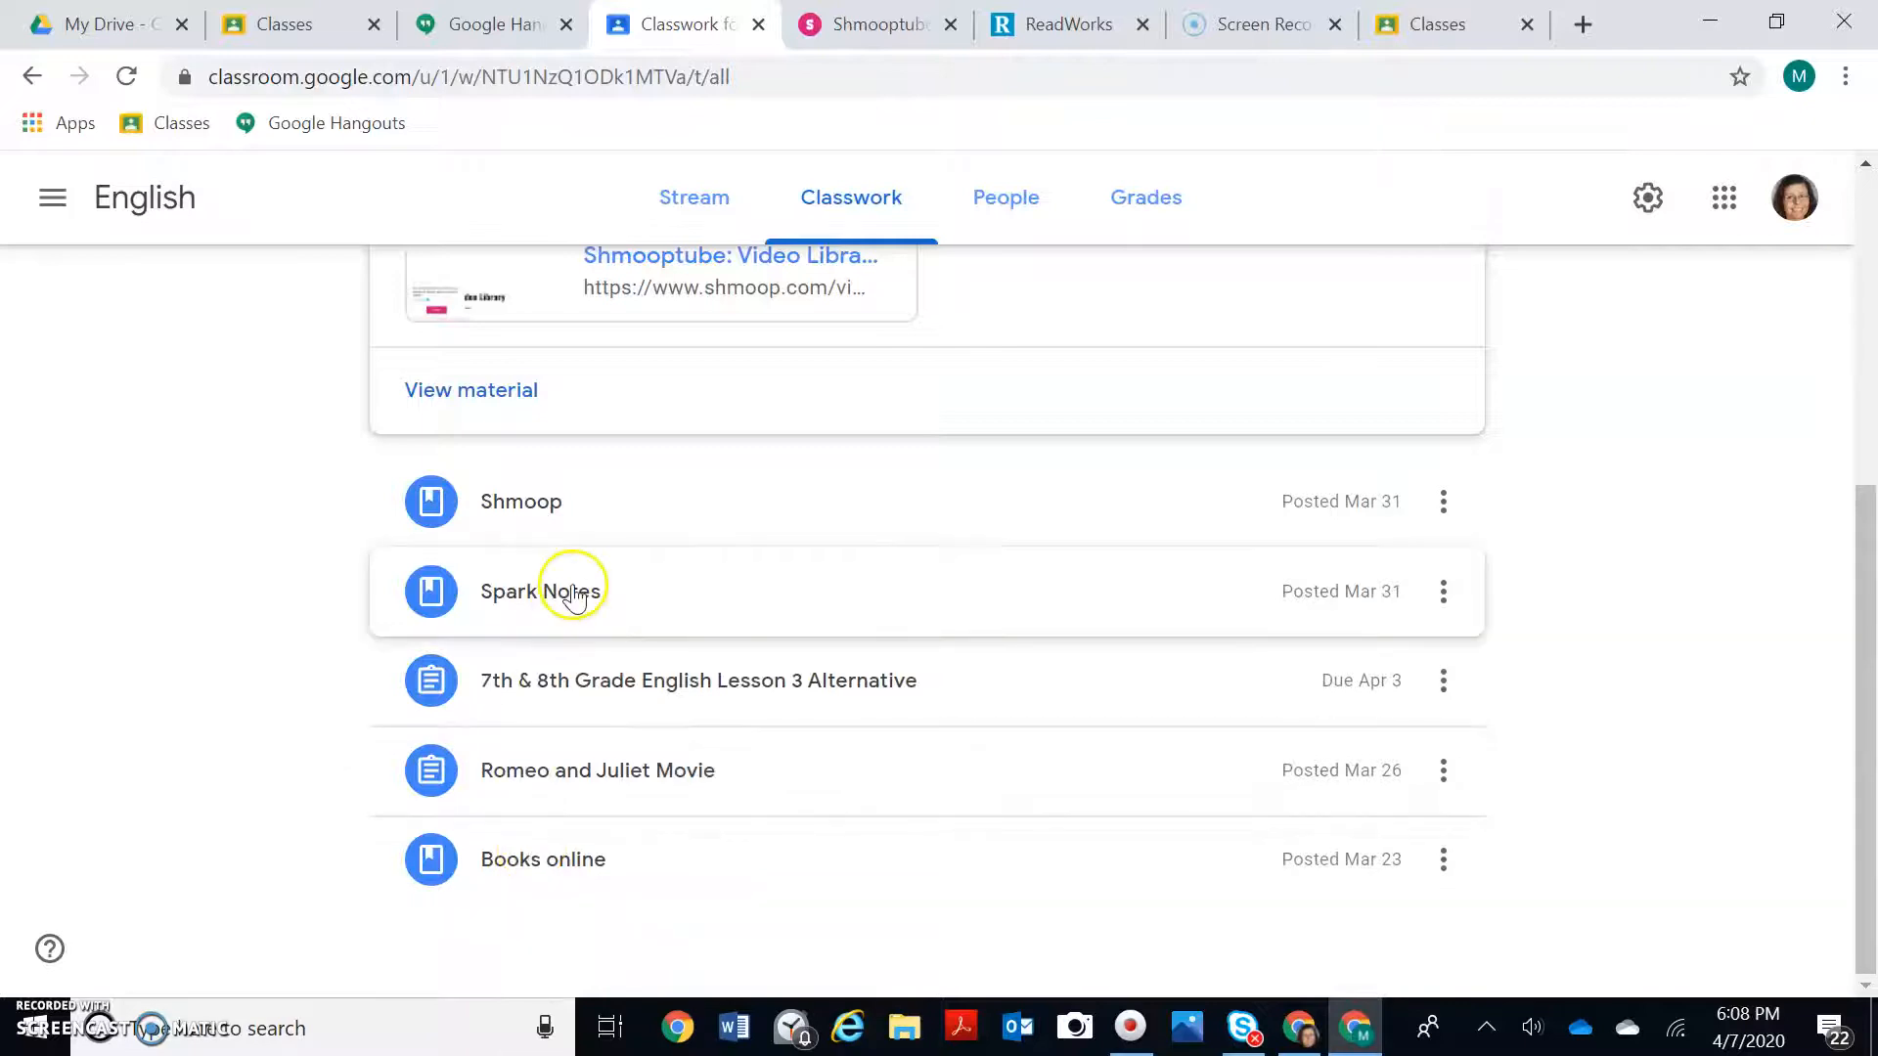
left_click(540, 590)
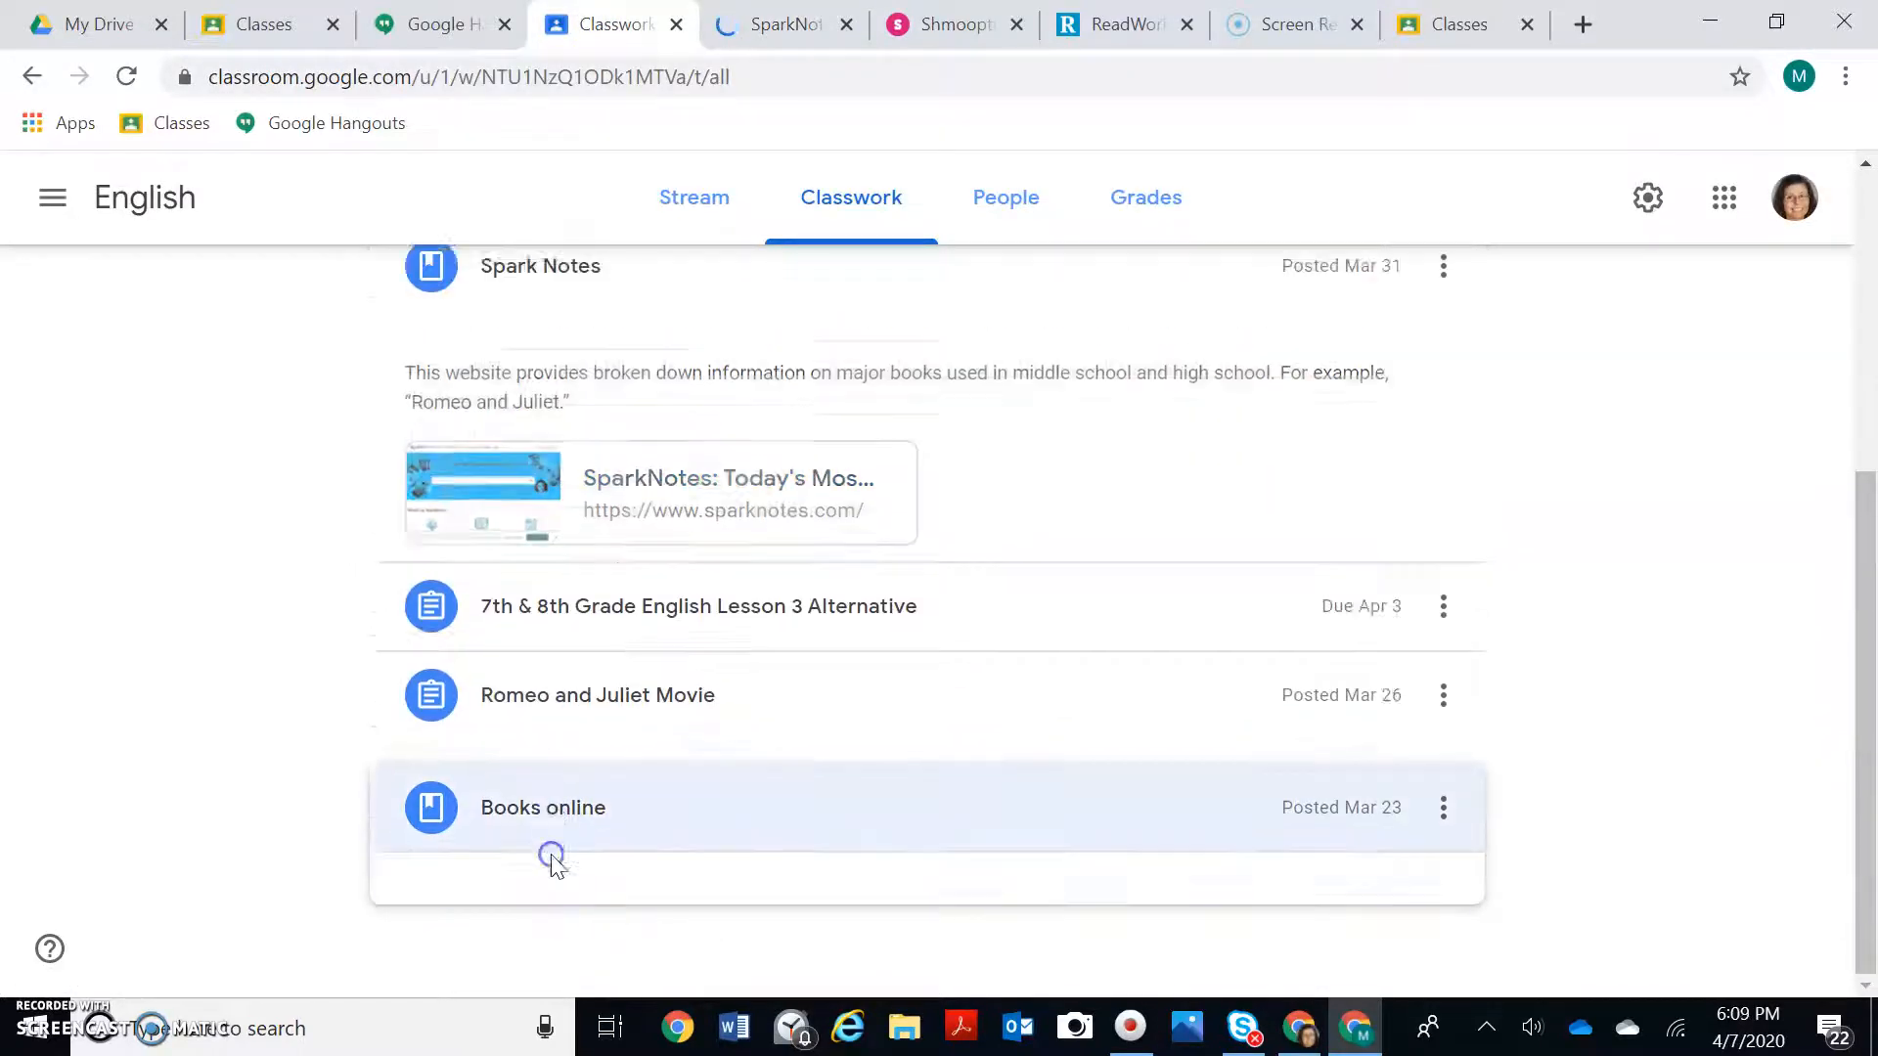
left_click(543, 807)
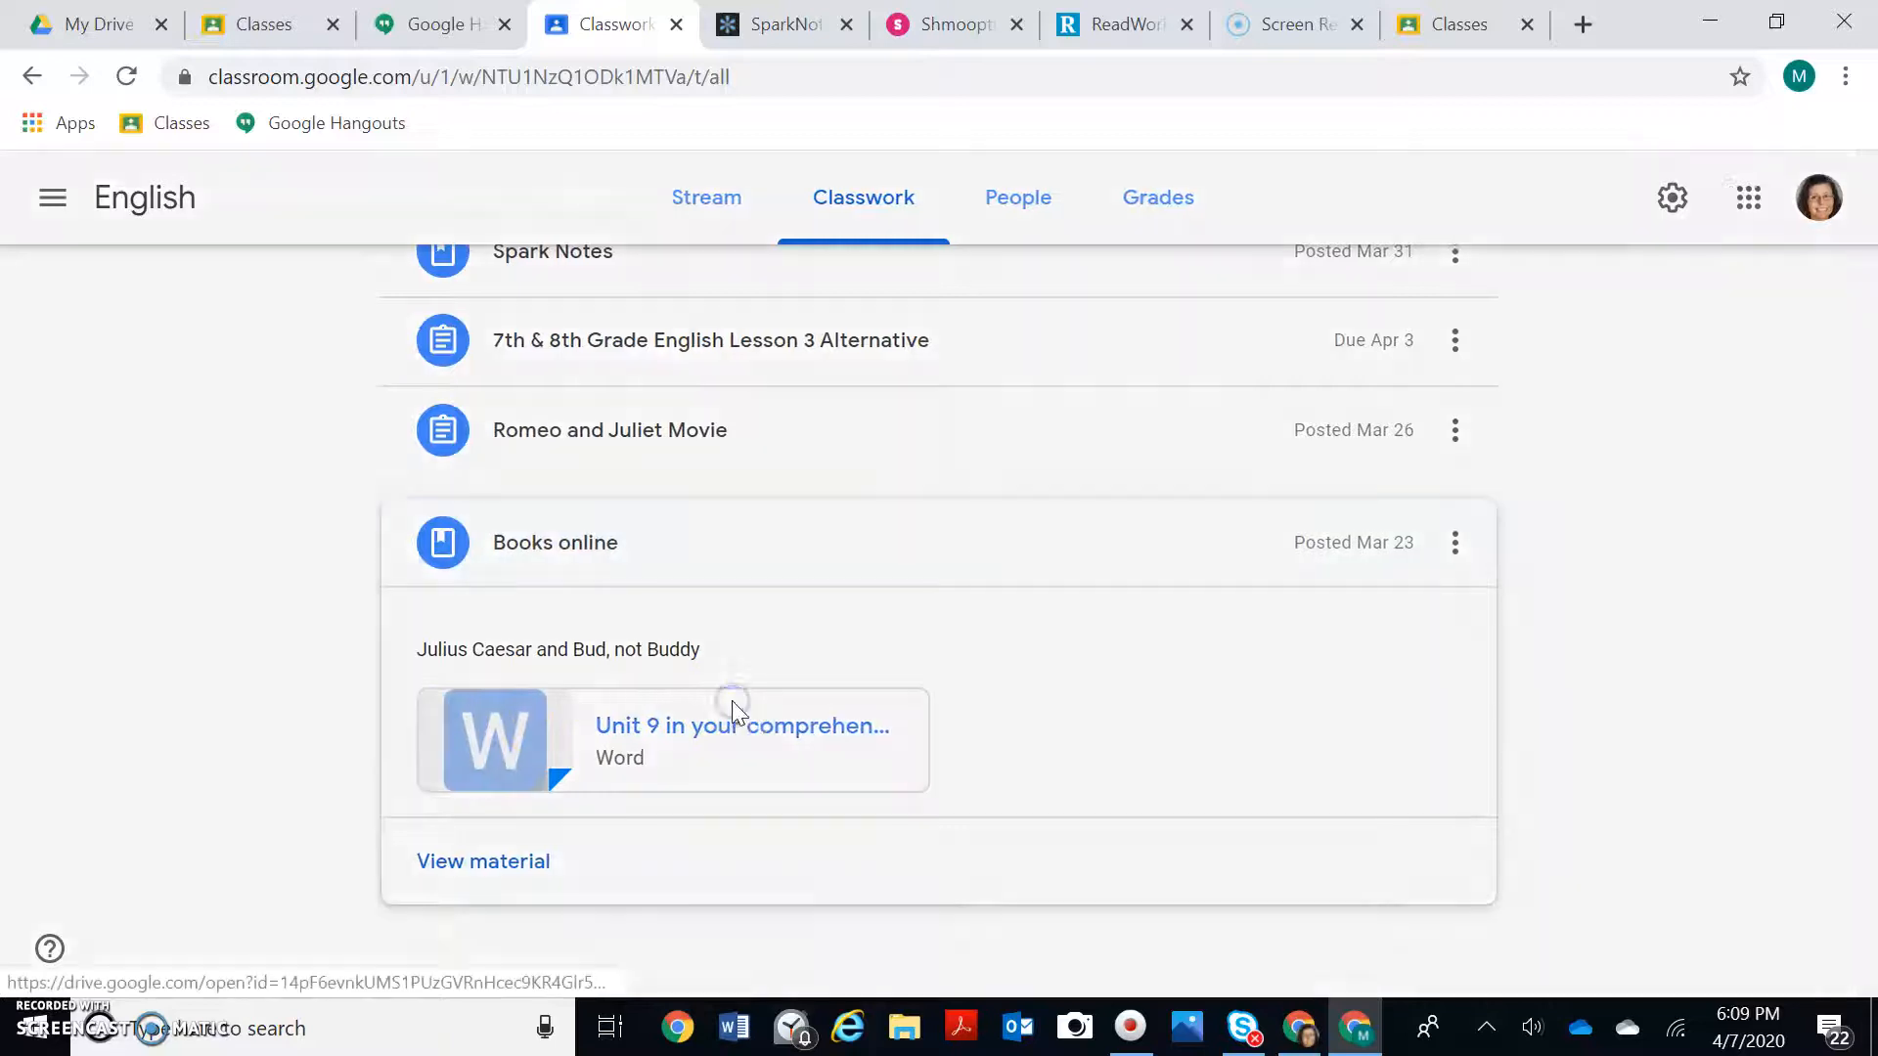
Step: Preview the Unit 9 Word attachment and scroll through its Julius Caesar links
left_click(741, 739)
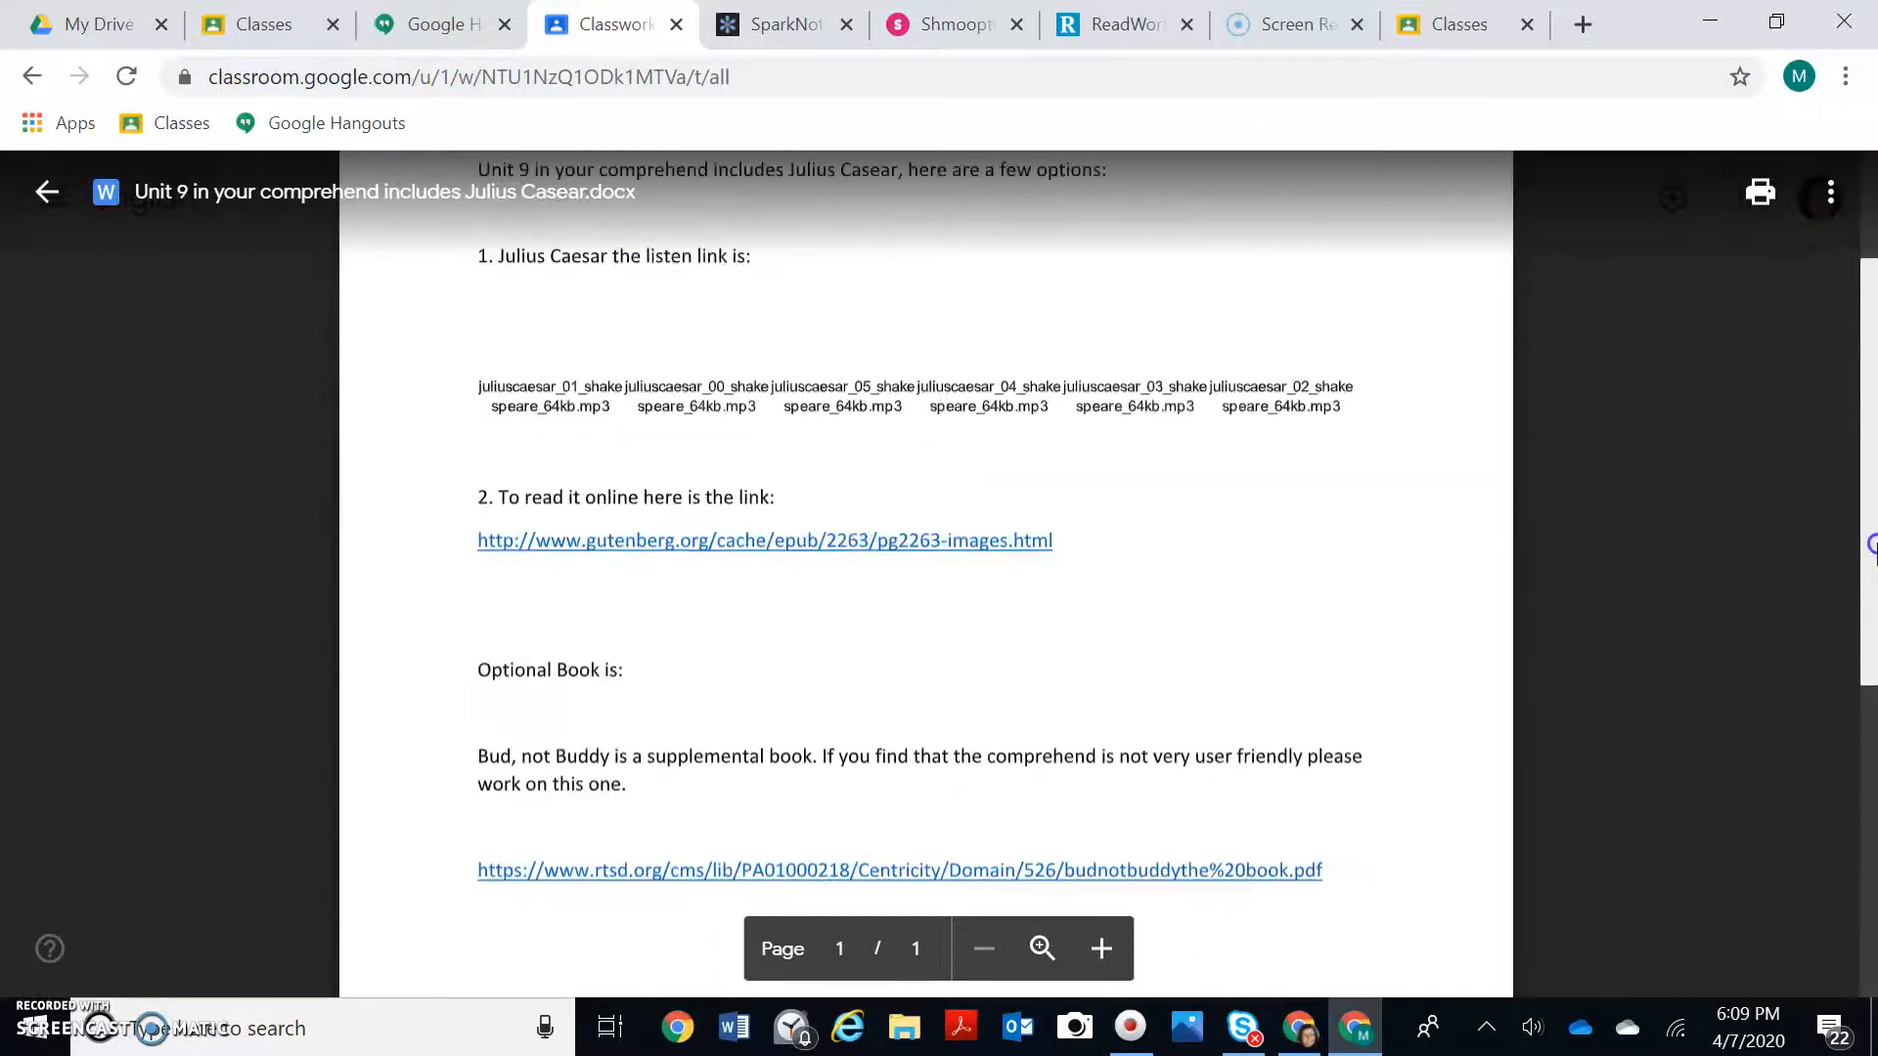
scroll("down", 3)
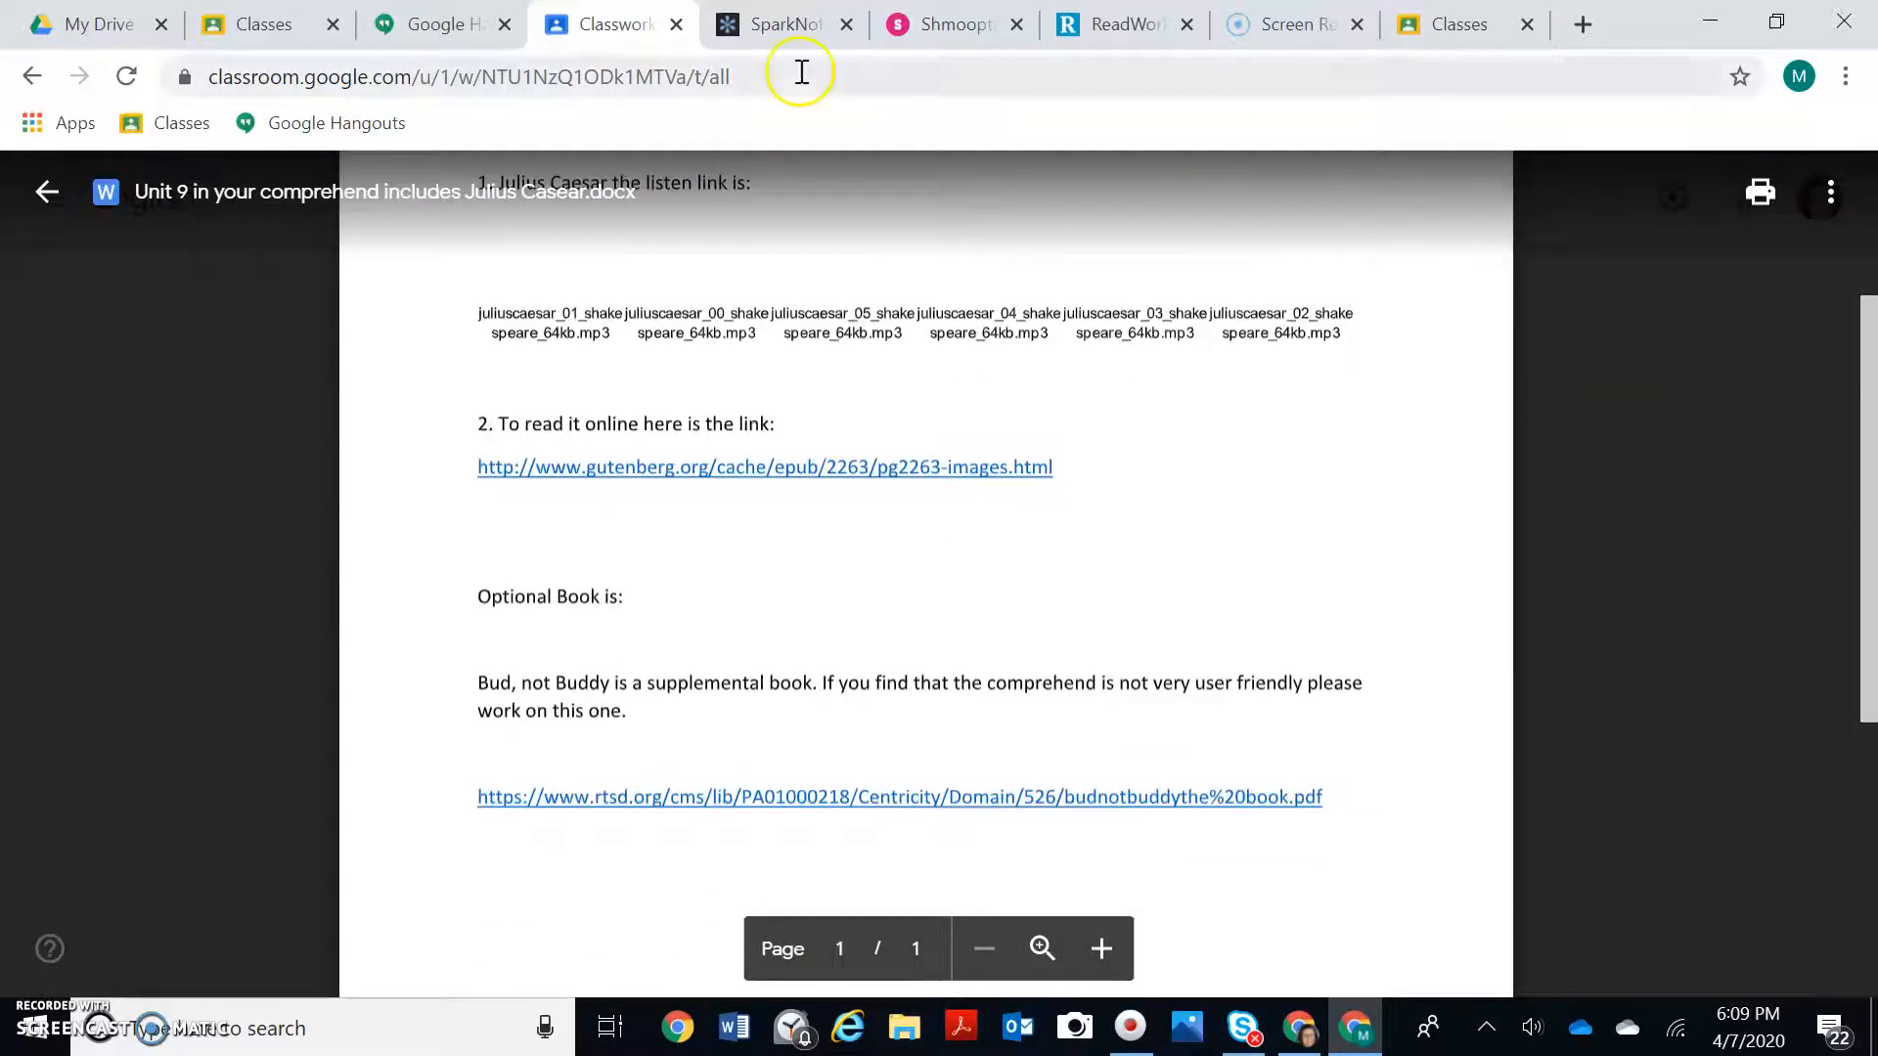
Step: Search SparkNotes for 'To Kill a Mockingbird'
left_click(767, 23)
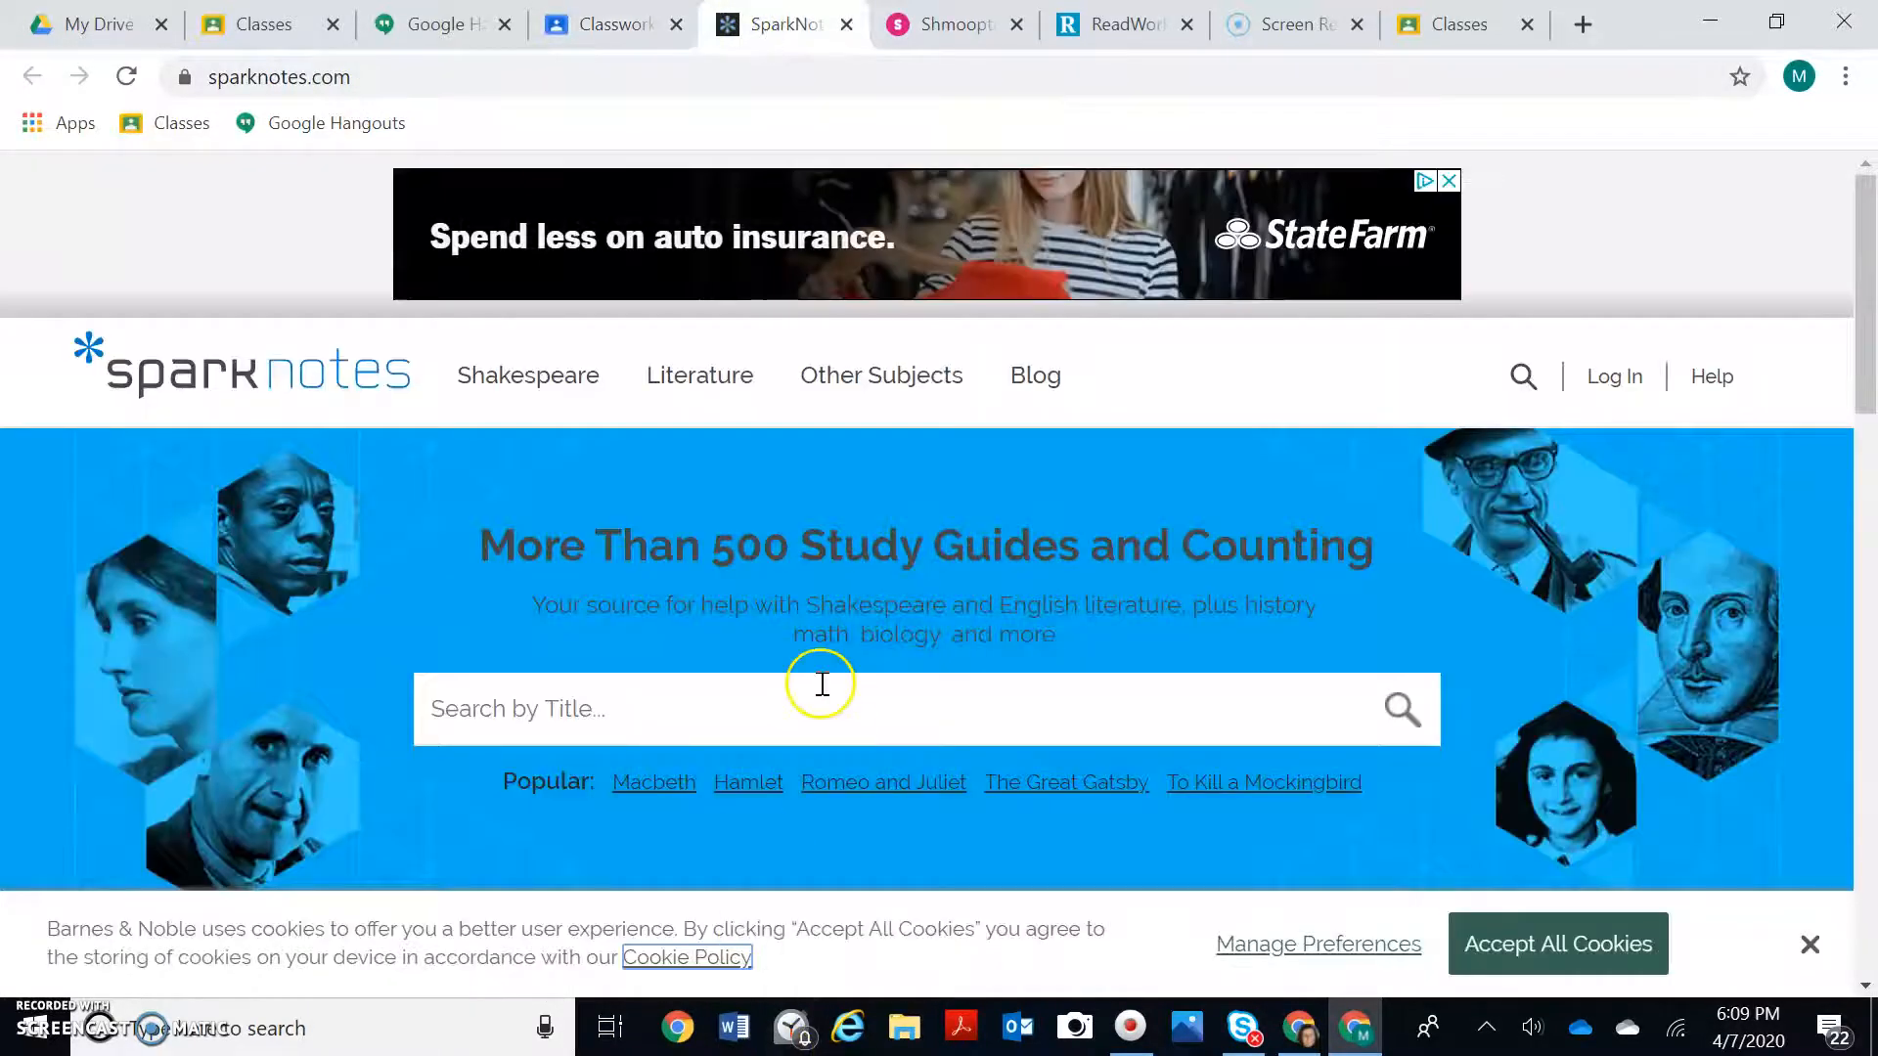
type("To")
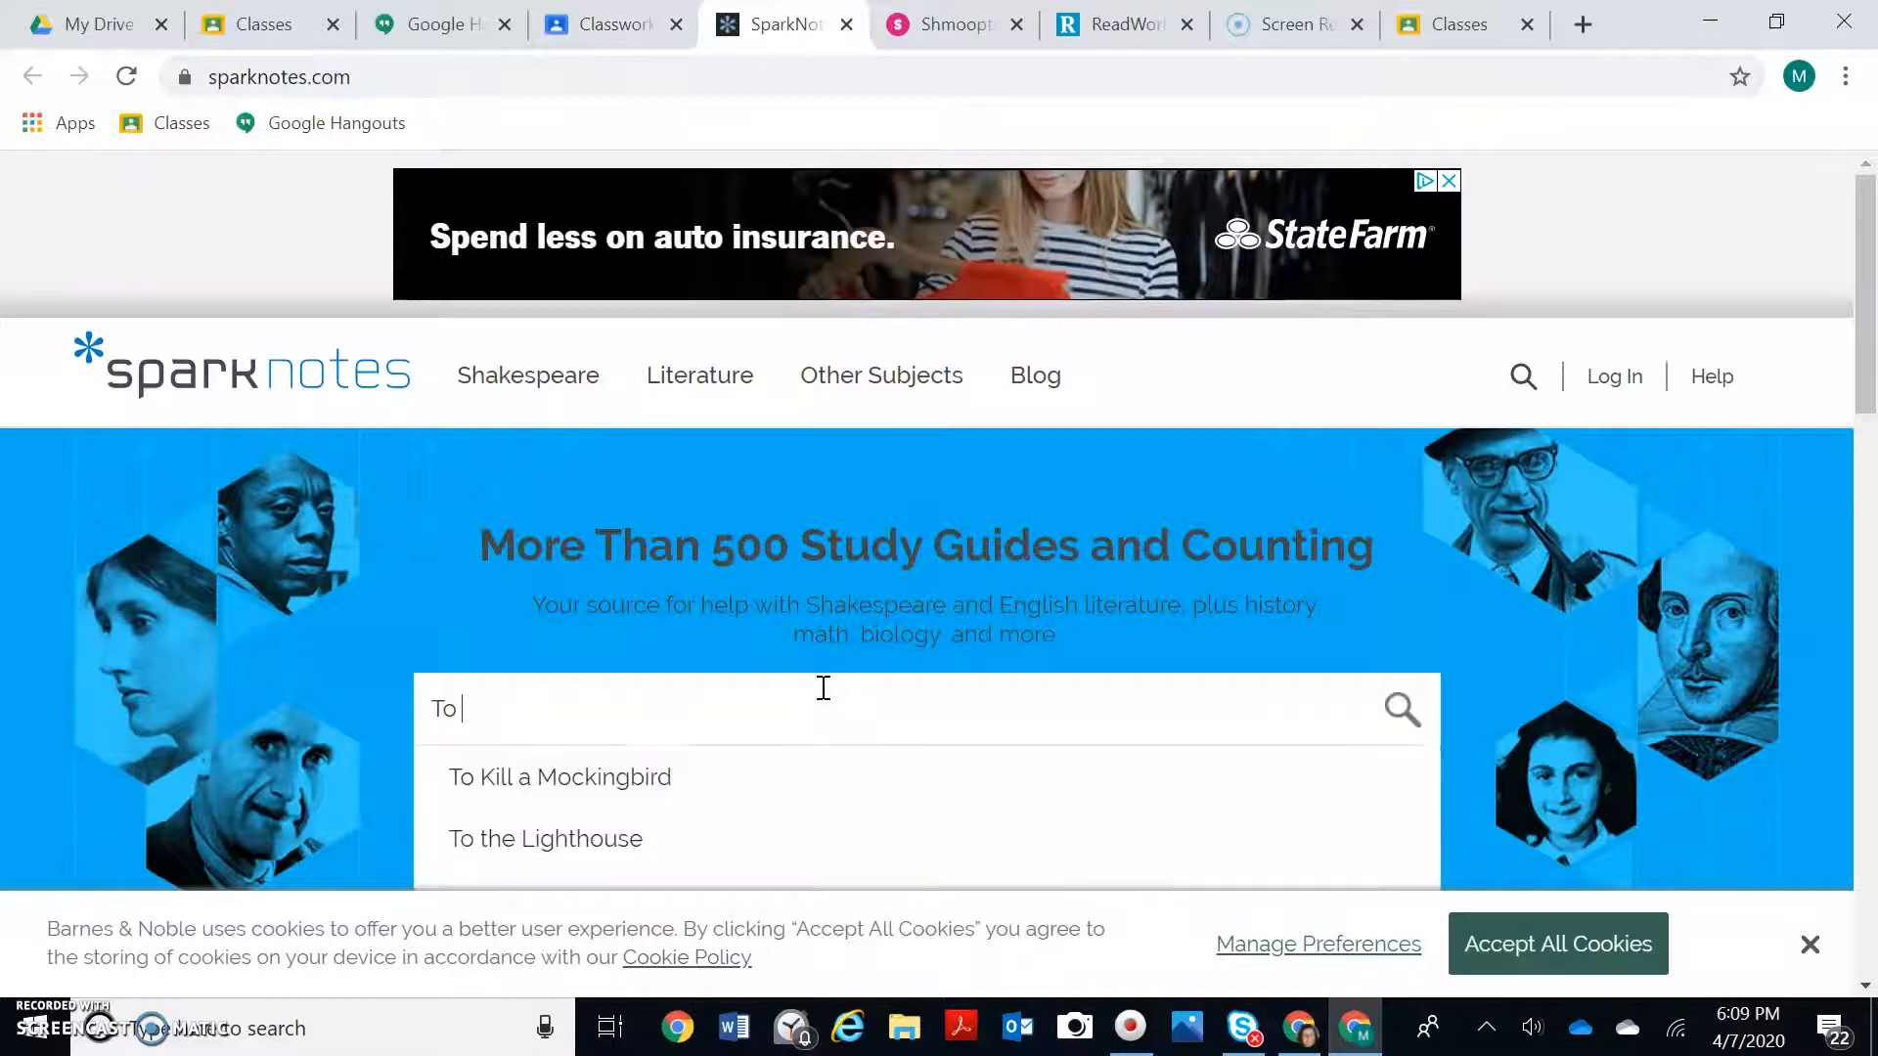
type("Killa")
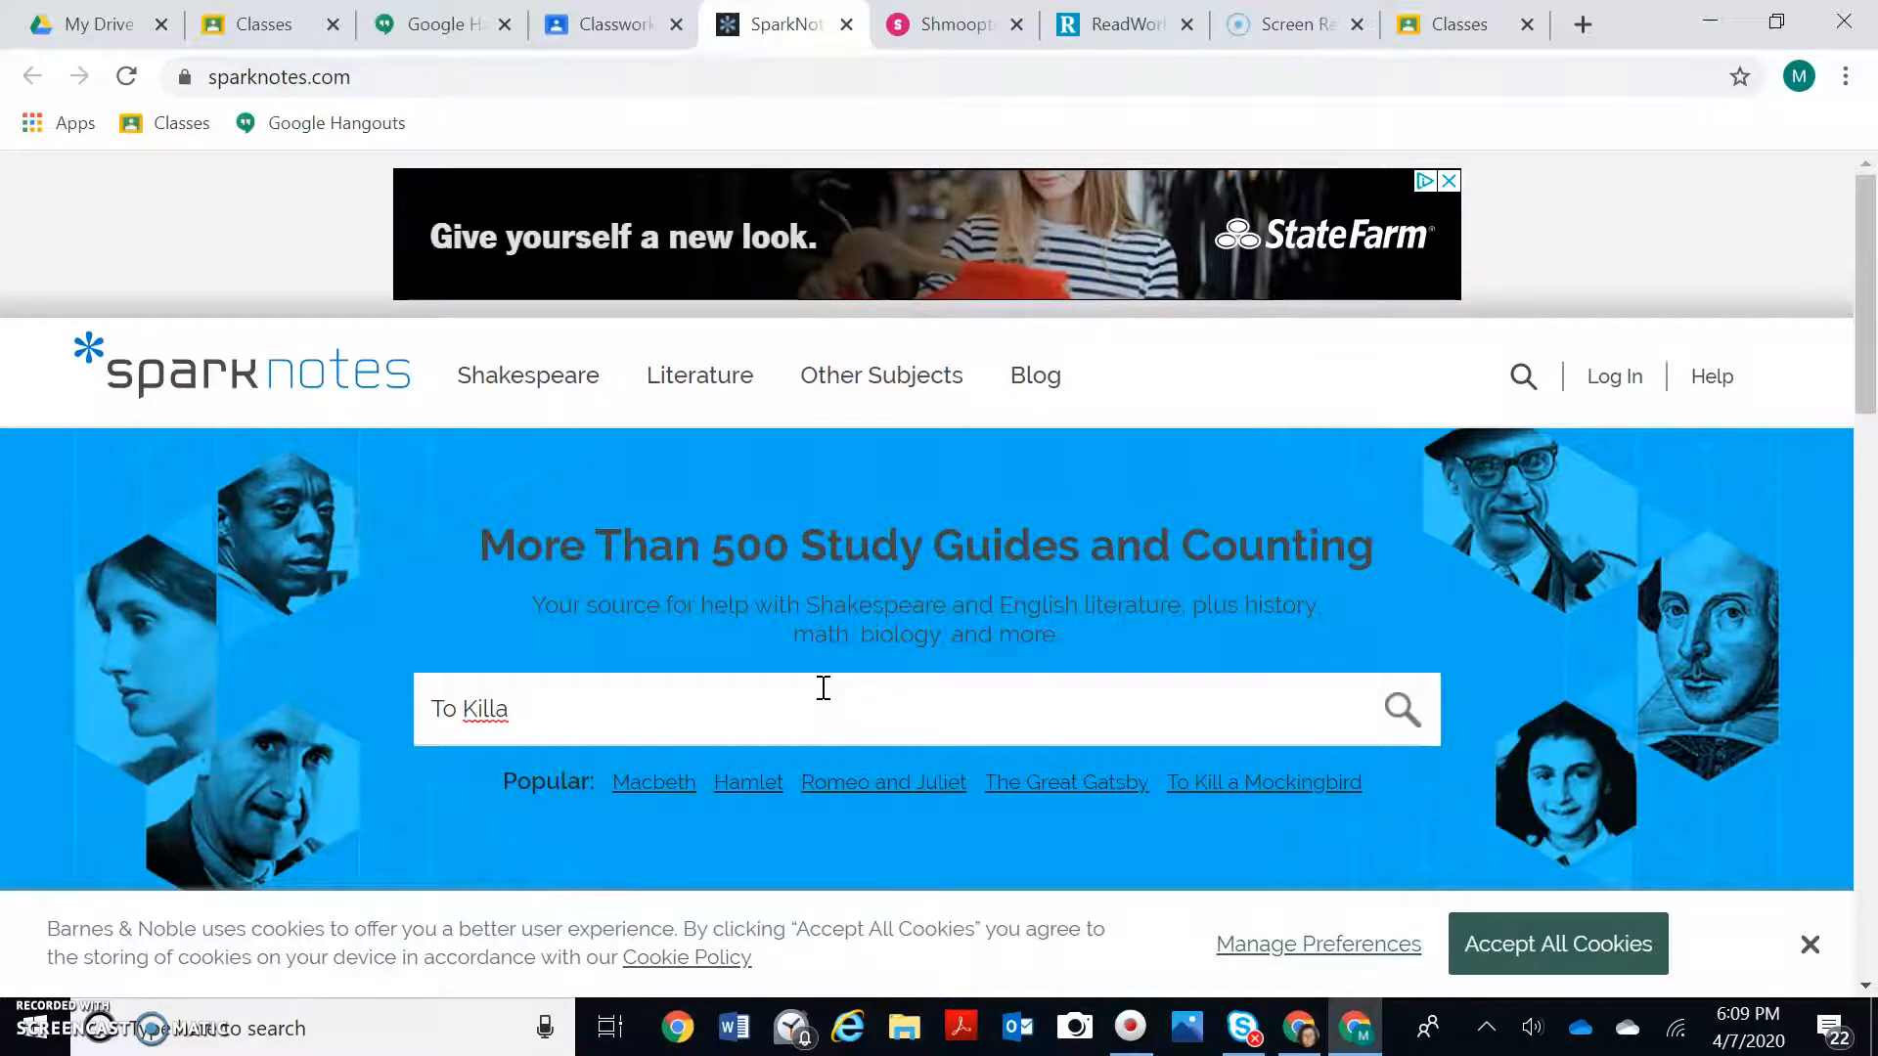
key("Backspace")
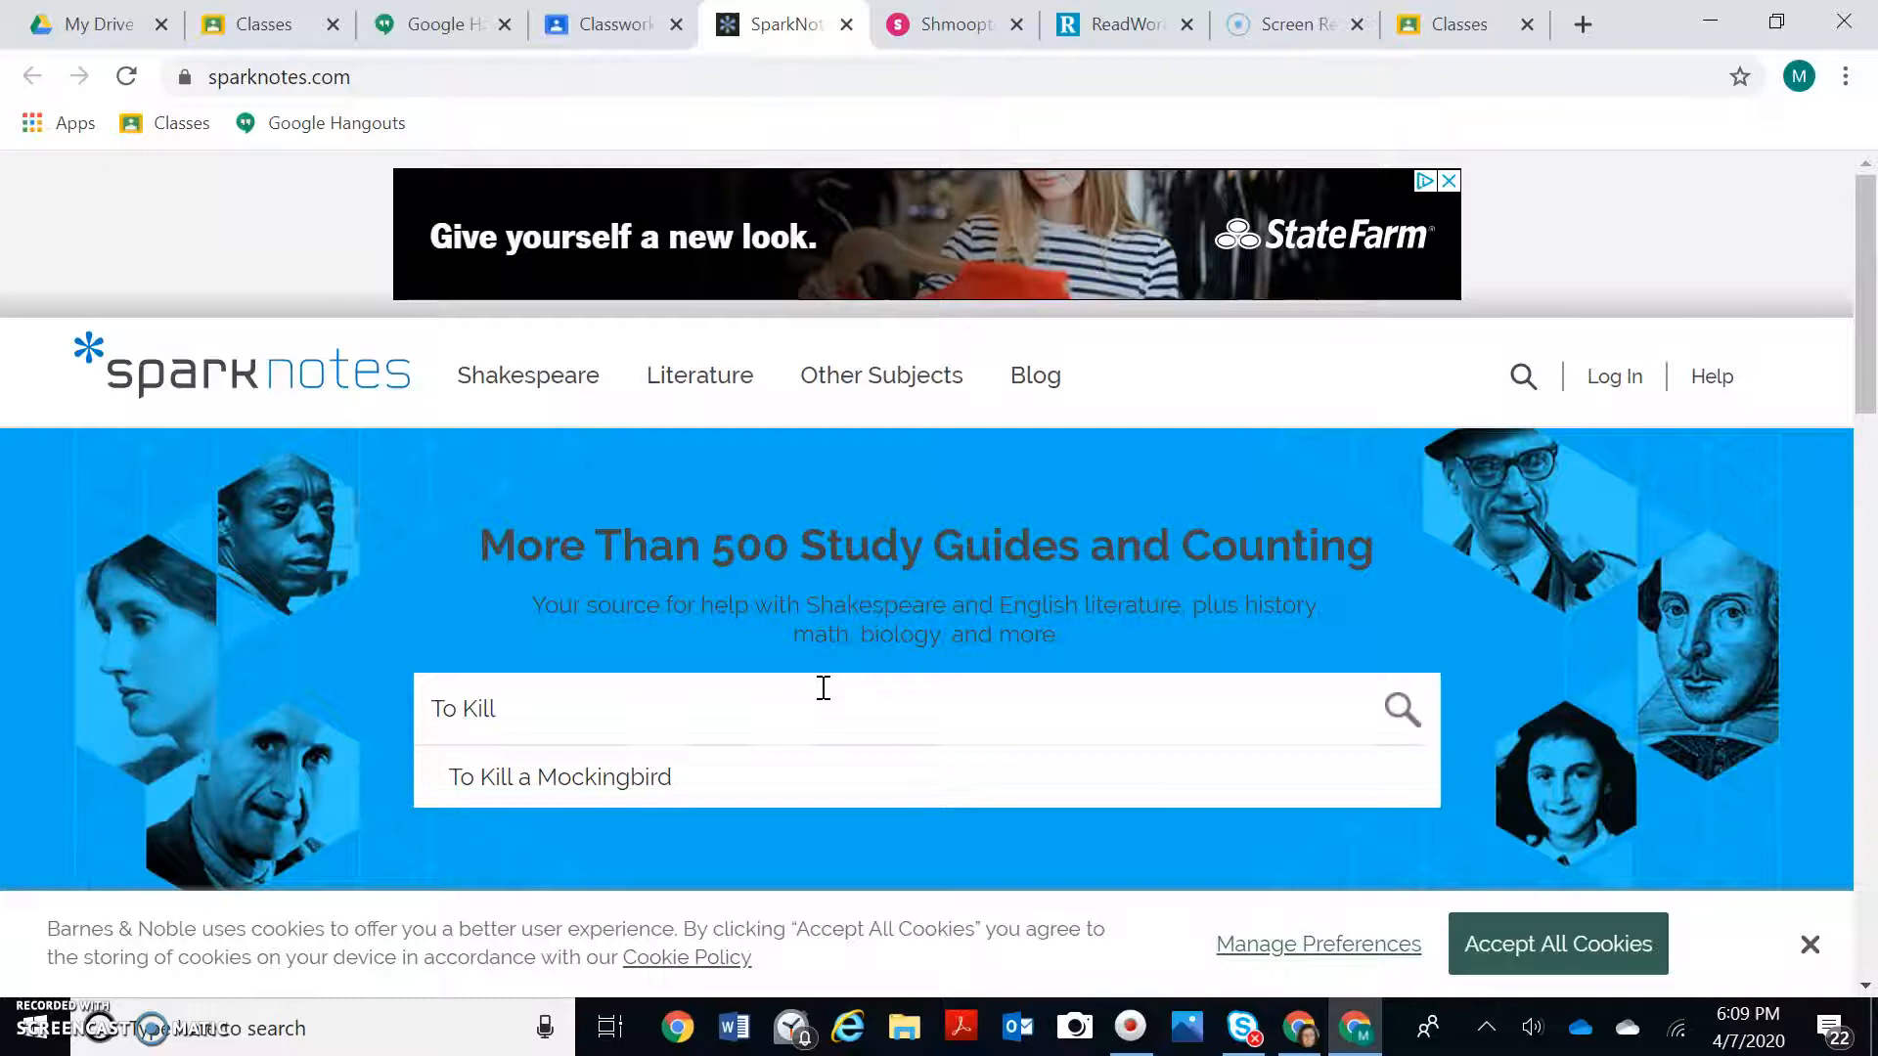
left_click(559, 776)
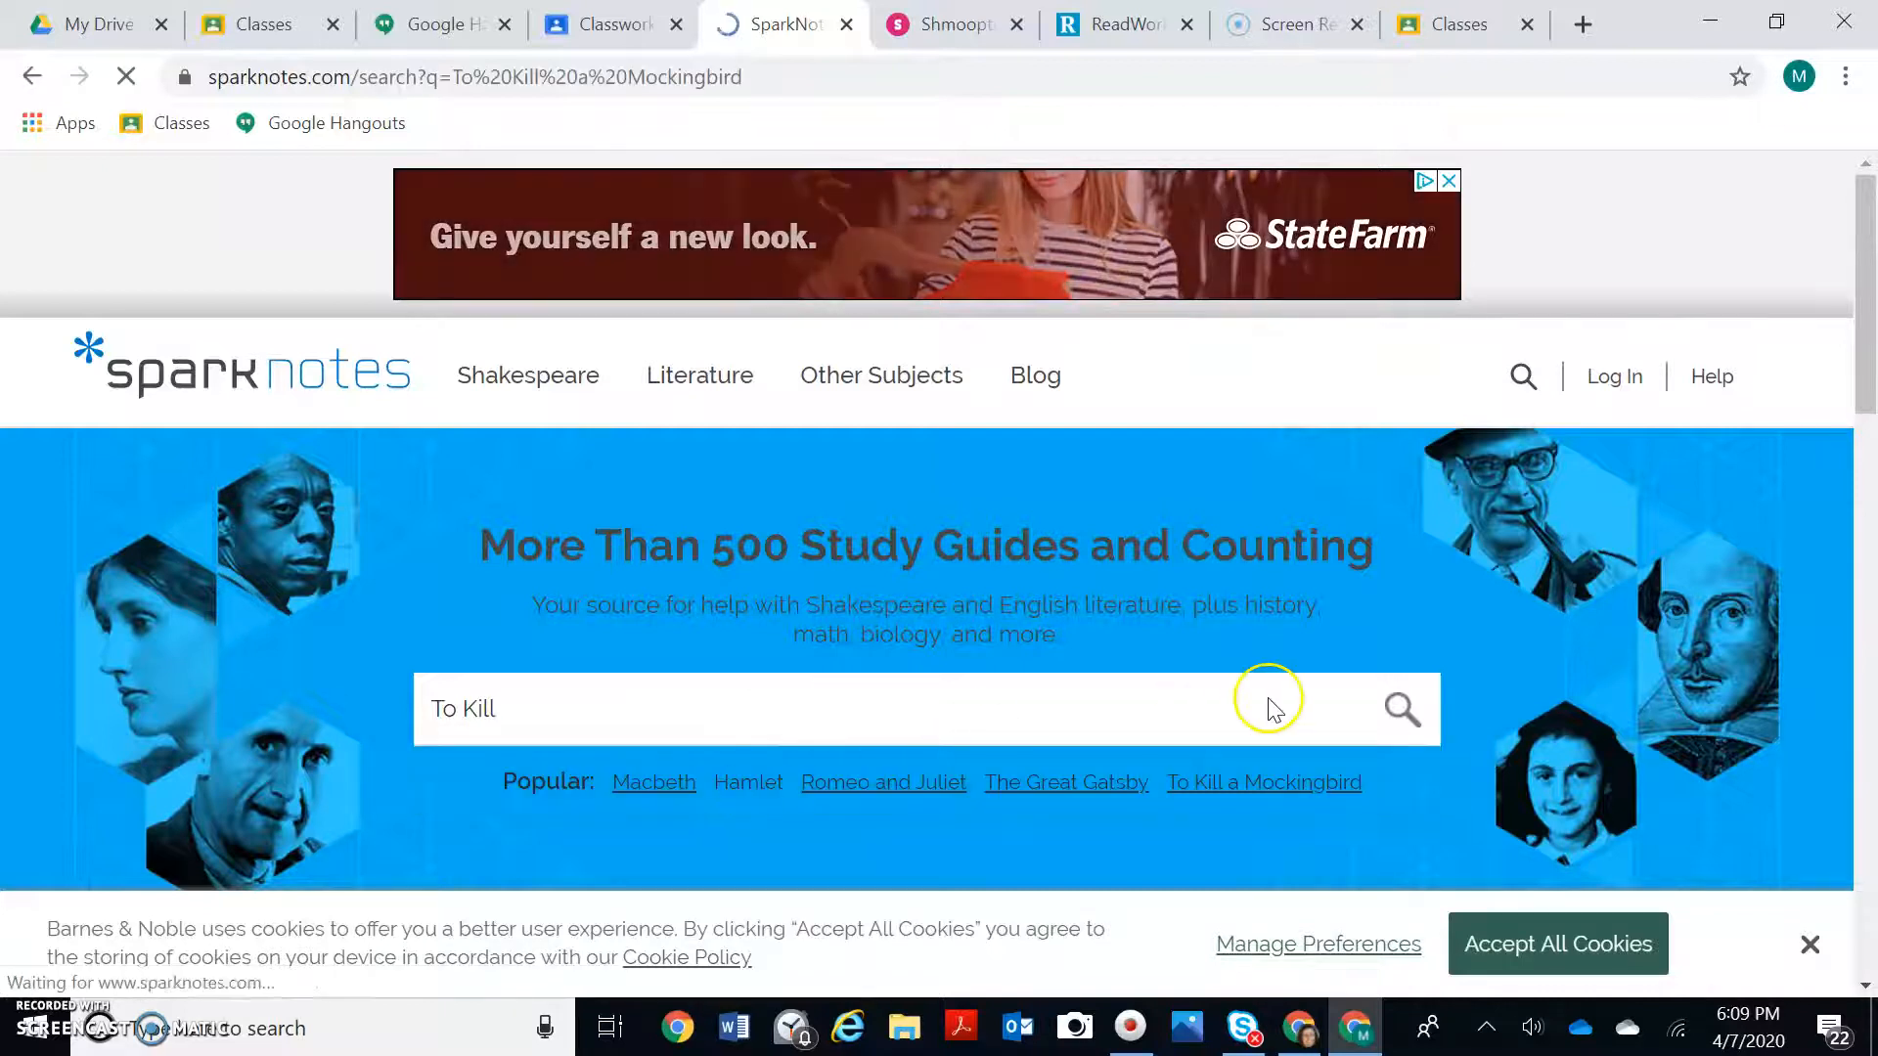
Step: Open the To Kill a Mockingbird Study Guide result and view its chapter summary links
left_click(1400, 708)
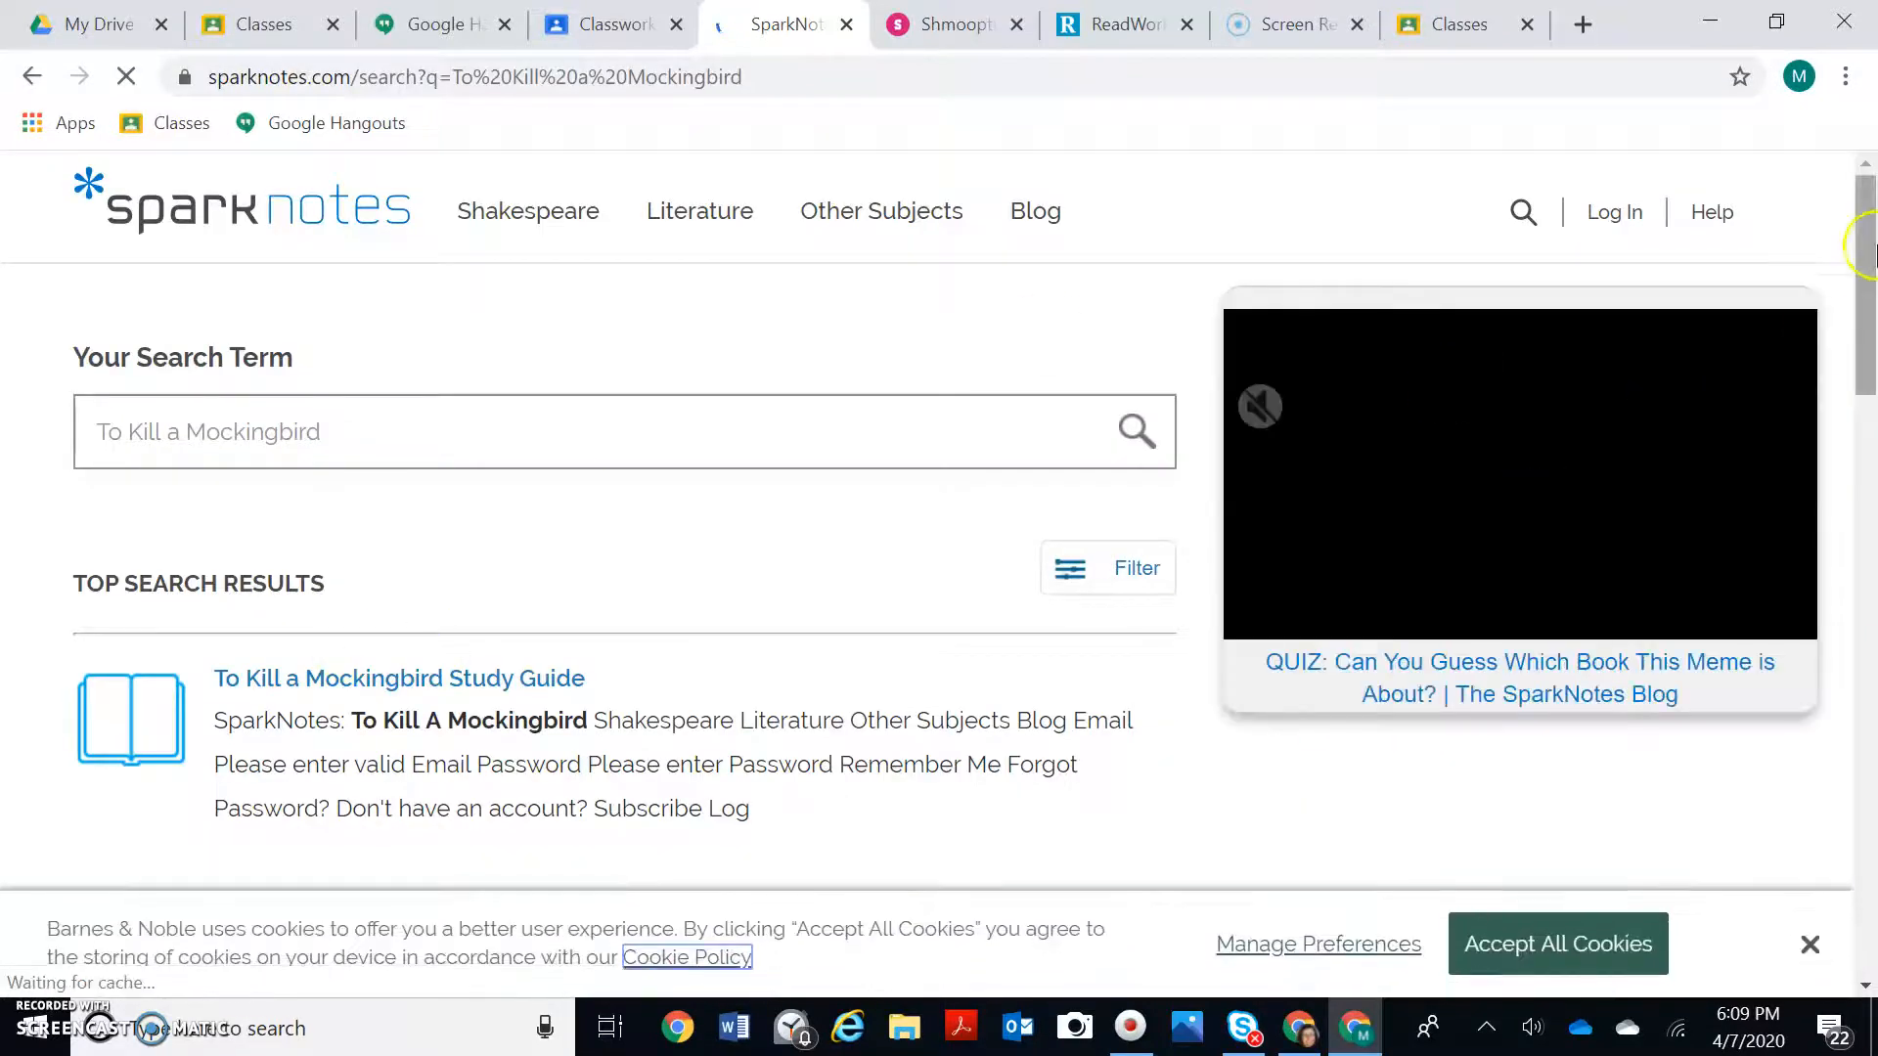
scroll("down", 3)
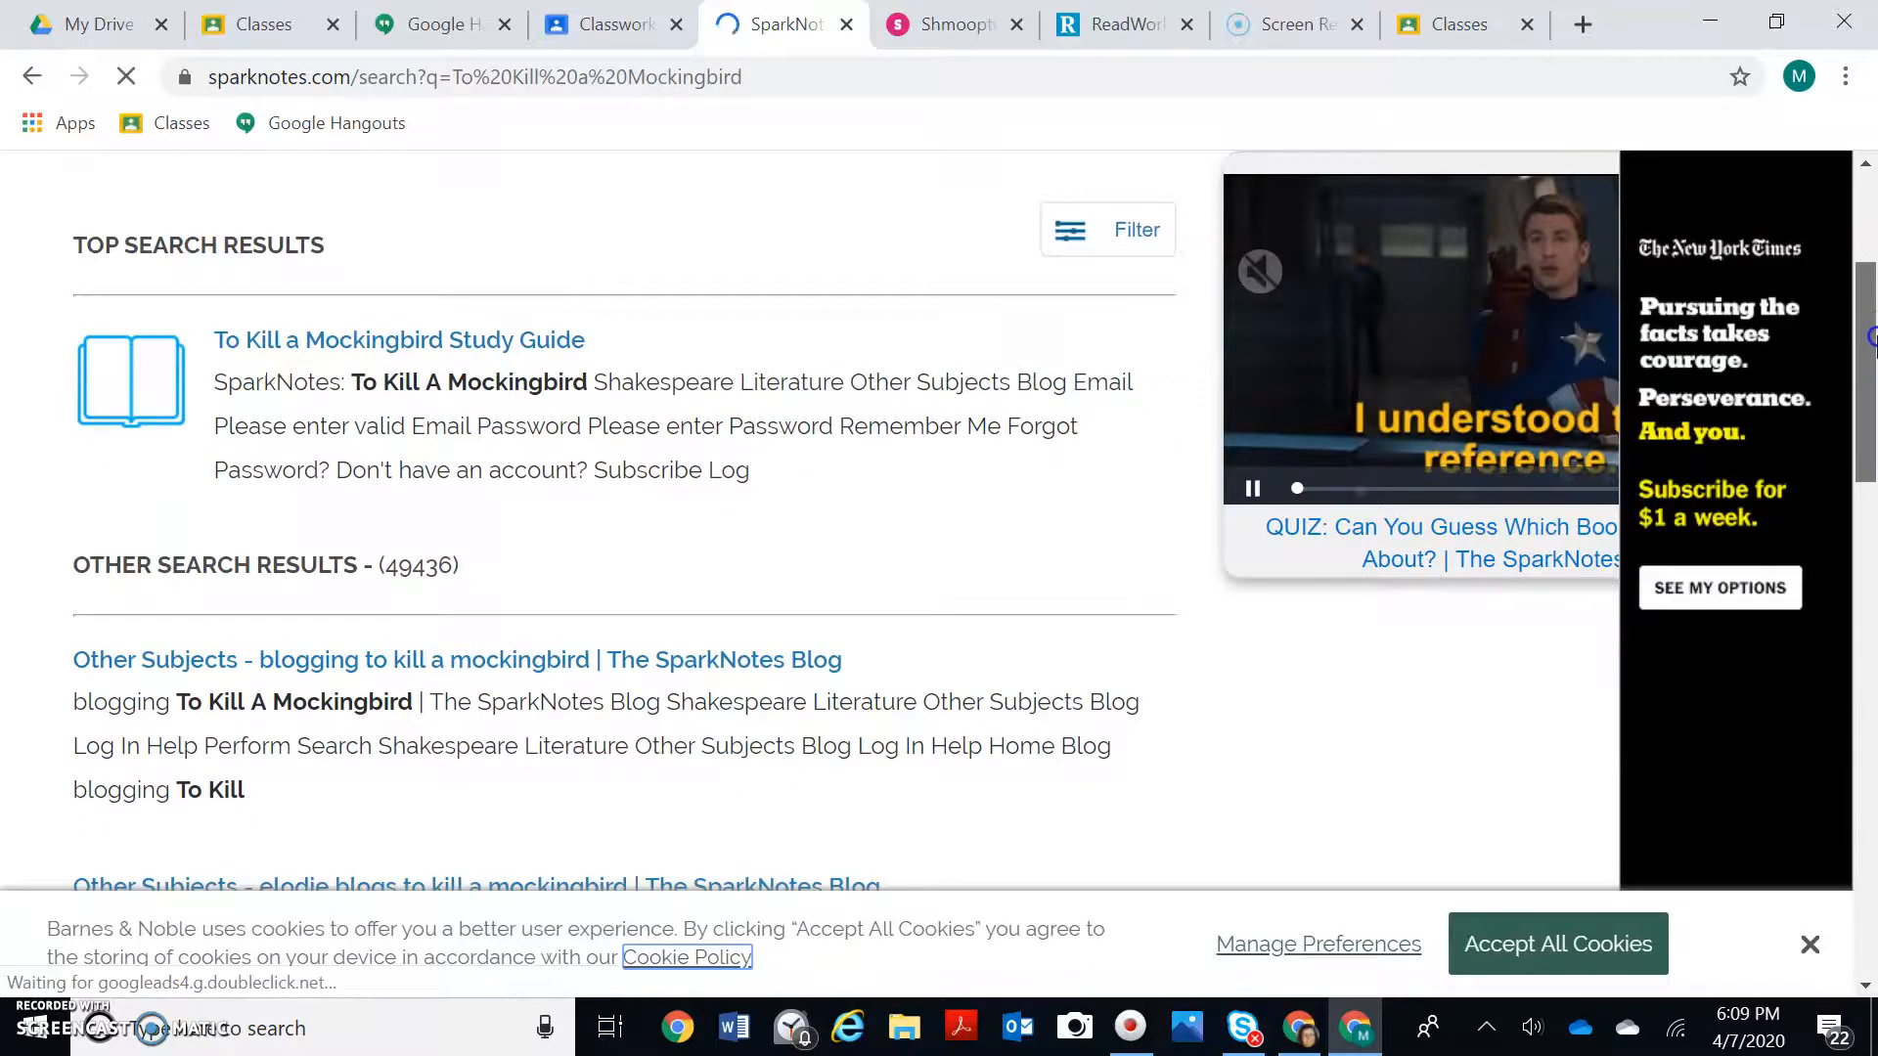
scroll("down", 3)
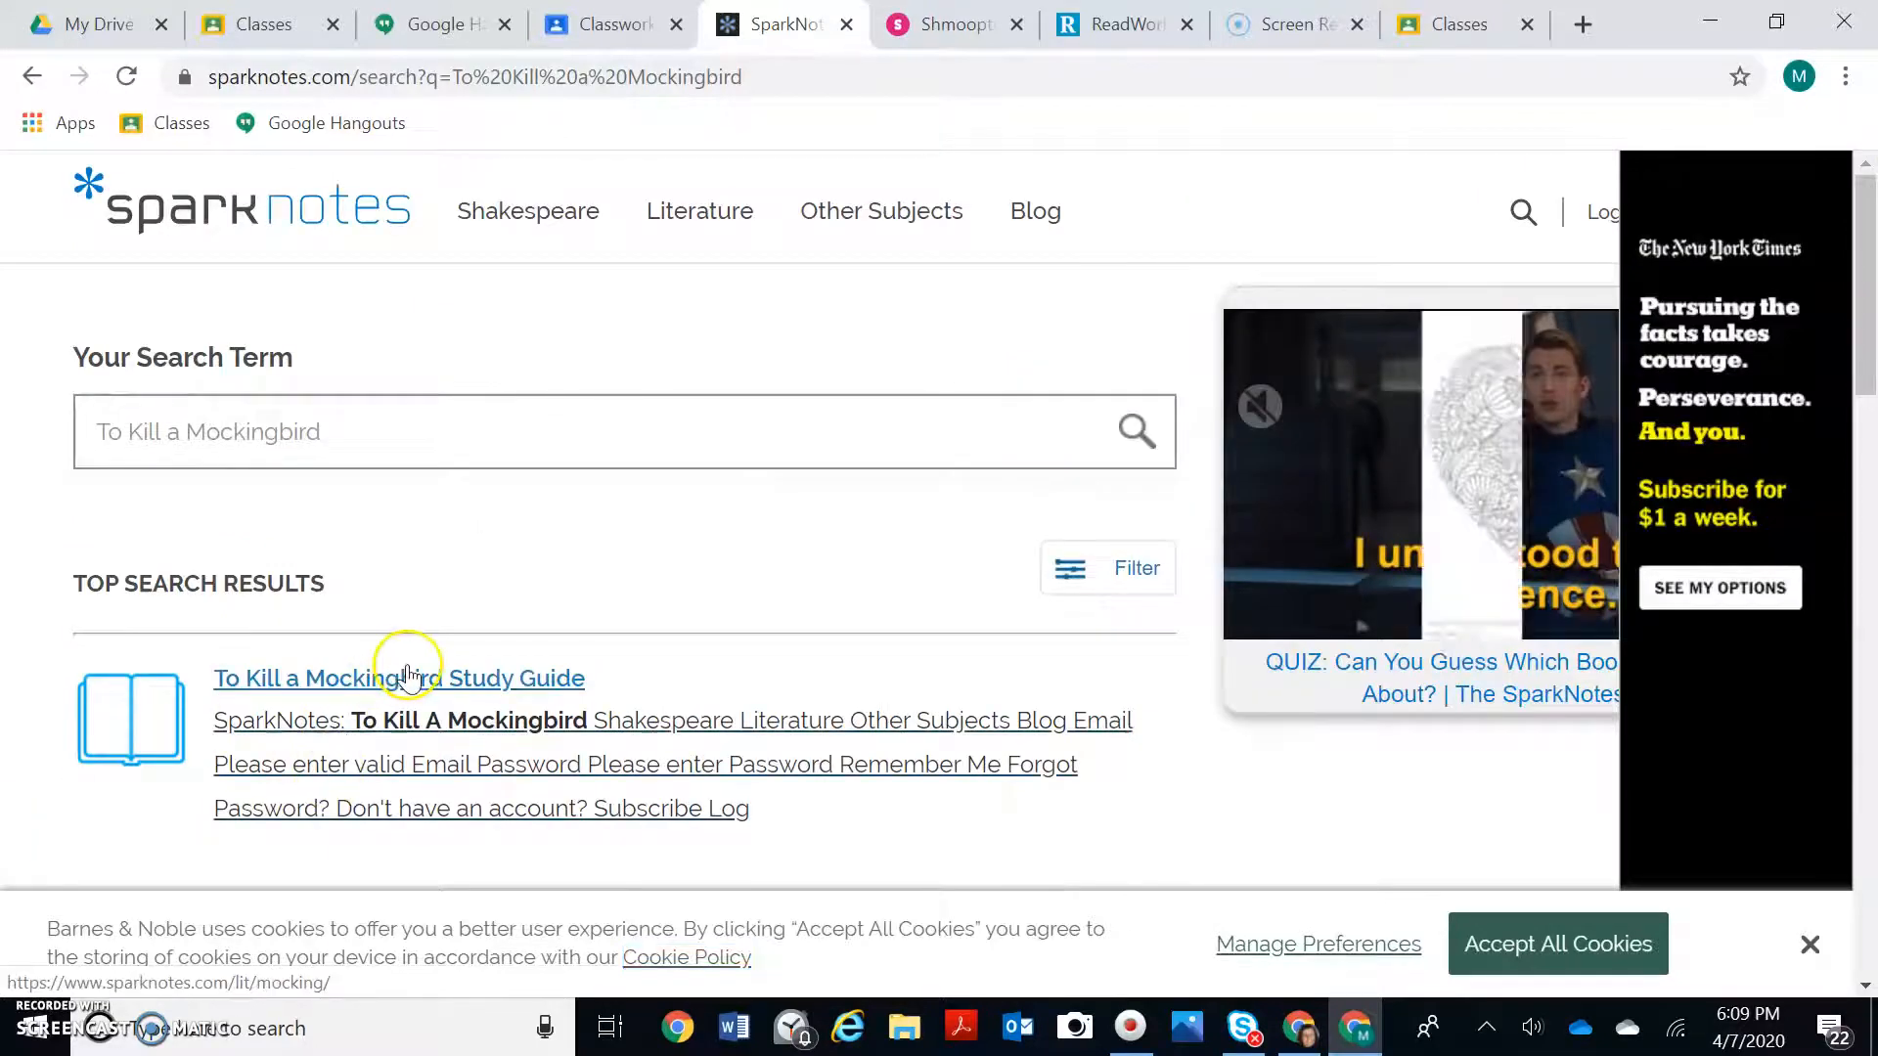
left_click(399, 678)
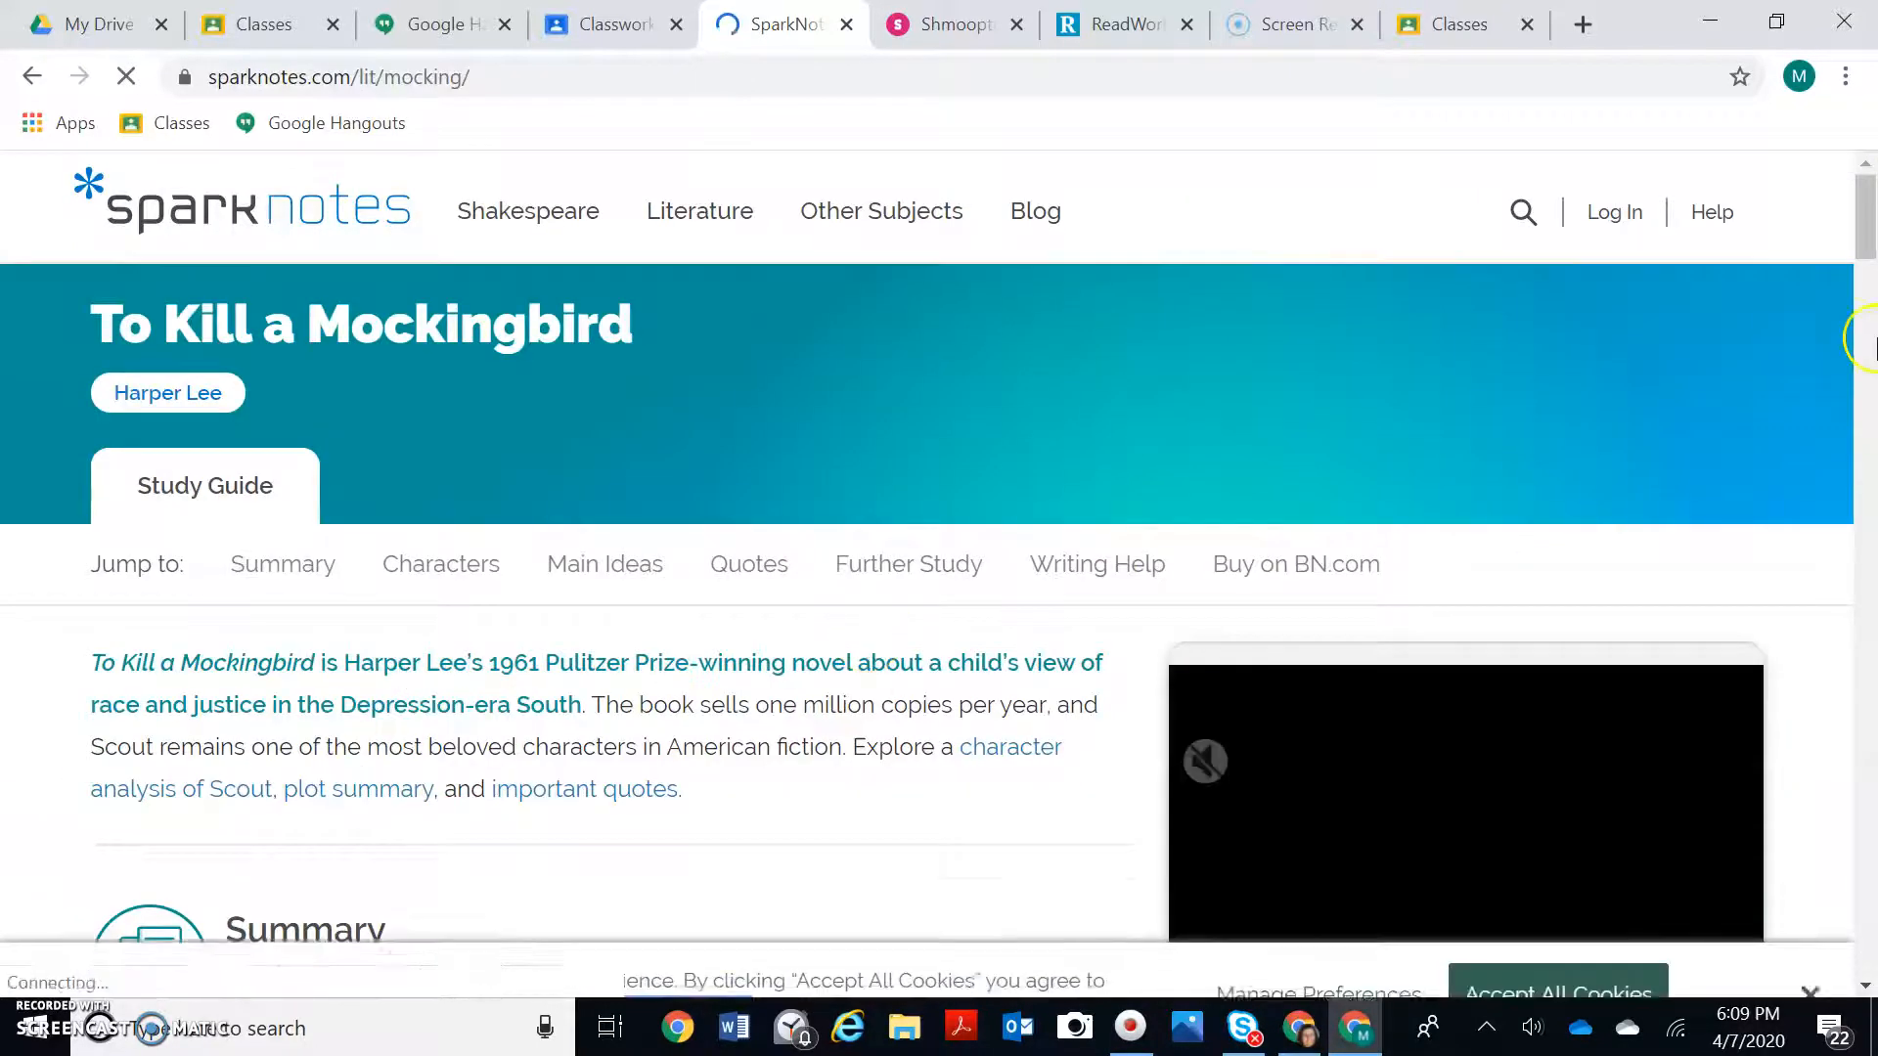
scroll("down", 3)
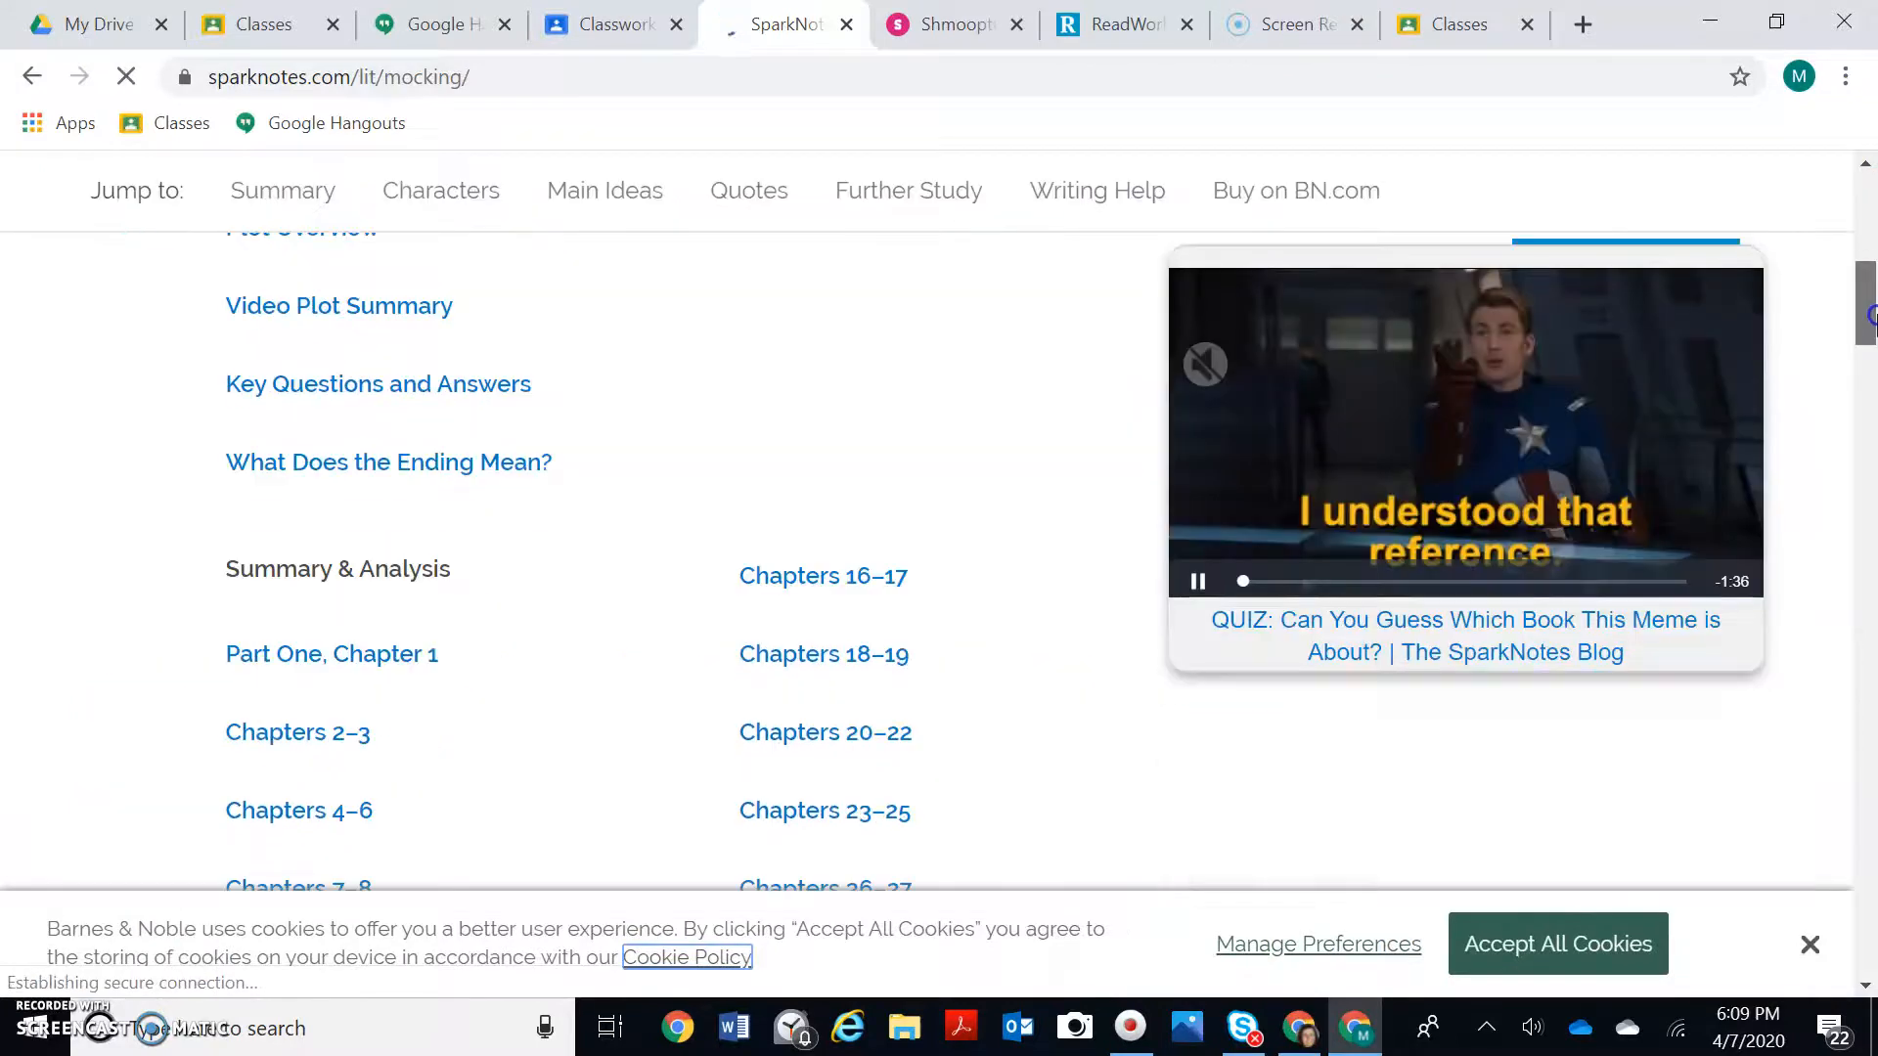